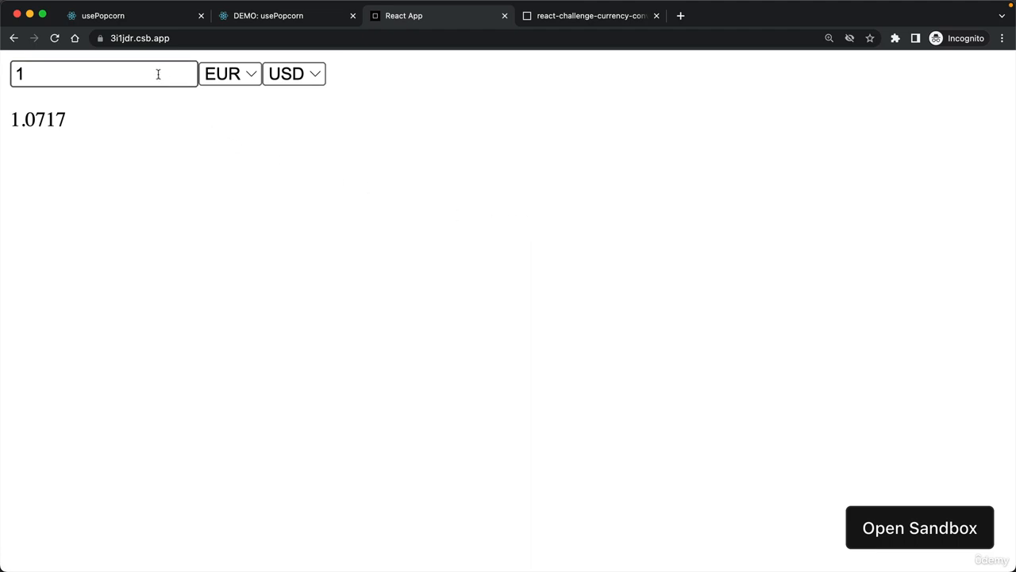
Set the amount to 100 and convert from USD to EUR, giving 93.31
{"action": "left_click", "coordinate": [103, 73]}
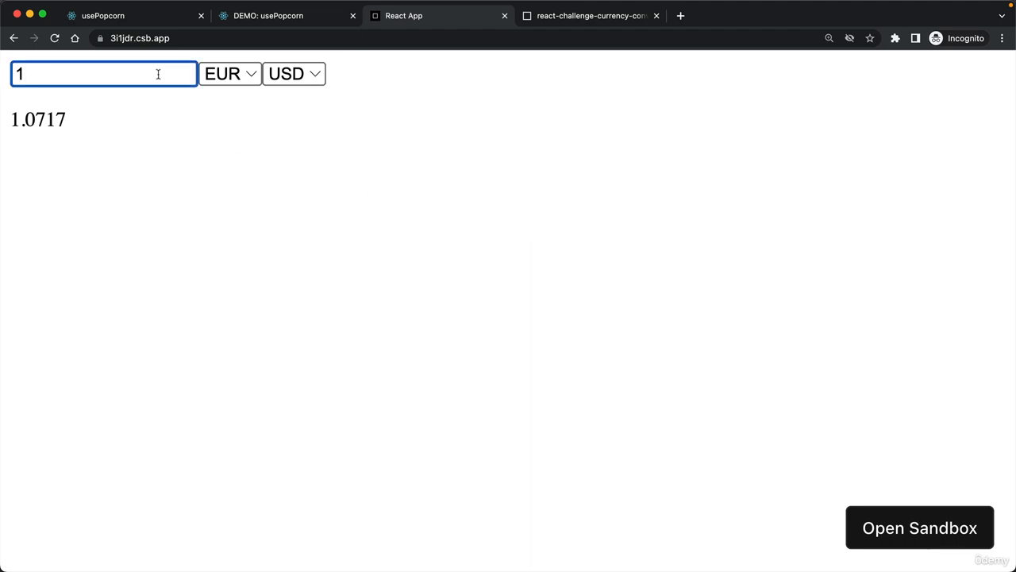
{"action": "type", "text": "00"}
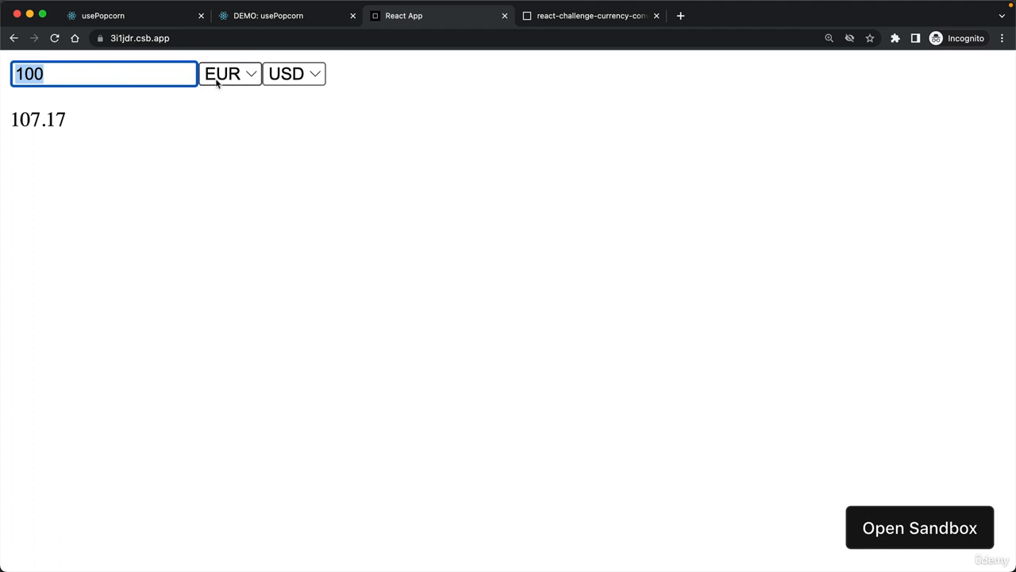
{"action": "mouse_move", "coordinate": [296, 84]}
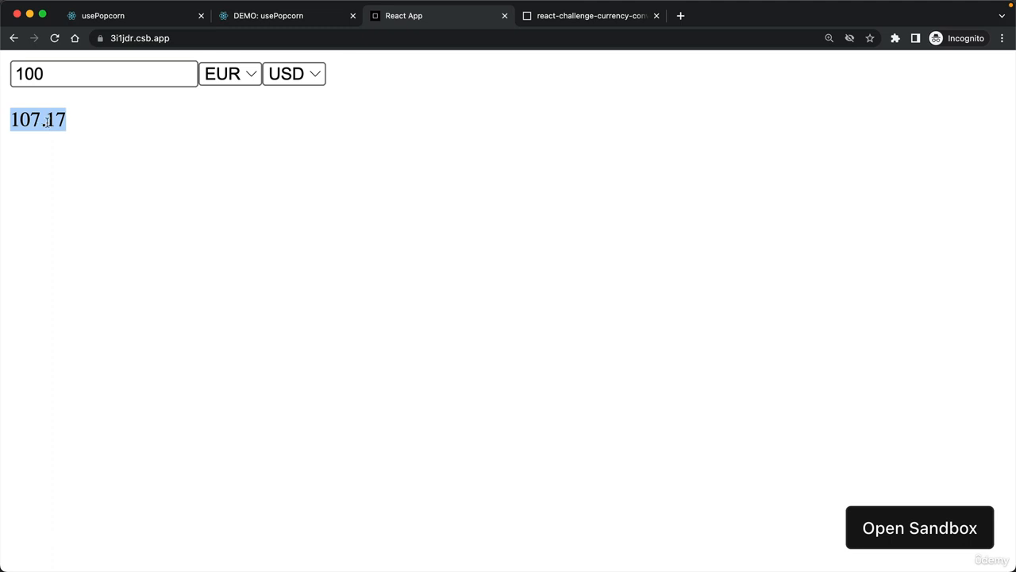
{"action": "mouse_move", "coordinate": [109, 145]}
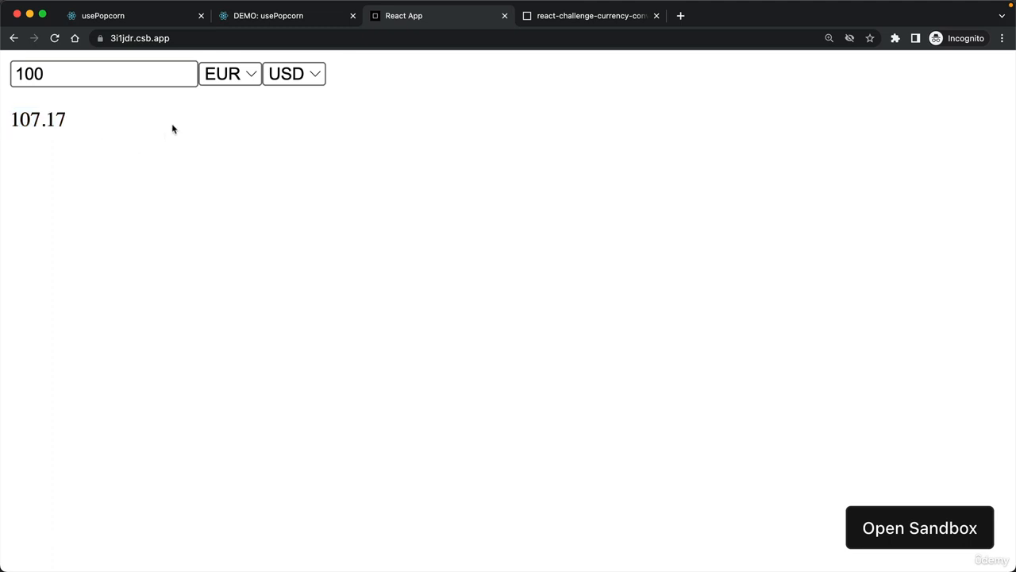
{"action": "left_click", "coordinate": [229, 73]}
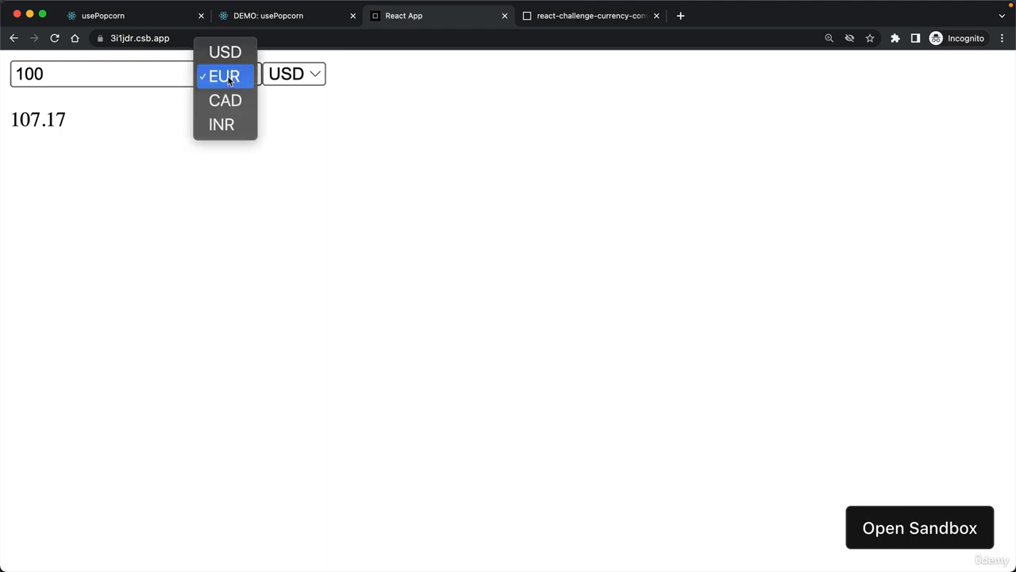
{"action": "left_click", "coordinate": [225, 52]}
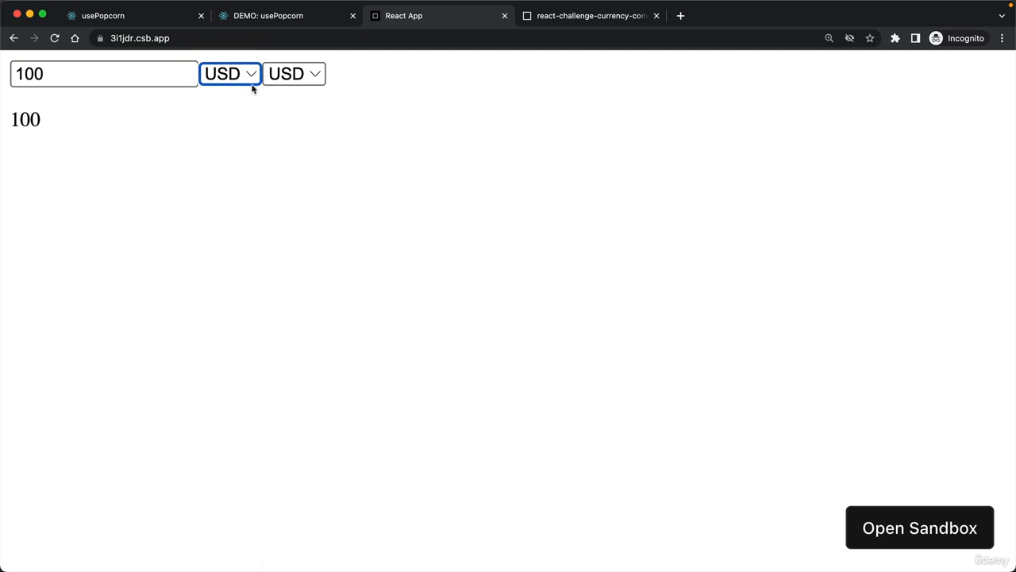
{"action": "left_click", "coordinate": [294, 73]}
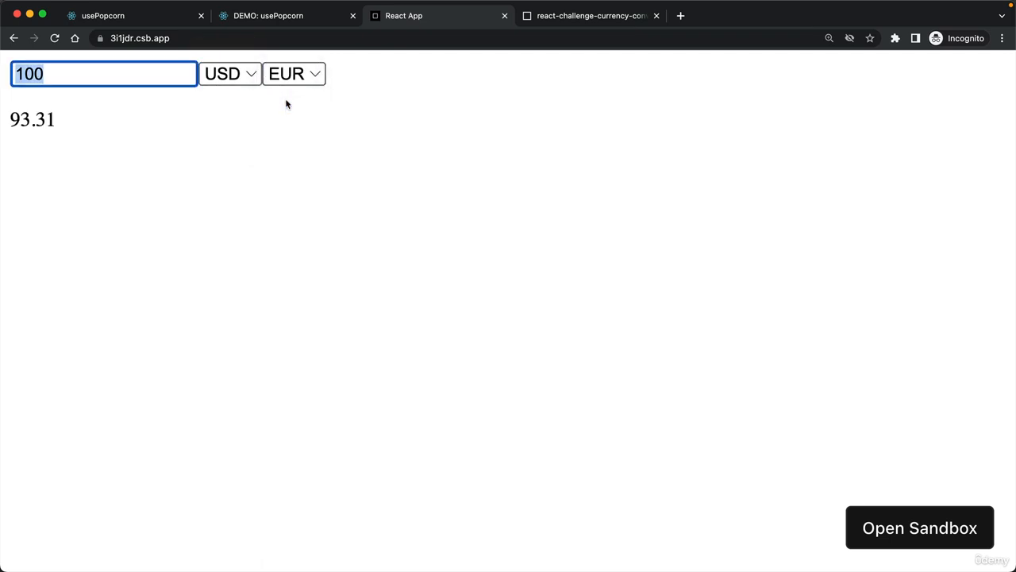
{"action": "left_click", "coordinate": [89, 74]}
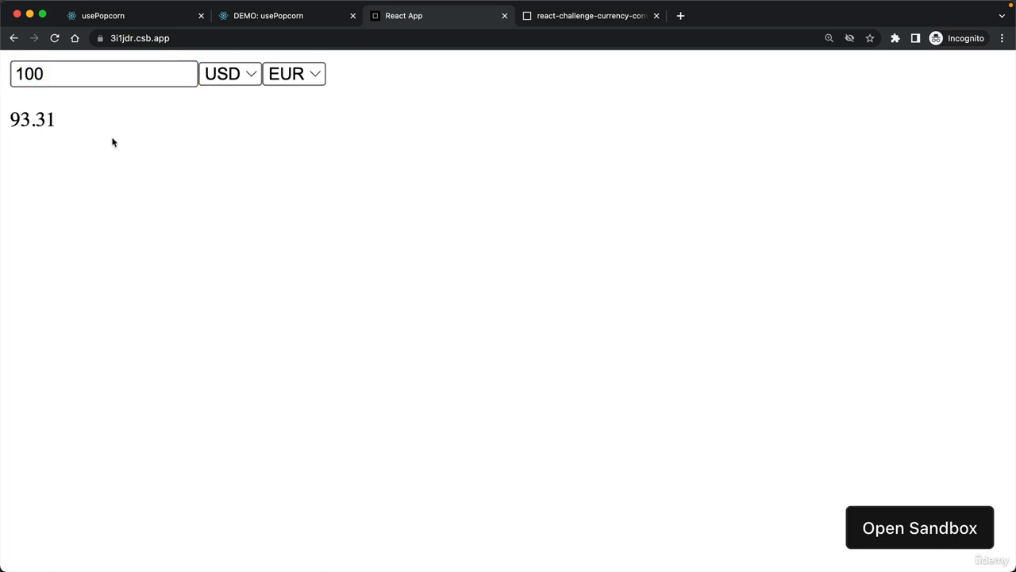
{"action": "mouse_move", "coordinate": [385, 208]}
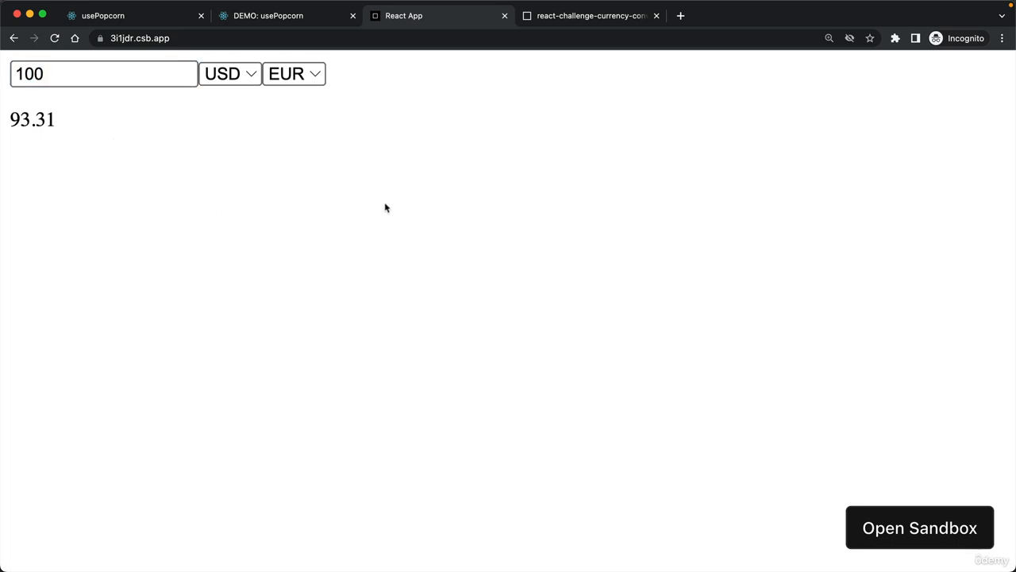
{"action": "mouse_move", "coordinate": [486, 170]}
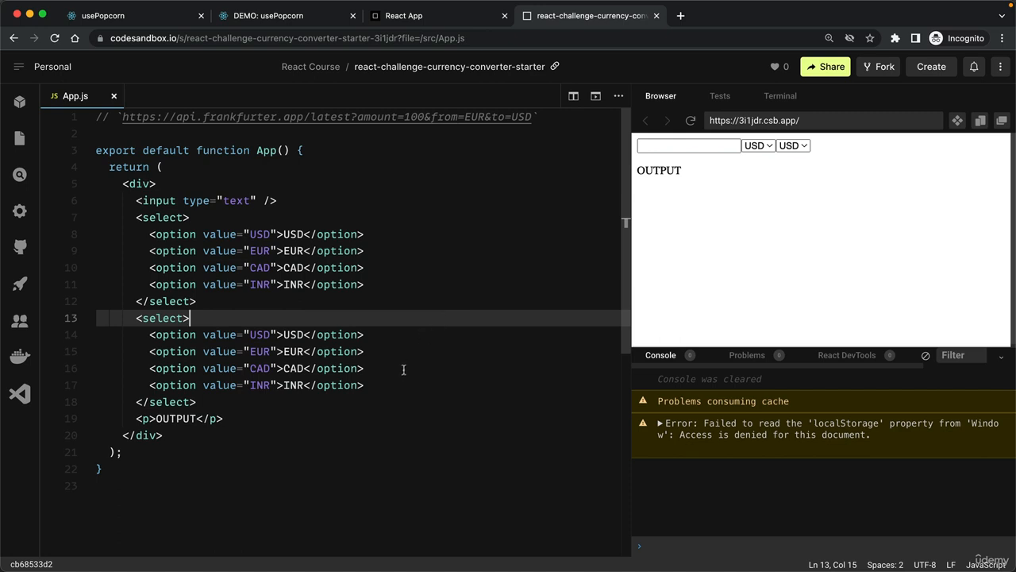
{"action": "mouse_move", "coordinate": [404, 372]}
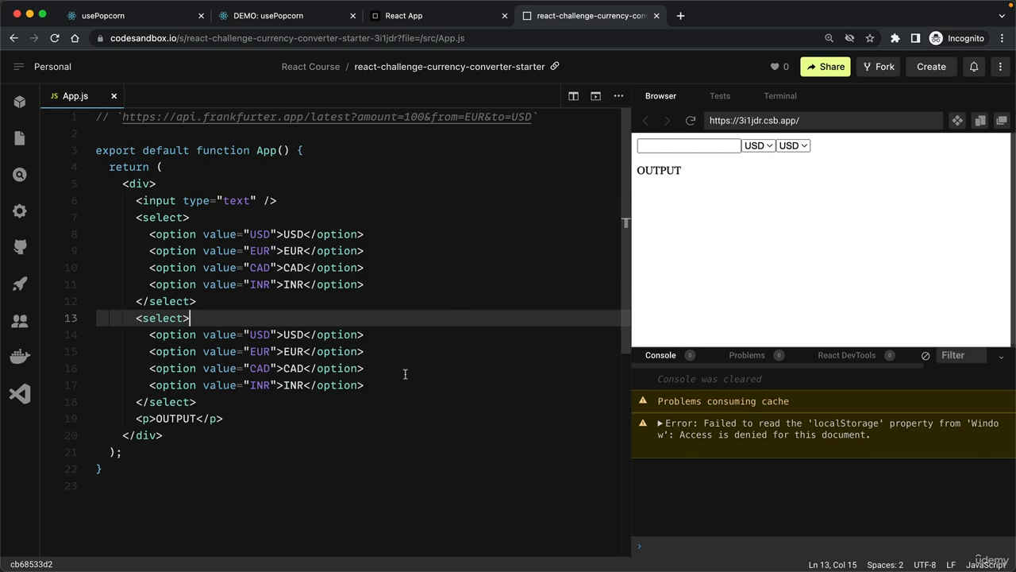
{"action": "mouse_move", "coordinate": [399, 362]}
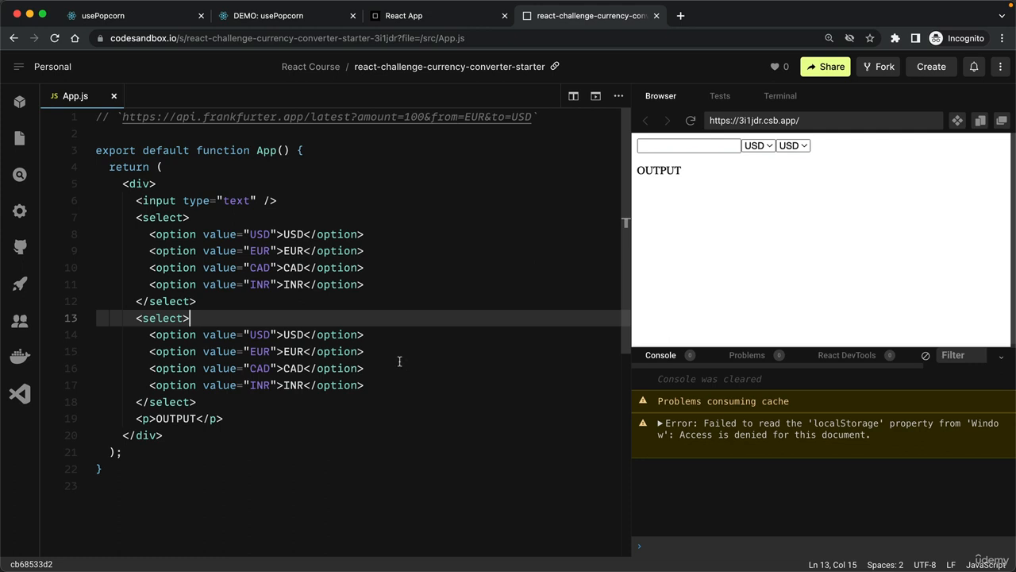
{"action": "mouse_move", "coordinate": [312, 217]}
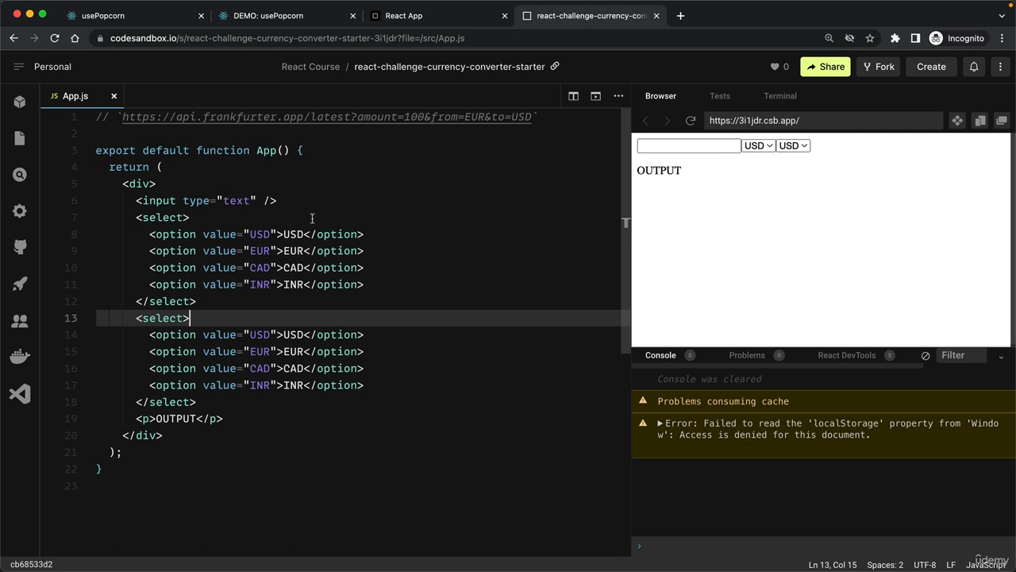
{"action": "mouse_move", "coordinate": [283, 151]}
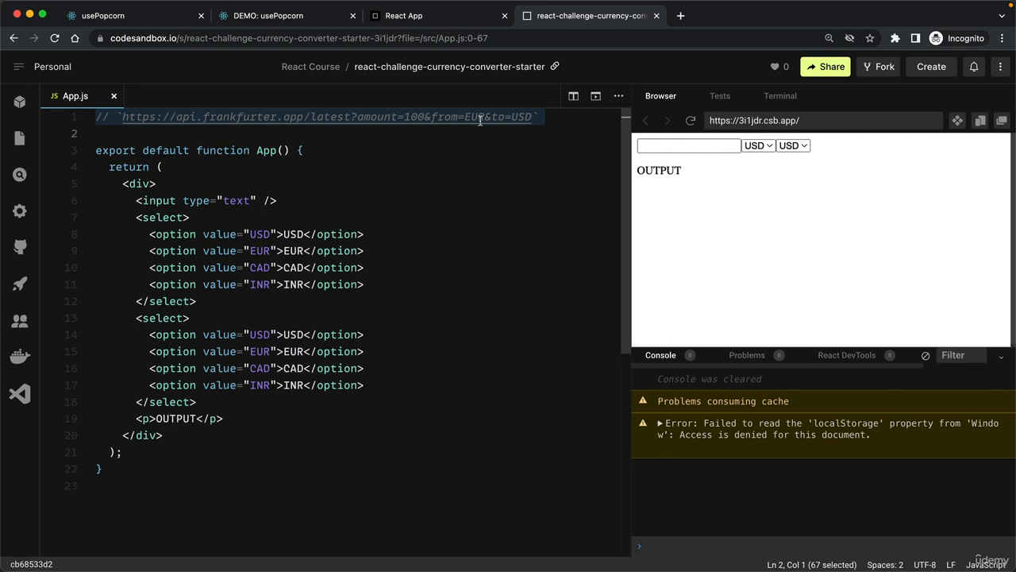
Select the commented Frankfurter API URL on line 1, then its frankfurter.app domain
{"action": "left_click", "coordinate": [244, 133]}
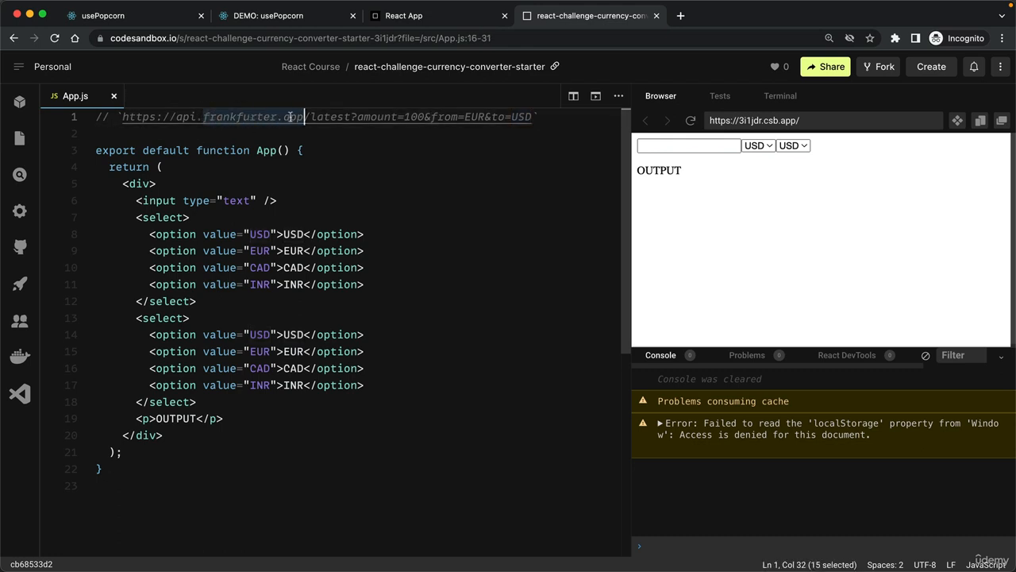
{"action": "left_click", "coordinate": [325, 133]}
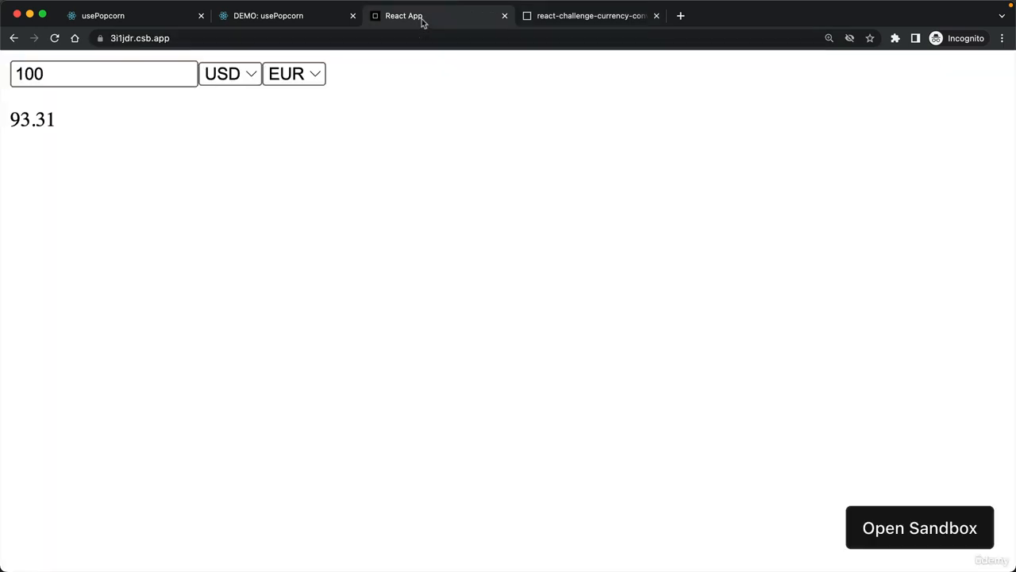
{"action": "mouse_move", "coordinate": [65, 123]}
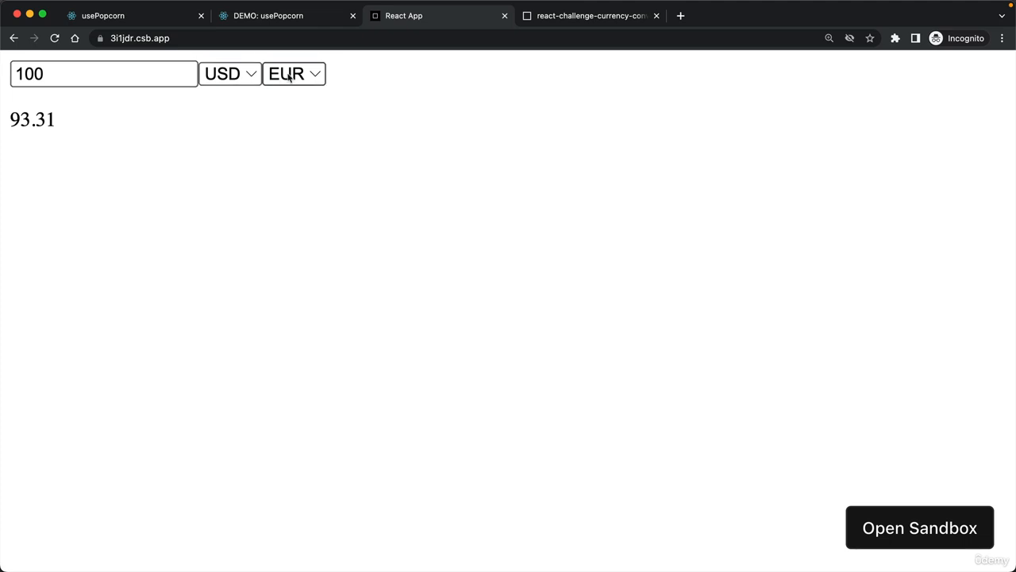
Change the amount to 10 and the target currency to INR, giving 825.7
{"action": "type", "text": "10"}
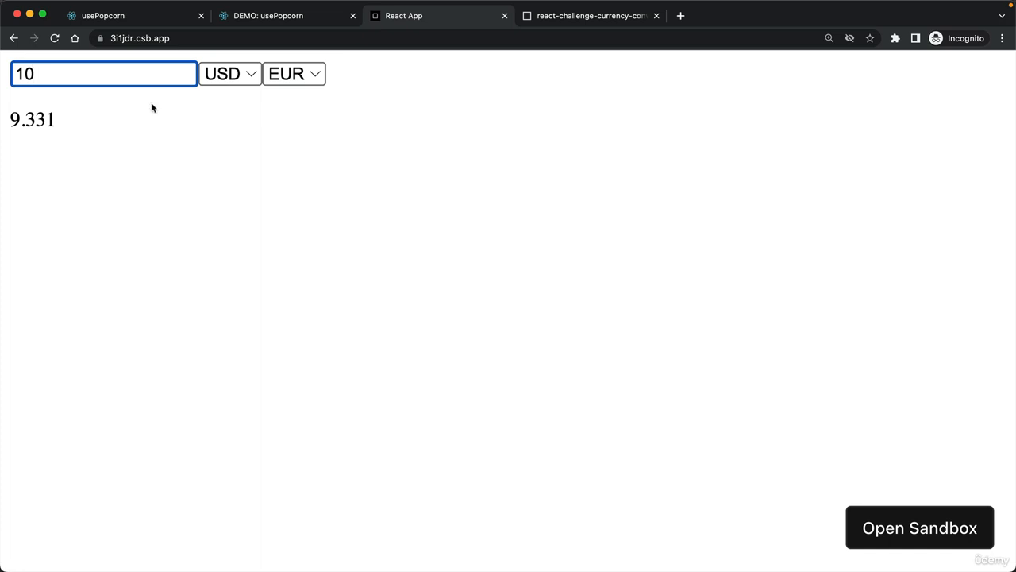
{"action": "double_click", "coordinate": [32, 119]}
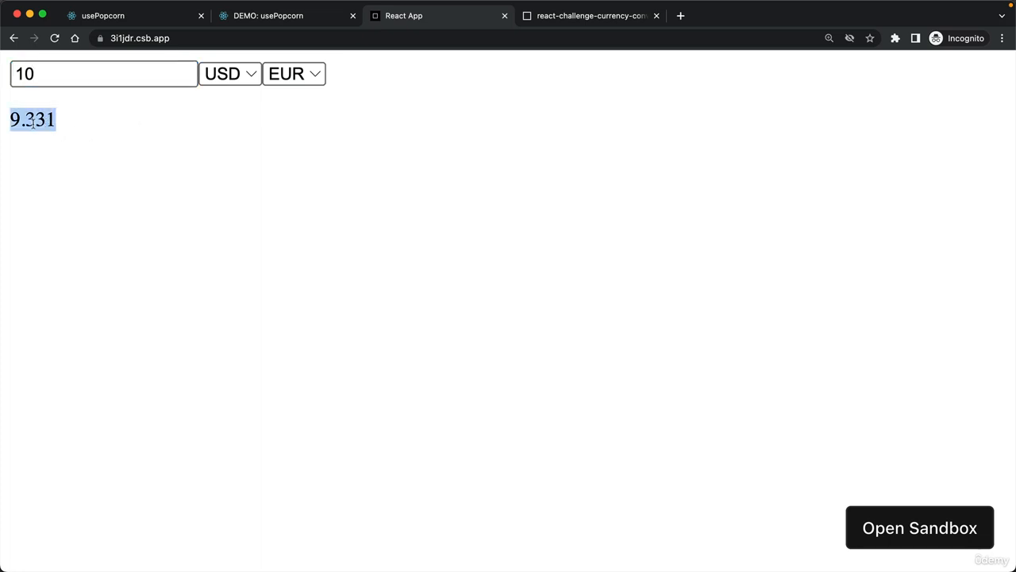
{"action": "left_click", "coordinate": [294, 73]}
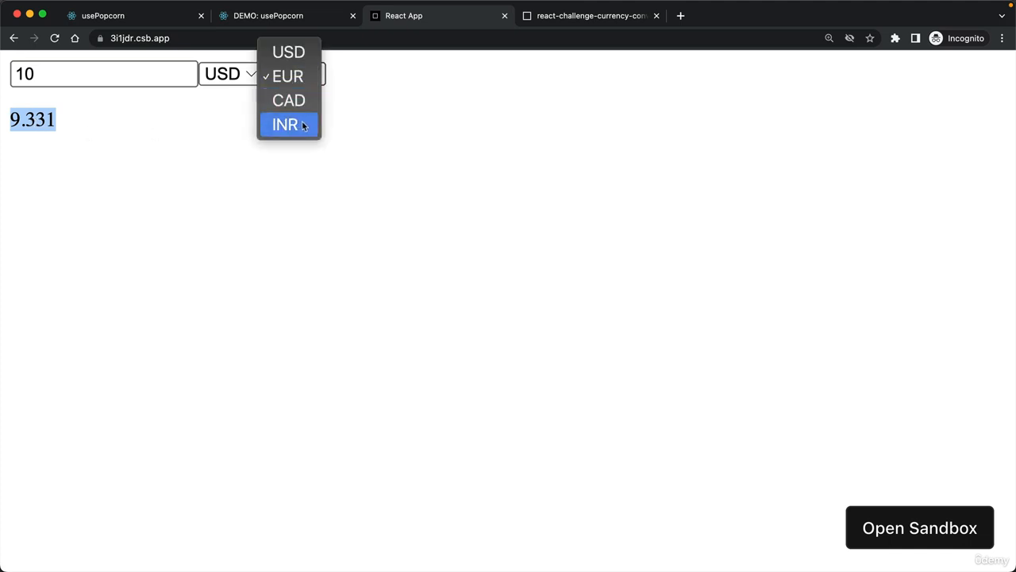
{"action": "left_click", "coordinate": [289, 124]}
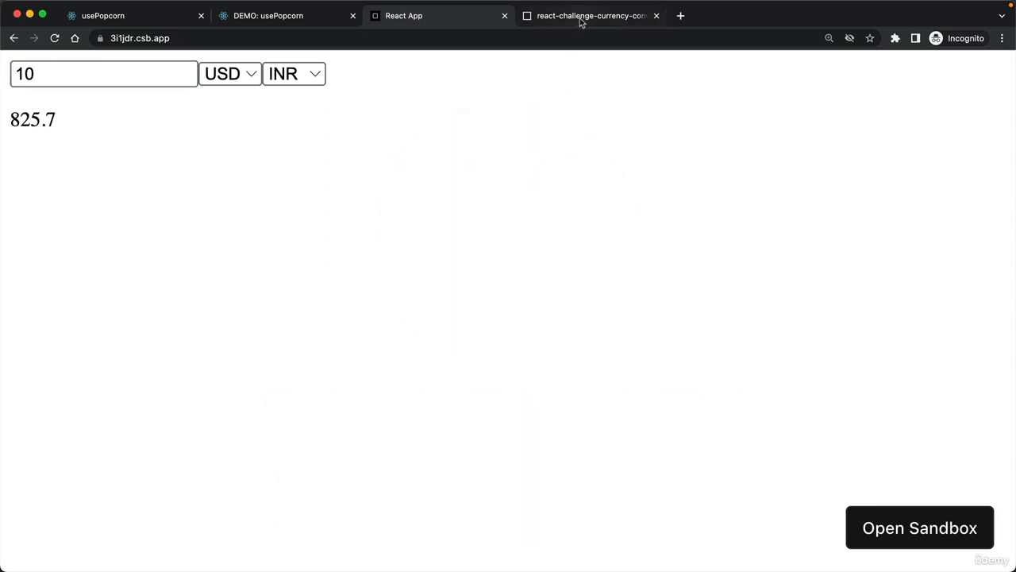
Return to the react-challenge-currency-converter tab showing the starter App.js
{"action": "left_click", "coordinate": [591, 15]}
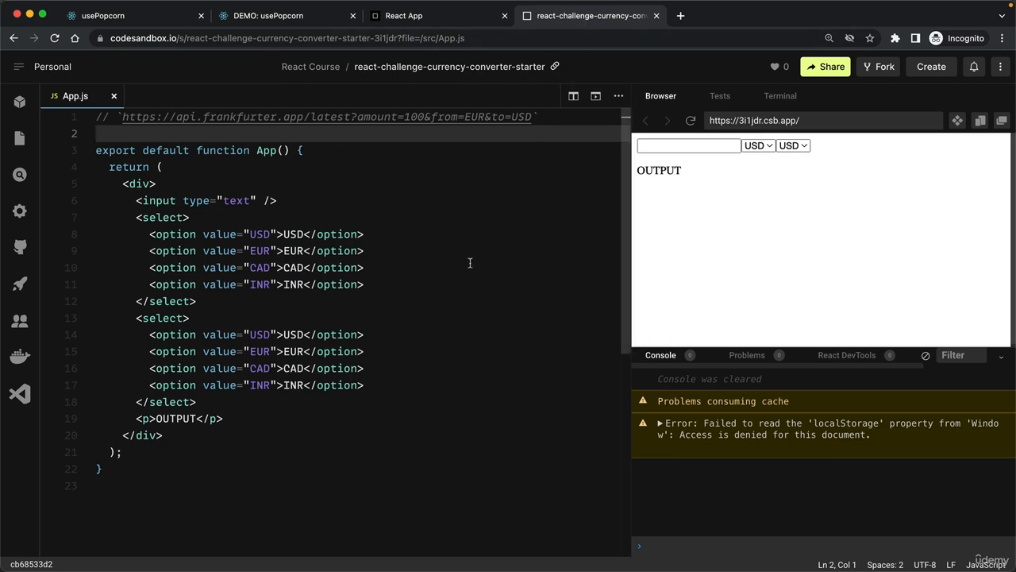
{"action": "mouse_move", "coordinate": [437, 255]}
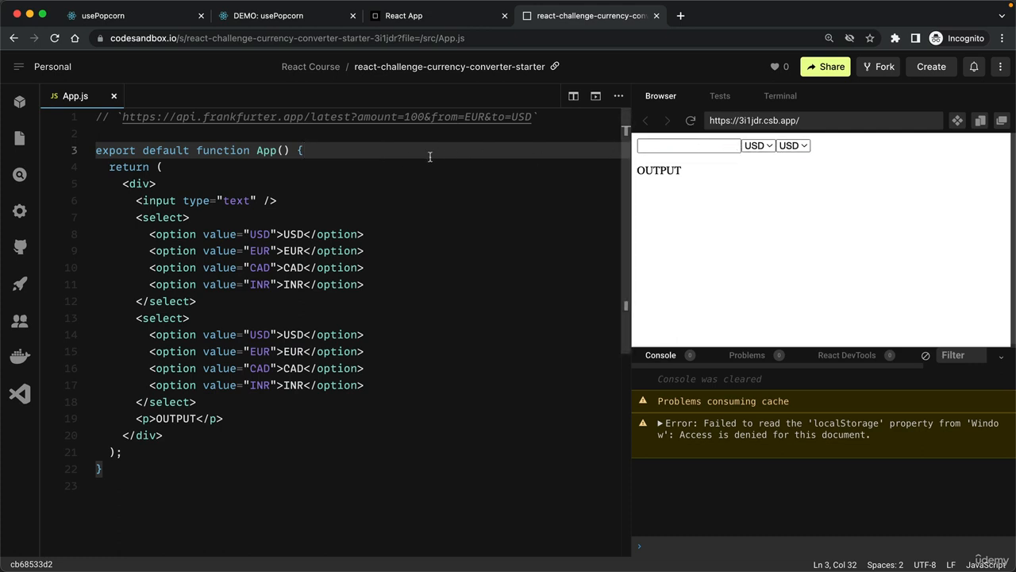
Declare amount state with useState starting at 1
{"action": "type", "text": "const ["}
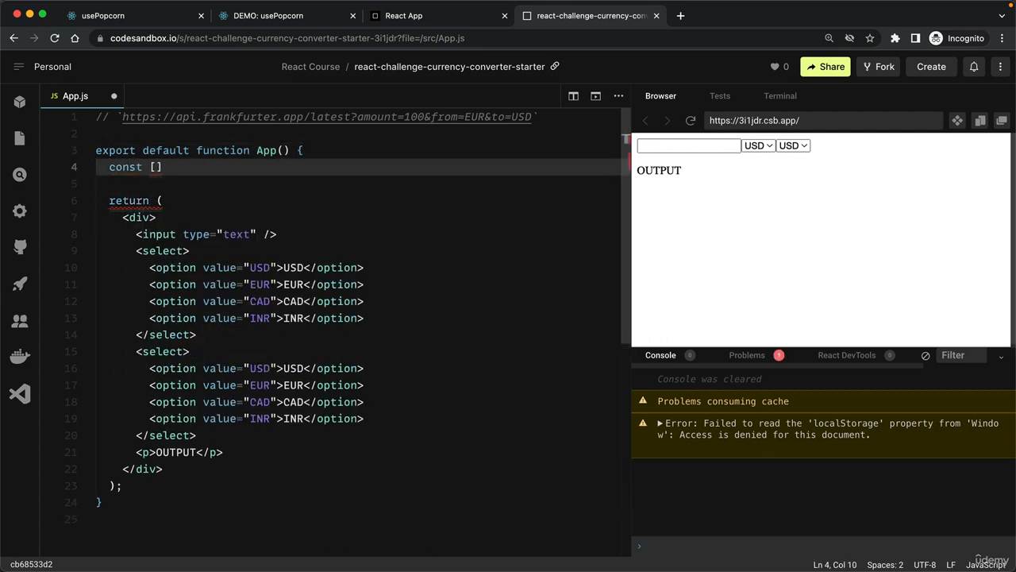
{"action": "type", "text": "amount"}
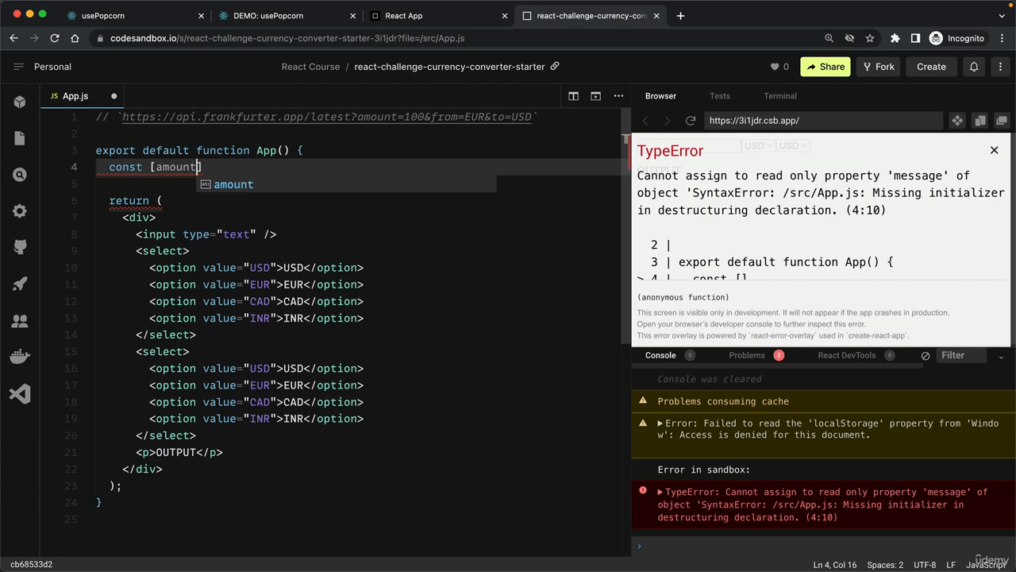
{"action": "type", "text": ", s"}
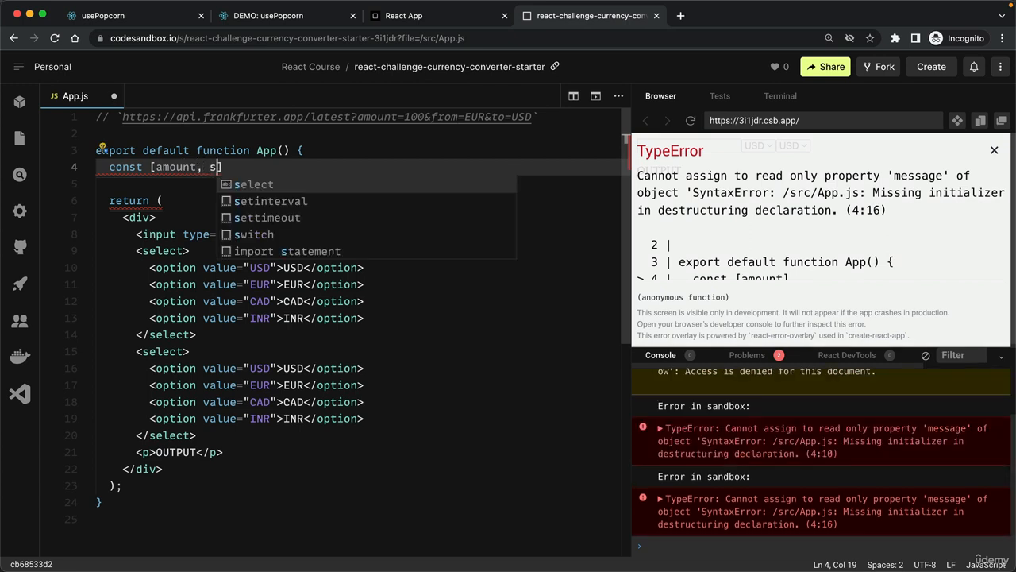
{"action": "type", "text": "etAmount]"}
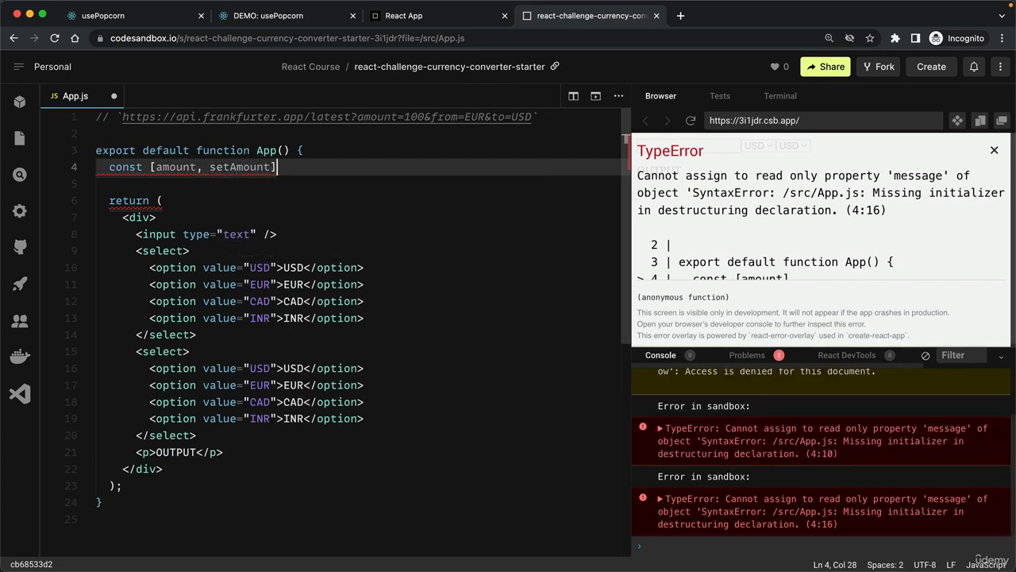
{"action": "type", "text": "= useState("}
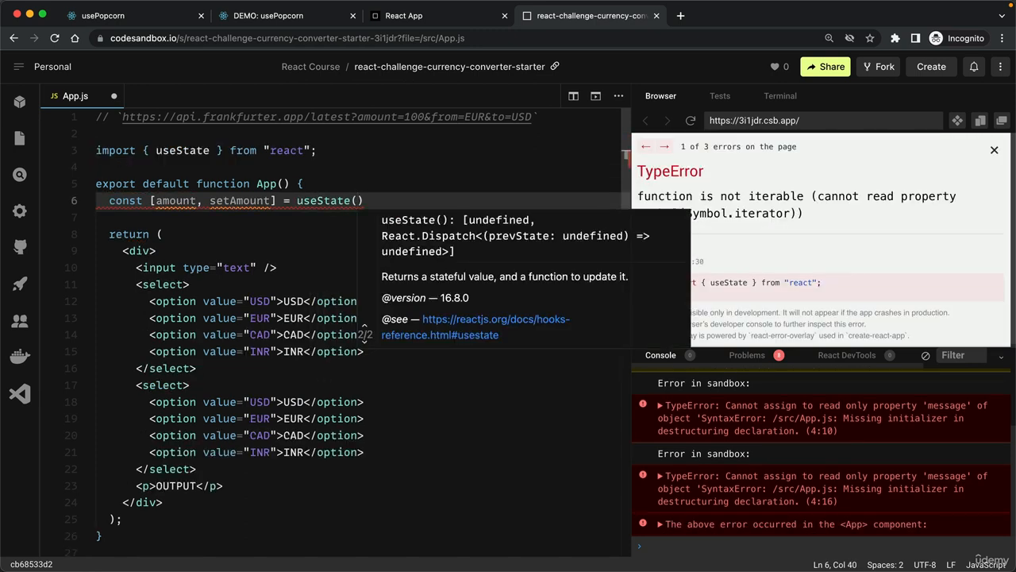
{"action": "type", "text": "''"}
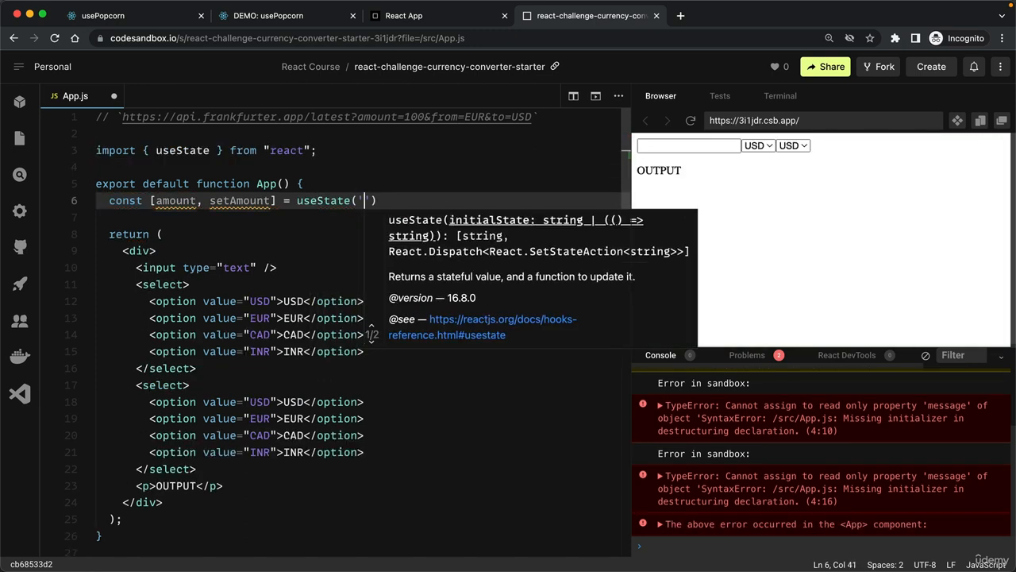
{"action": "type", "text": "1"}
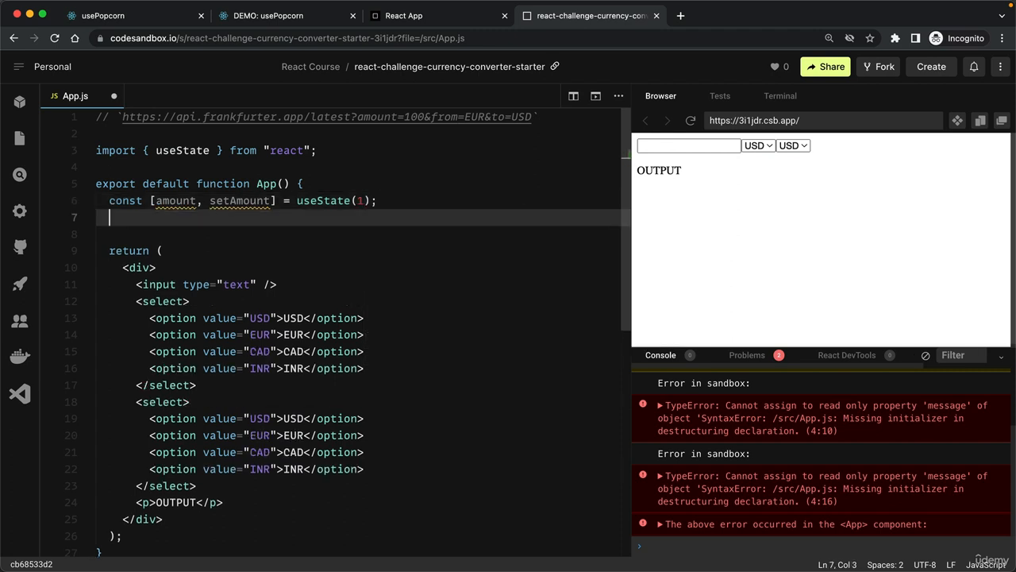
Declare fromCur state starting at "EUR" and toCur state starting at "USD"
{"action": "type", "text": "cont []"}
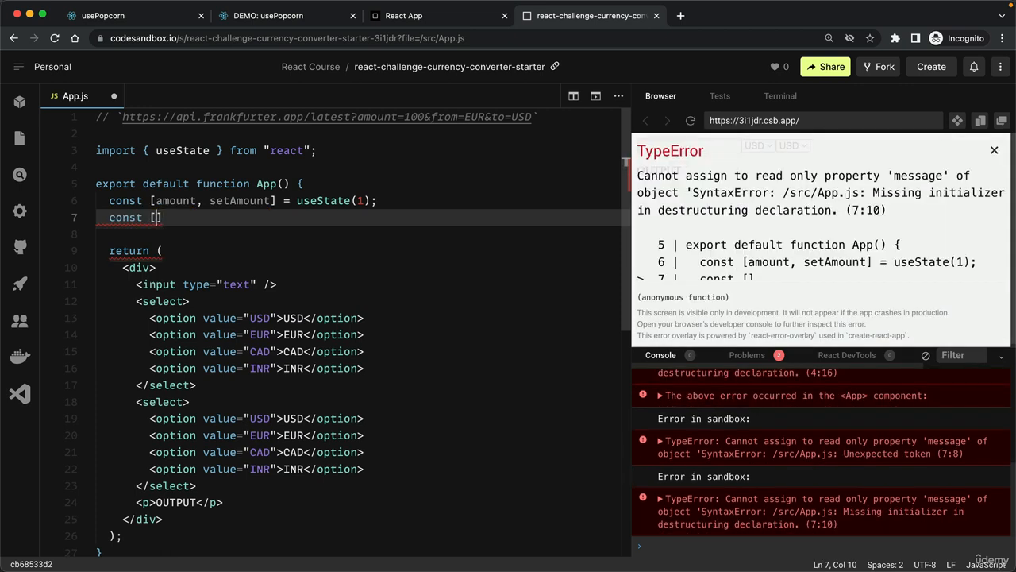
{"action": "type", "text": "fromC"}
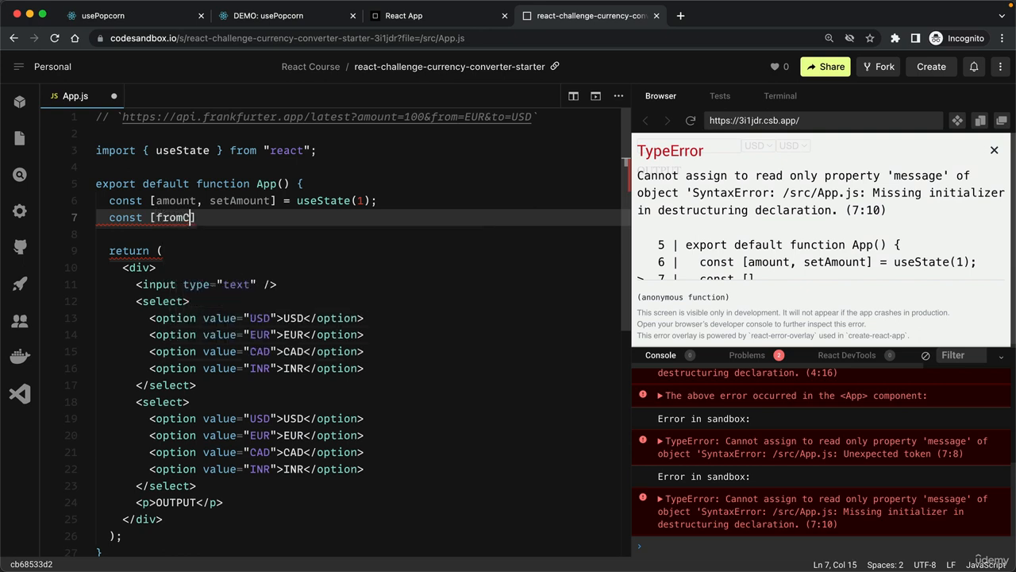
{"action": "type", "text": "ur, set"}
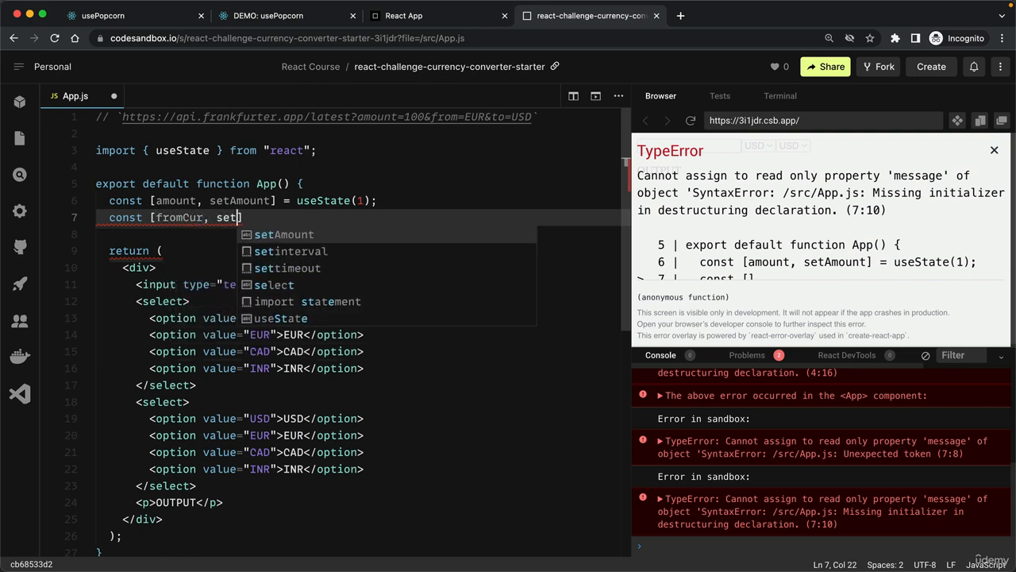
{"action": "type", "text": "FromCur]"}
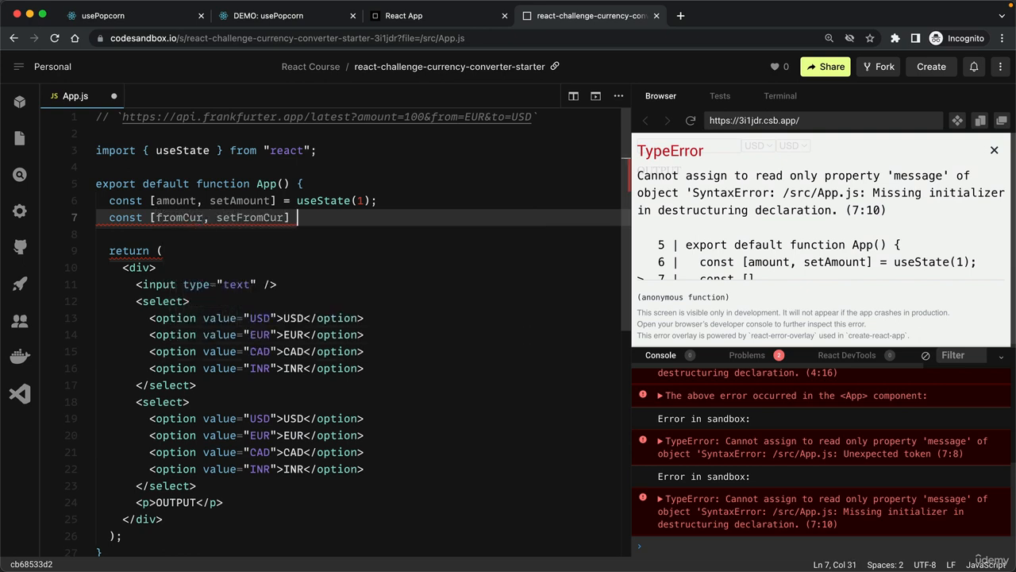
{"action": "type", "text": "= useState('EUR');"}
{"action": "left_click", "coordinate": [355, 235]}
{"action": "type", "text": "const"}
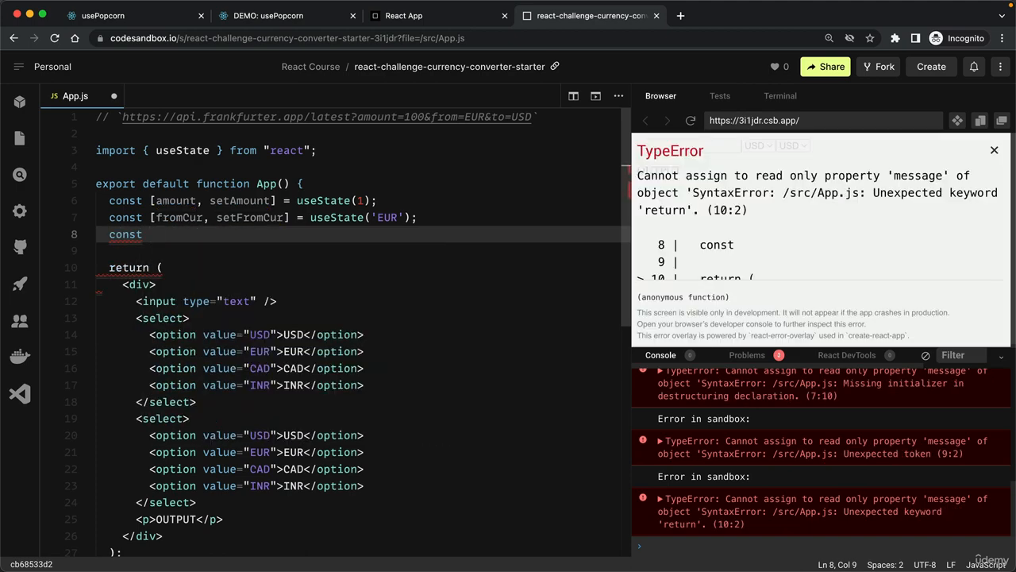
{"action": "type", "text": "[toCur, ]"}
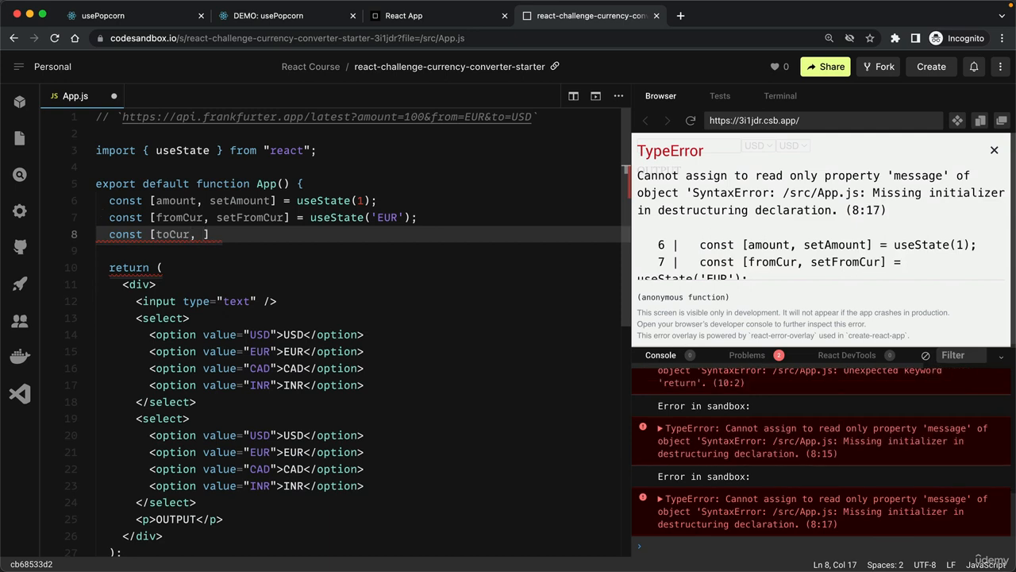
{"action": "type", "text": "setToCur"}
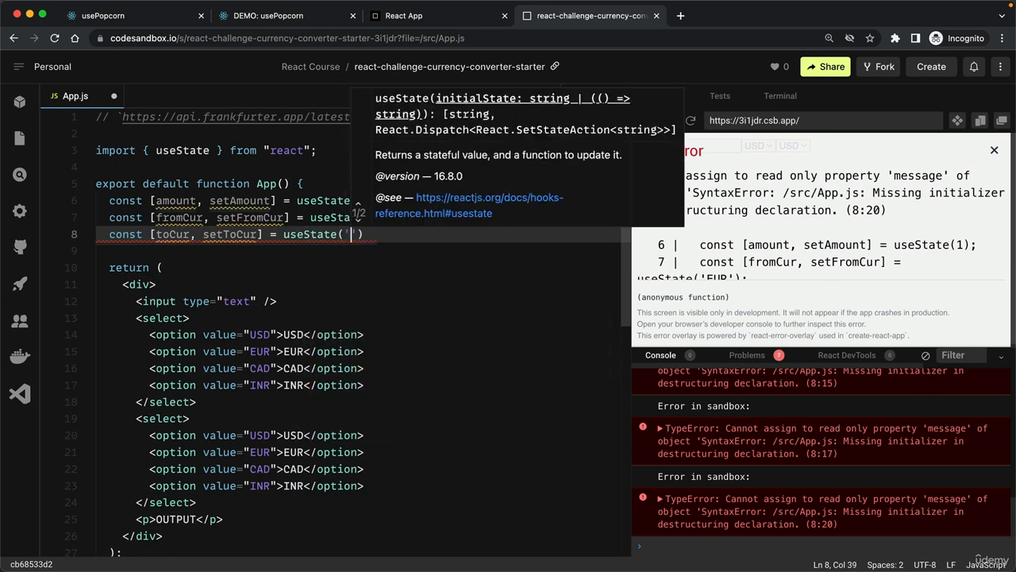
{"action": "type", "text": "USD"}
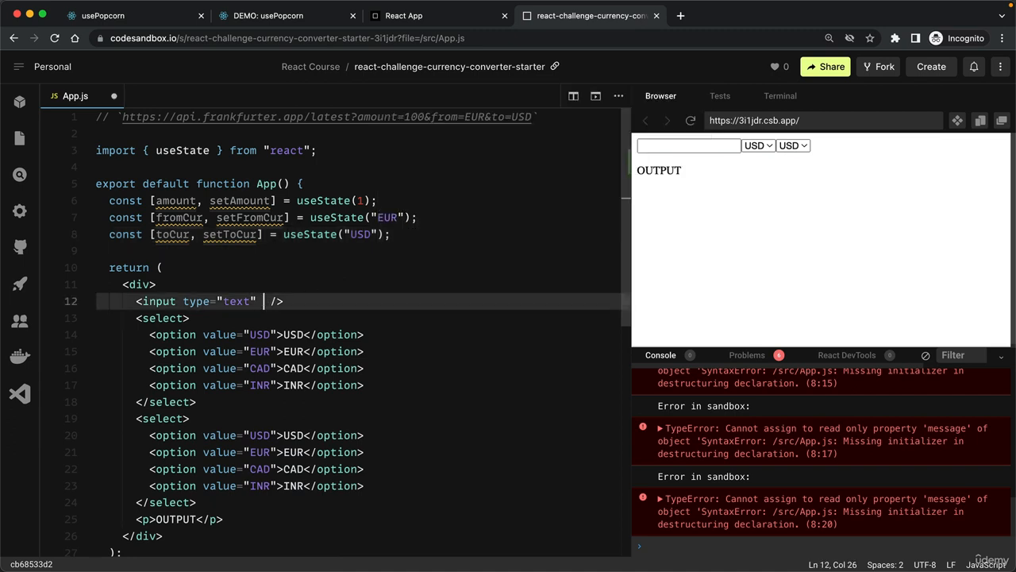
Bind the input to amount with onChange setting amount to Number(e.target.value), then save
{"action": "type", "text": "value"}
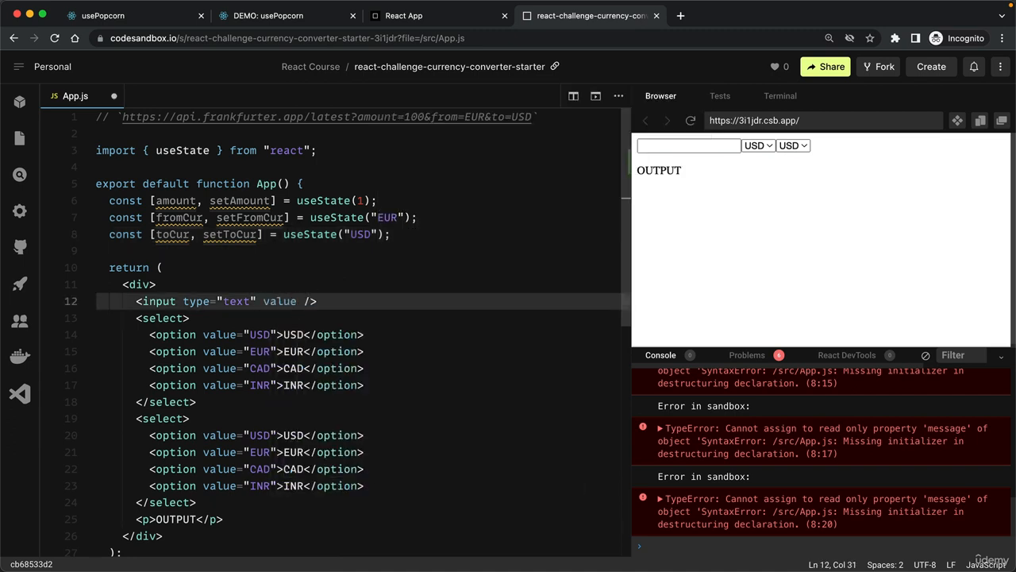
{"action": "type", "text": "{a"}
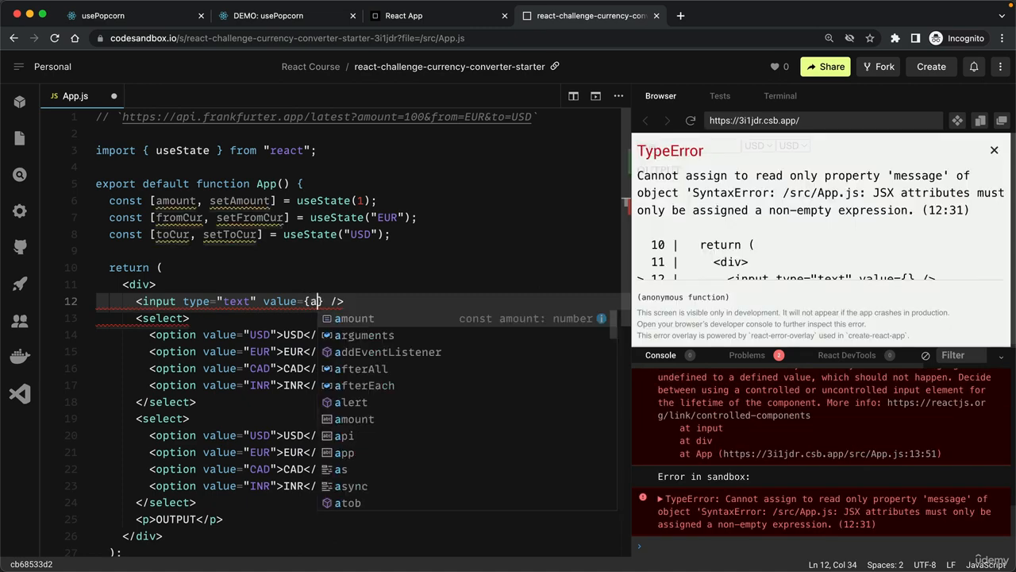
{"action": "type", "text": "amount} onChange={"}
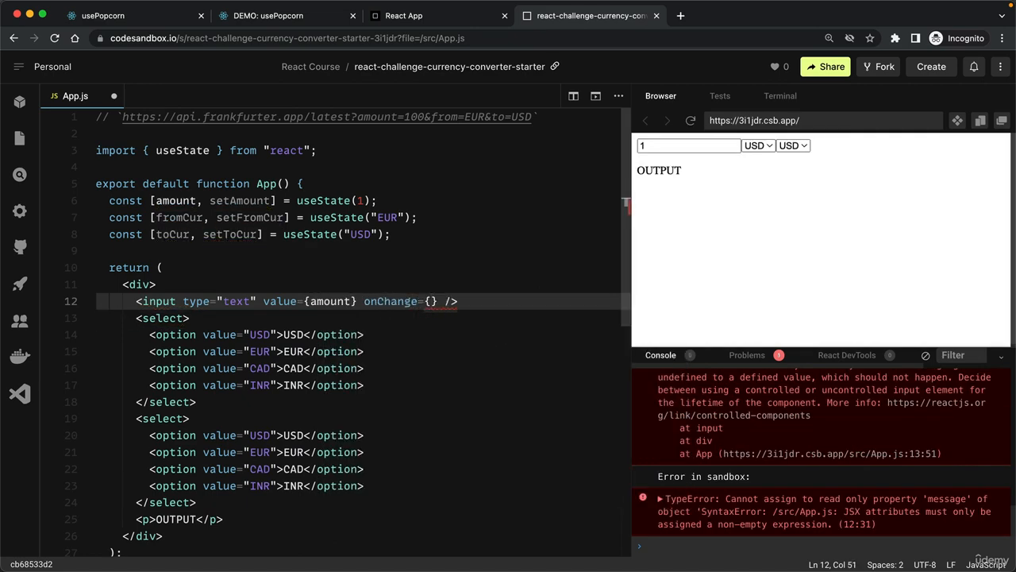
{"action": "type", "text": "e=>setAmount(e.target.value"}
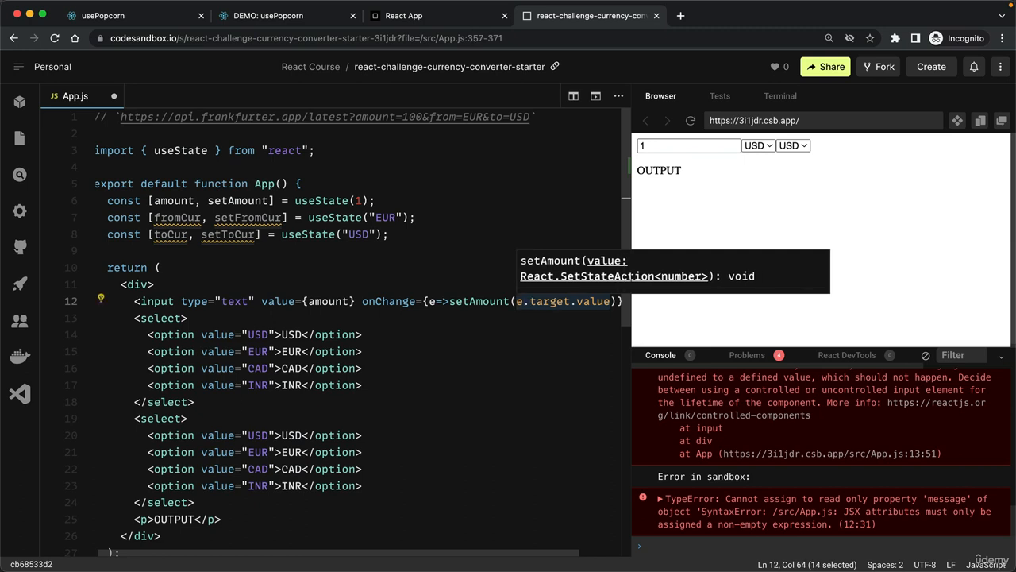
{"action": "type", "text": "N"}
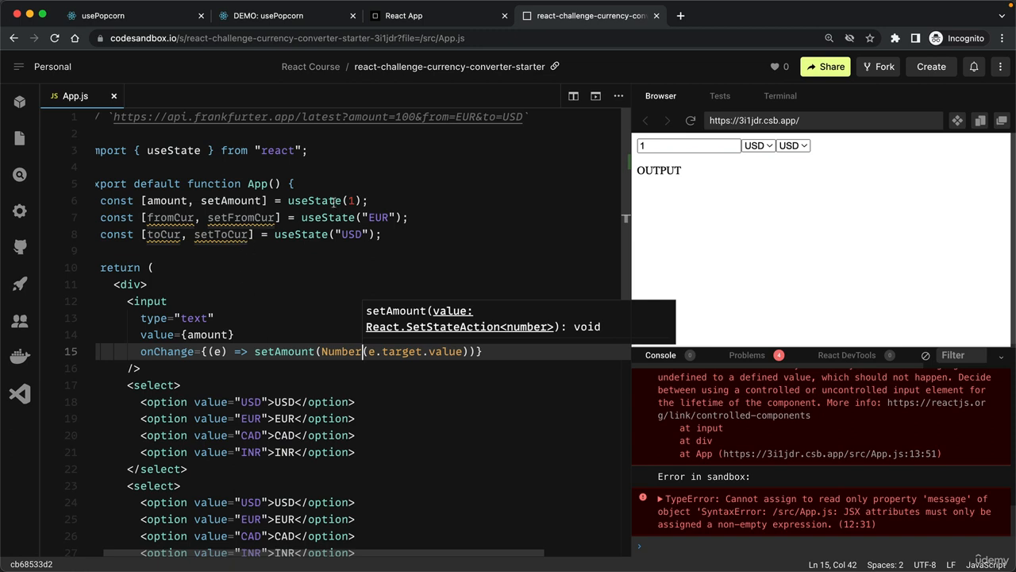
{"action": "left_click", "coordinate": [409, 117]}
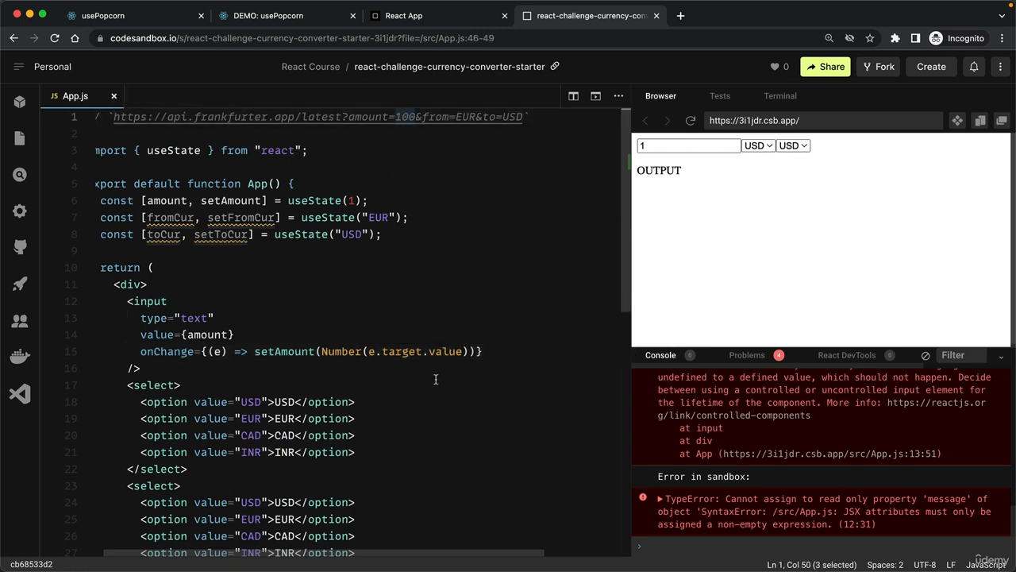
{"action": "scroll", "scroll_direction": "down", "scroll_amount": 3}
{"action": "type", "text": " value"}
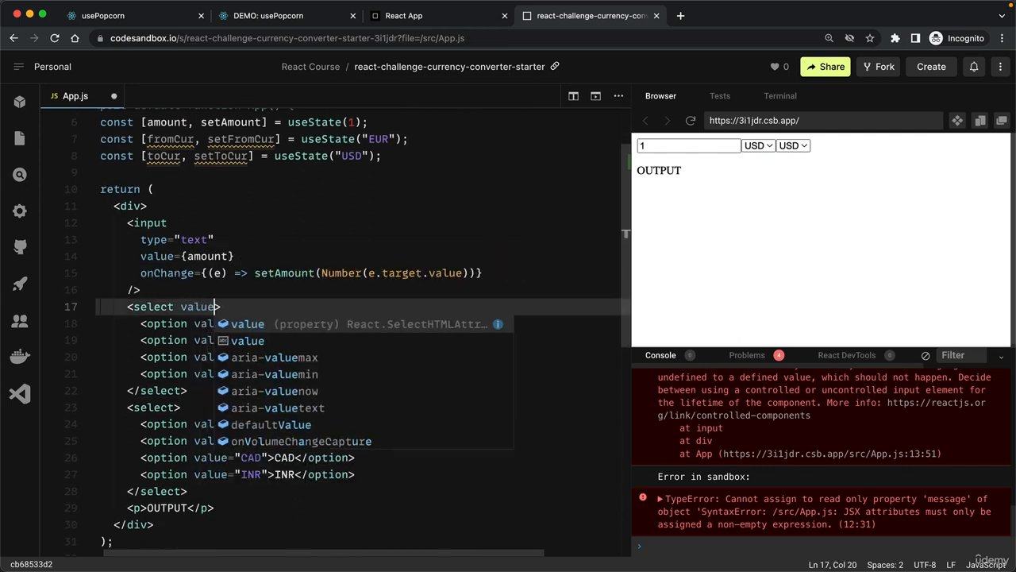
Bind the two selects to fromCur and toCur with onChange calling setFromCur and setToCur
{"action": "type", "text": "{fromCur} onChange={e="}
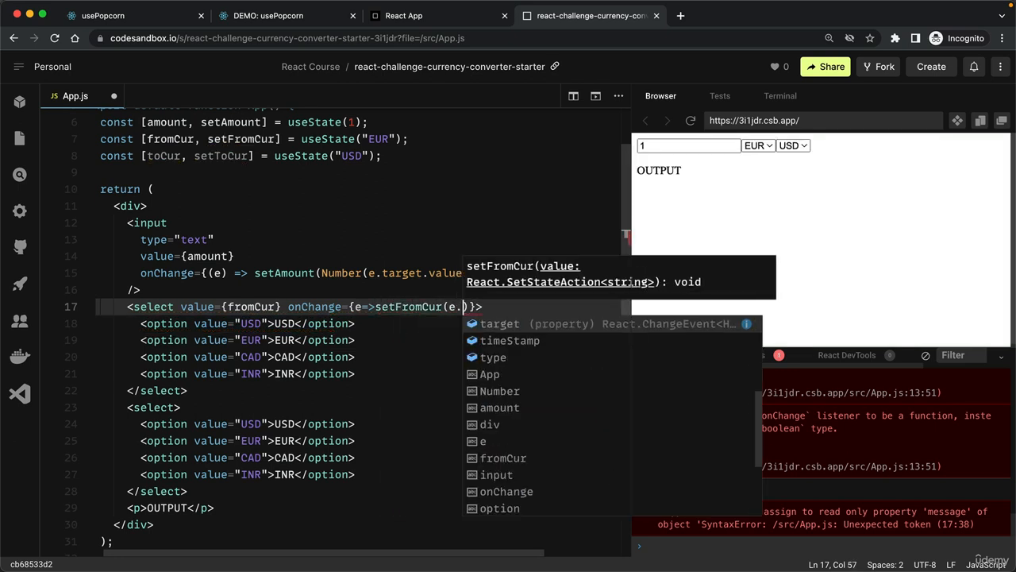
{"action": "type", "text": "target"}
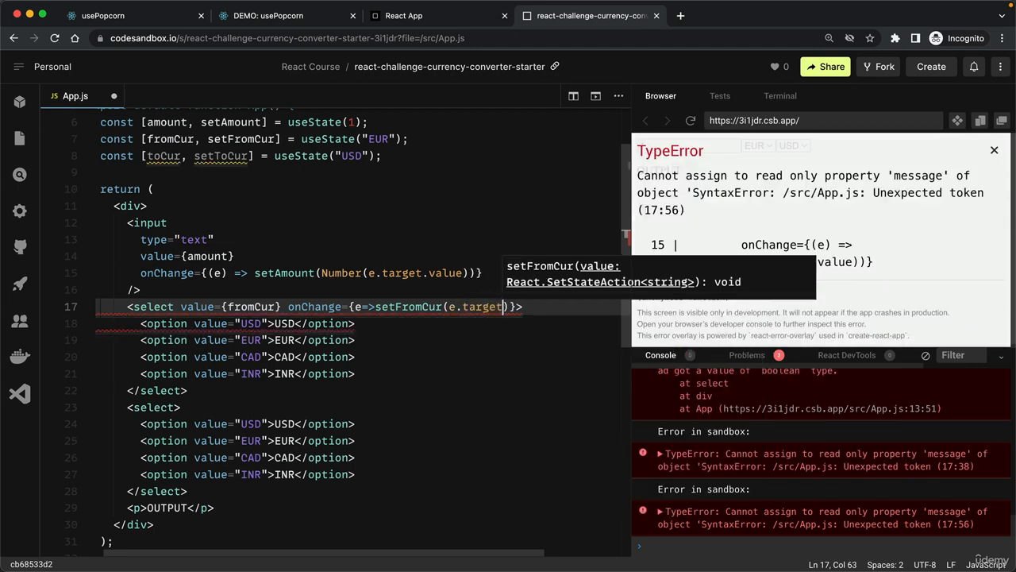
{"action": "type", "text": ".value"}
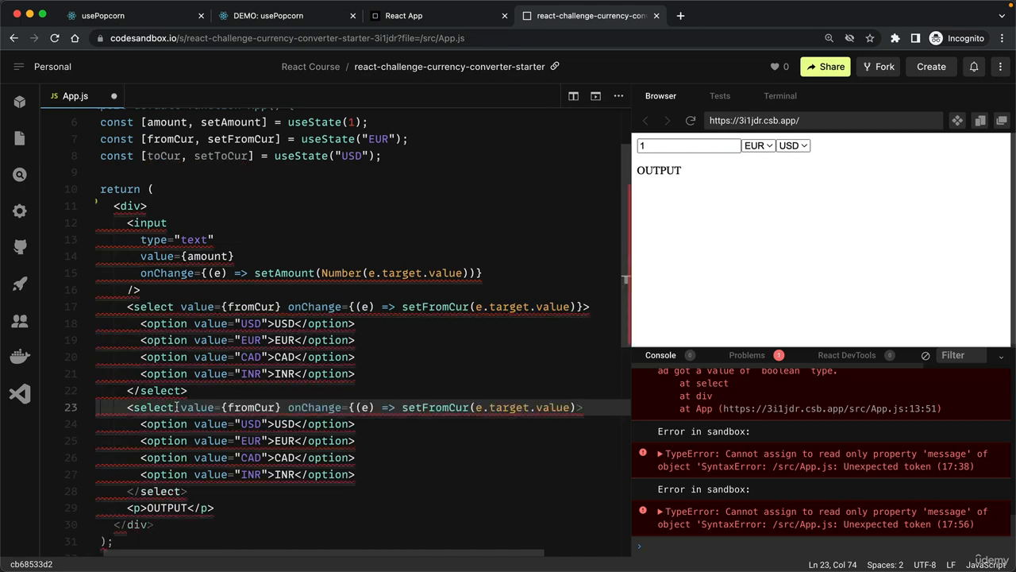
{"action": "type", "text": "to"}
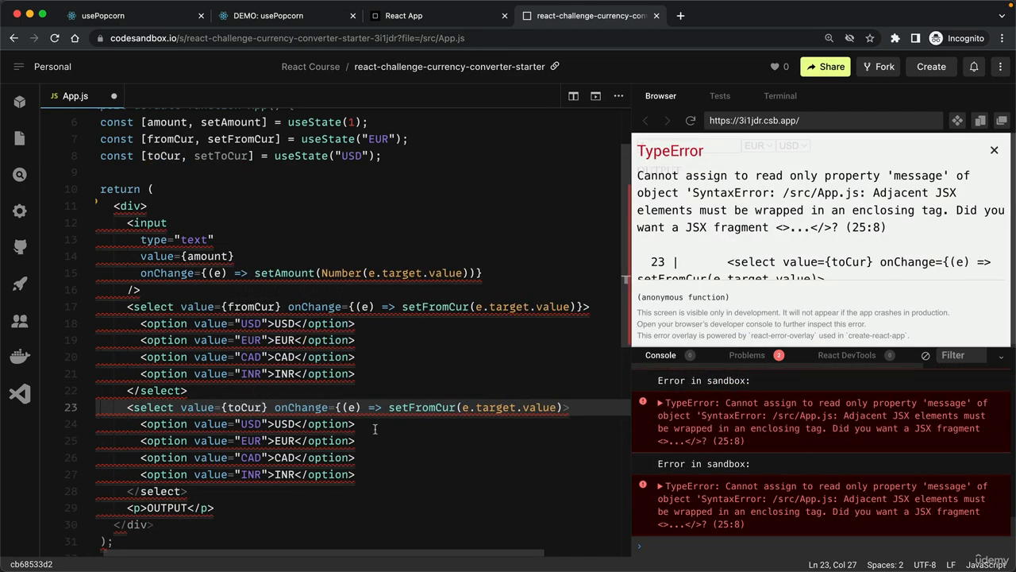
{"action": "type", "text": "setT"}
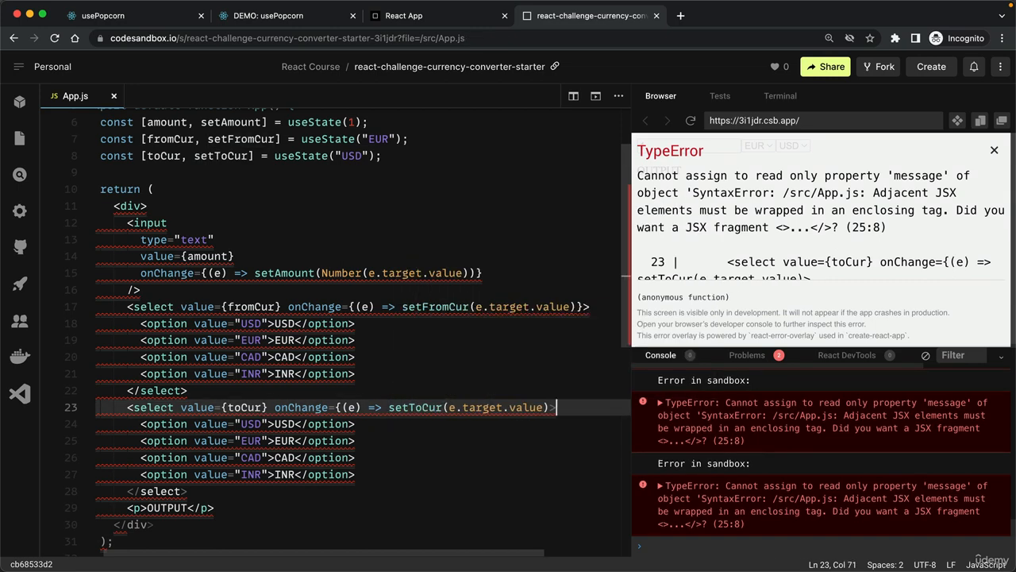
{"action": "type", "text": "}"}
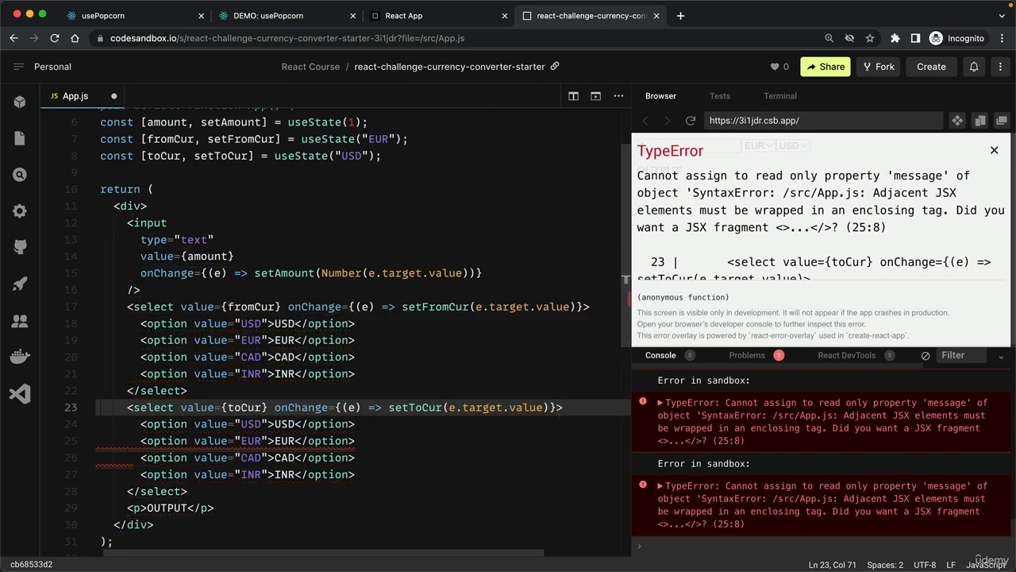
{"action": "left_click", "coordinate": [994, 150]}
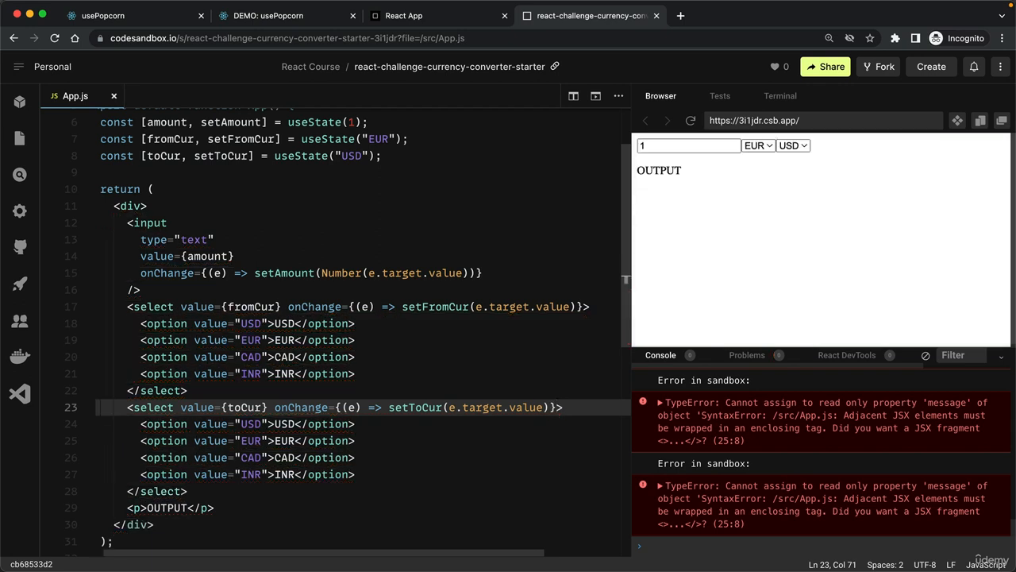
{"action": "mouse_move", "coordinate": [721, 220]}
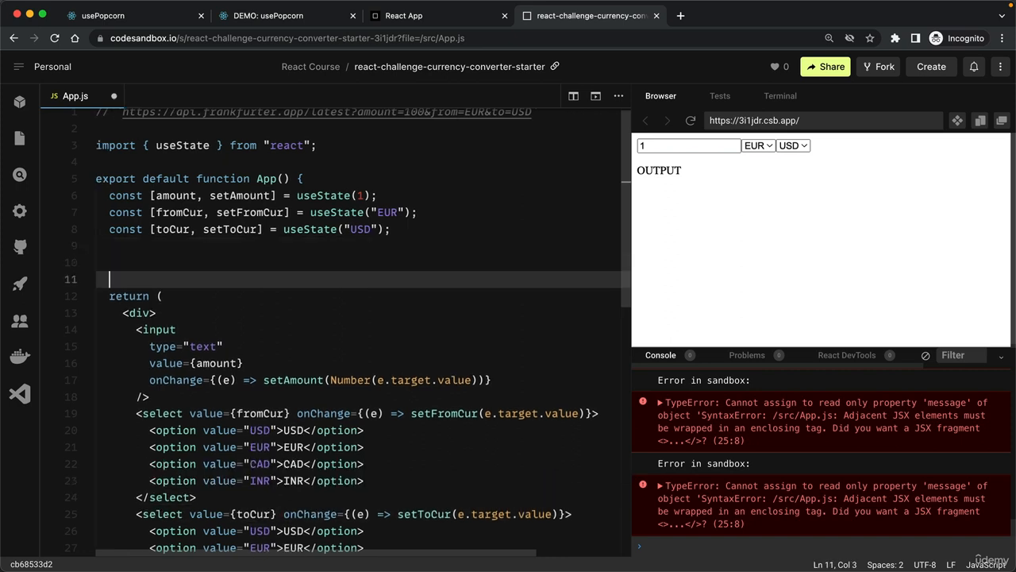
Add a useEffect with an empty function and an empty dependency array
{"action": "type", "text": "useEffect("}
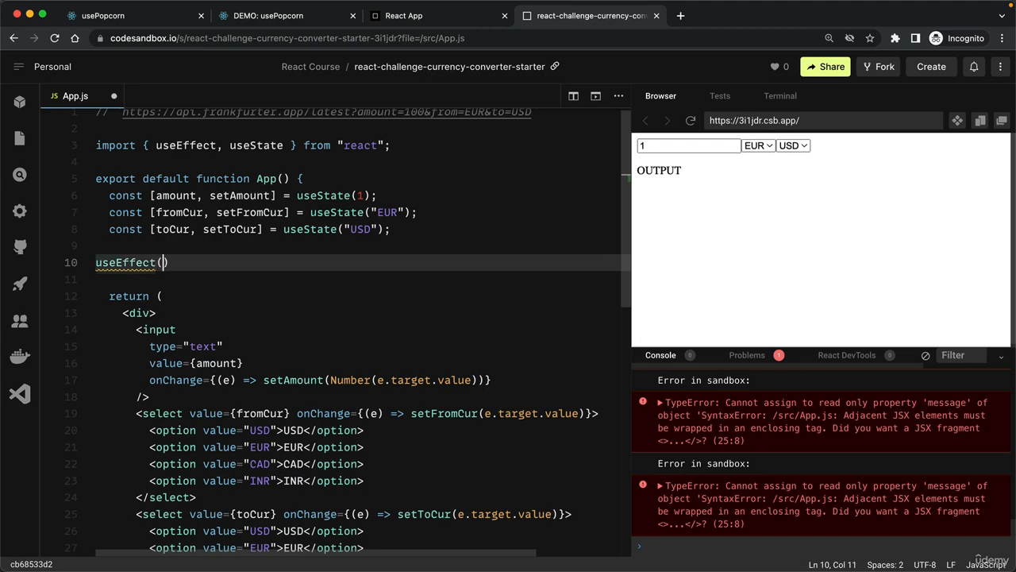
{"action": "type", "text": "function("}
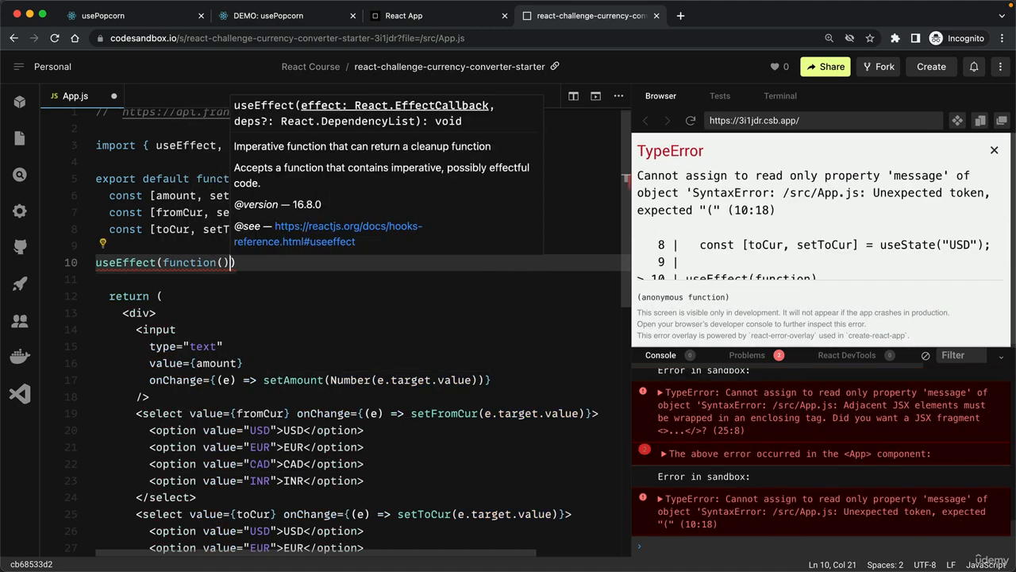
{"action": "type", "text": "{},"}
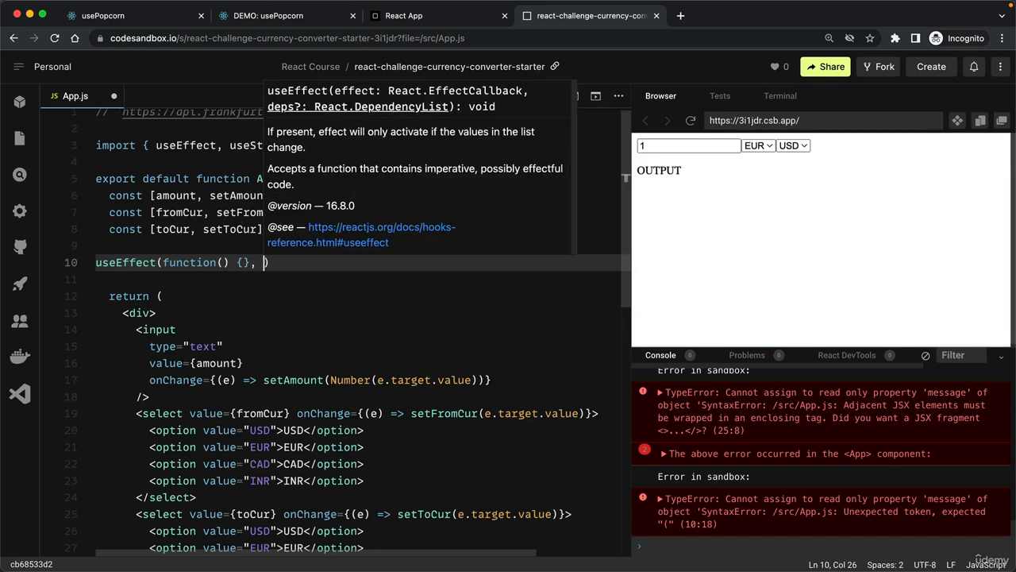
{"action": "type", "text": "[])"}
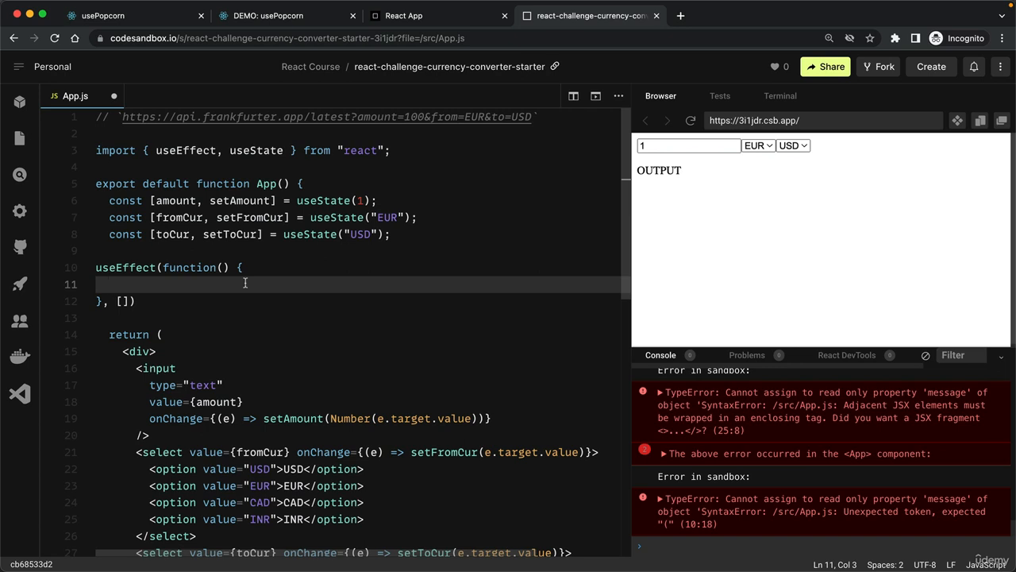
{"action": "mouse_move", "coordinate": [233, 283]}
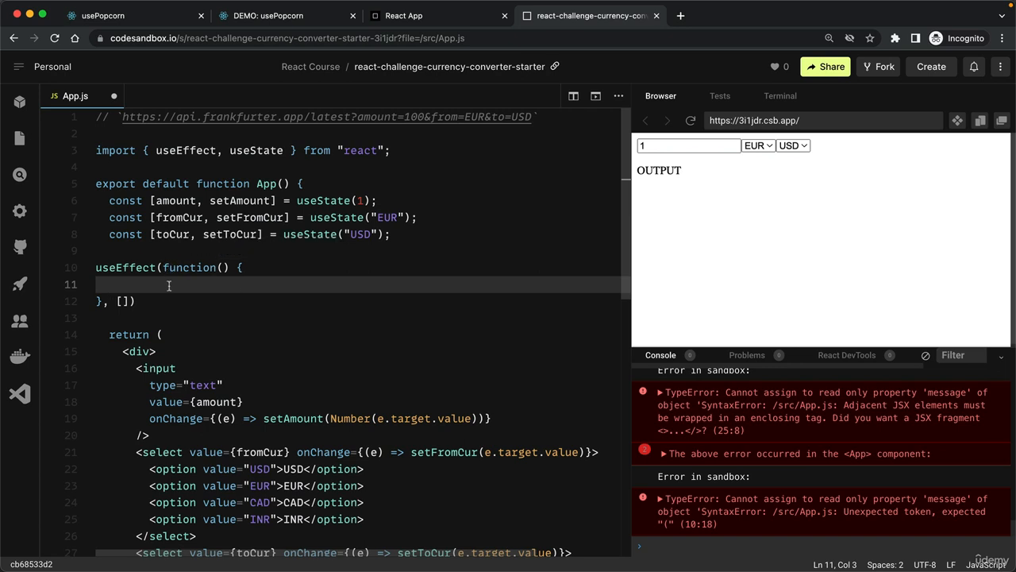
Declare an empty async convert function inside the effect and begin calling it
{"action": "type", "text": "async"}
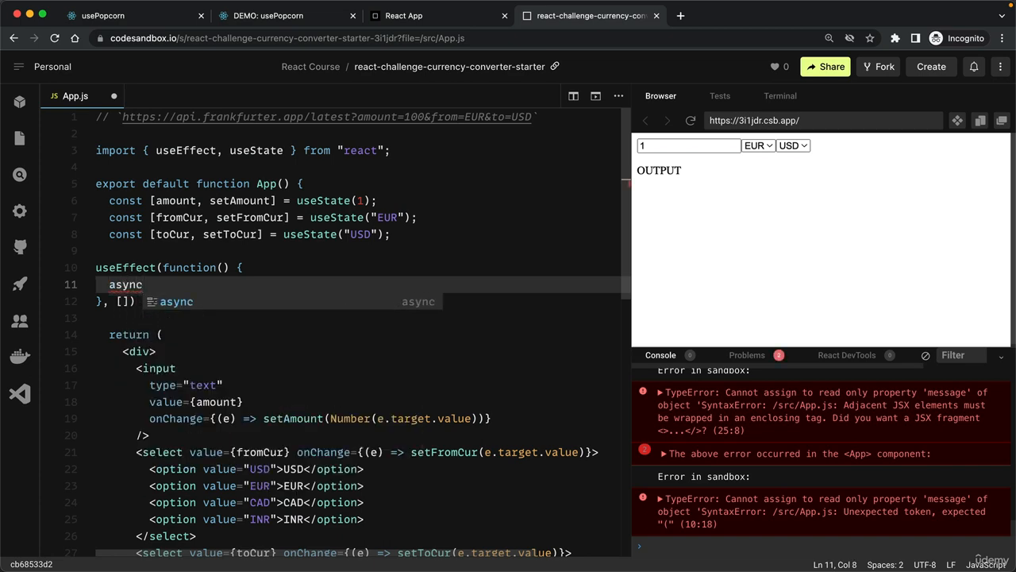
{"action": "type", "text": "functi"}
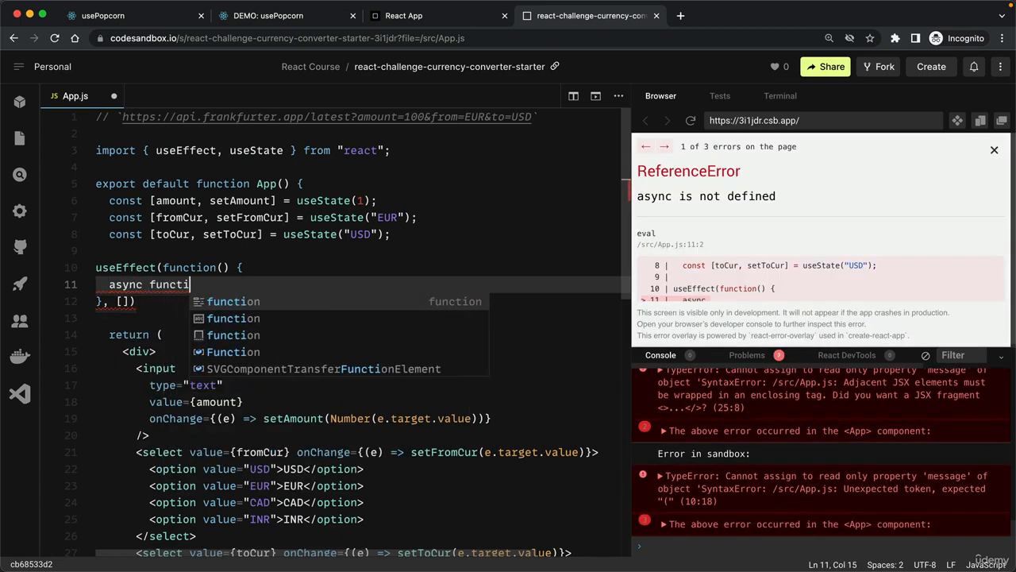
{"action": "type", "text": "convert("}
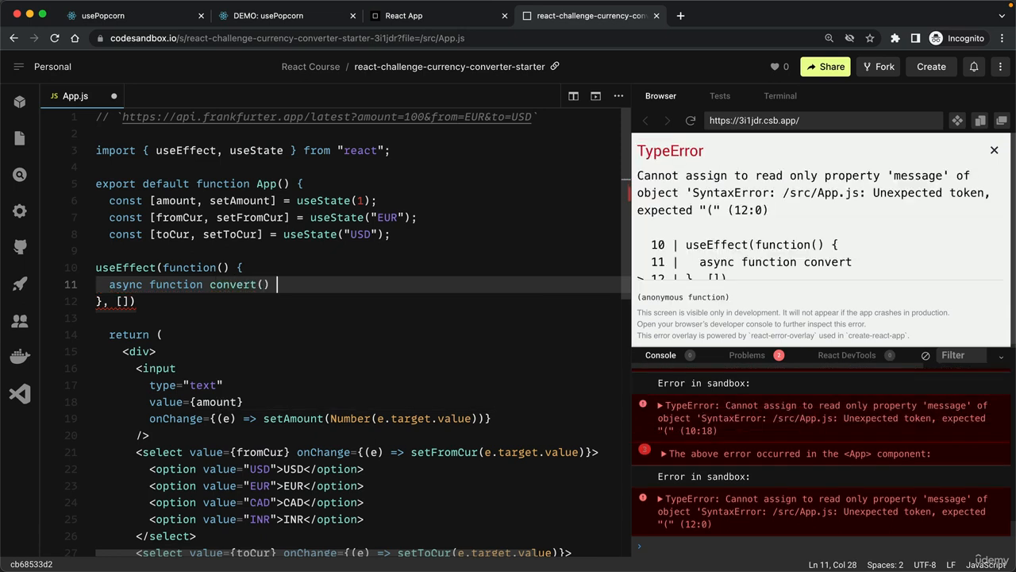
{"action": "type", "text": "{}"}
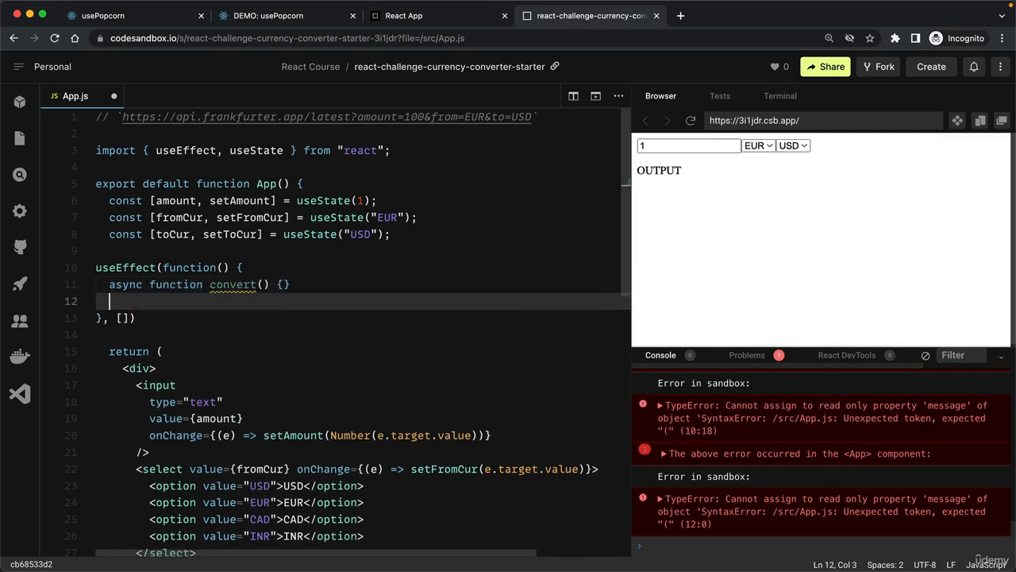
{"action": "type", "text": "convert();"}
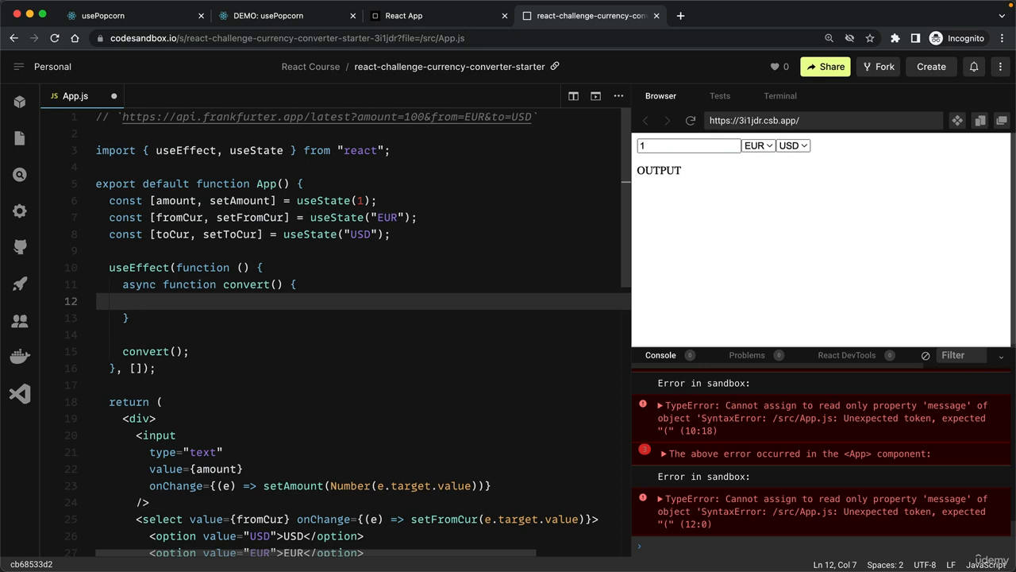
Fetch the Frankfurter URL built from ${amount}, ${fromCur} and ${toCur} inside convert and save
{"action": "type", "text": "fetch"}
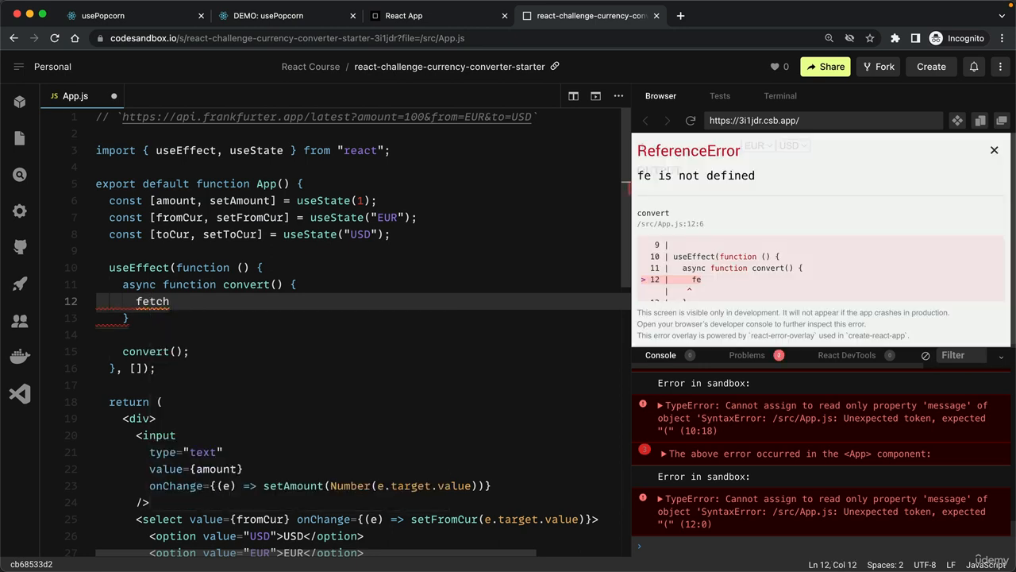
{"action": "type", "text": "()"}
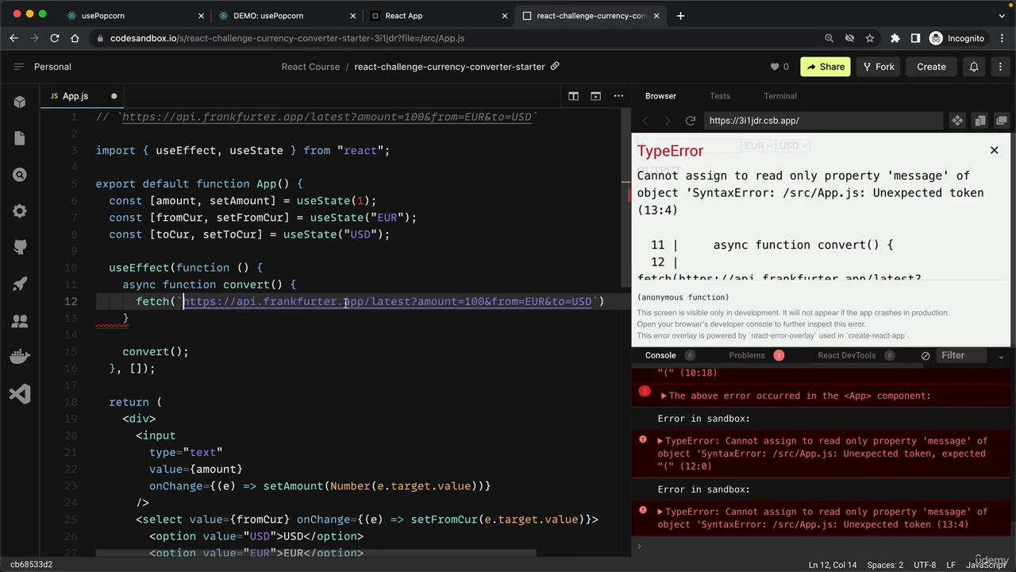
{"action": "left_click", "coordinate": [994, 150]}
{"action": "type", "text": "${amount"}
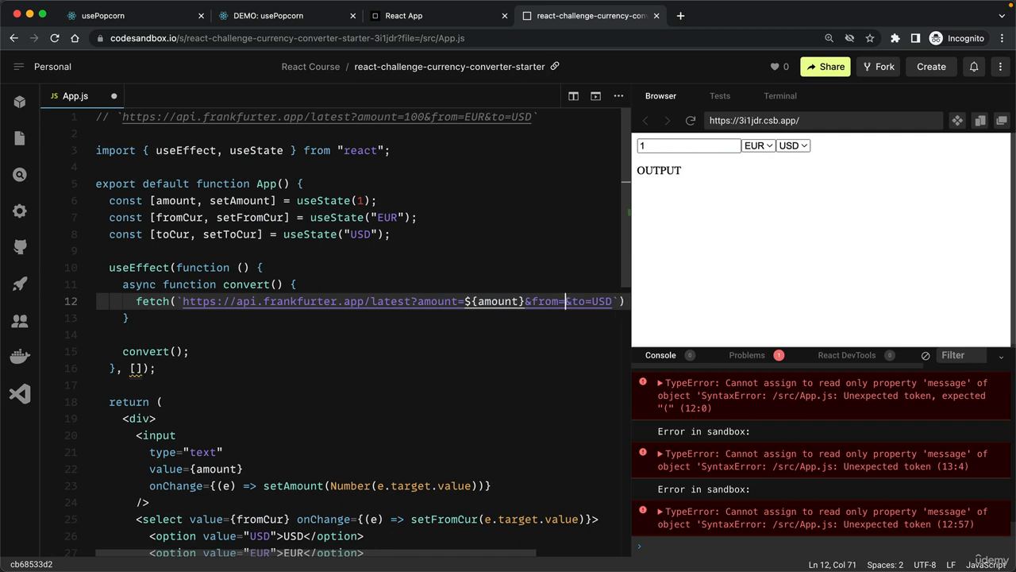
{"action": "type", "text": "${fromCur"}
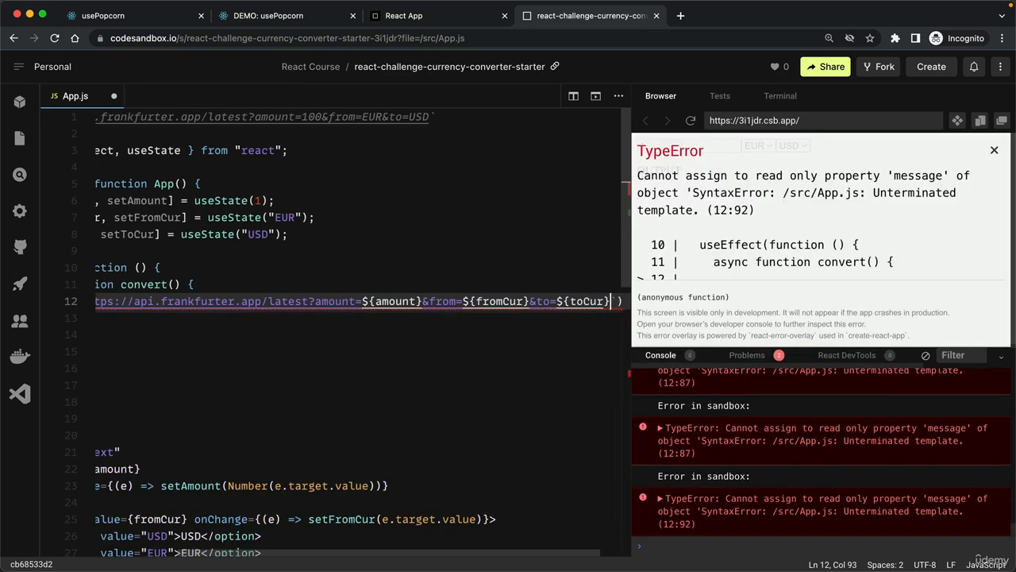
{"action": "left_click", "coordinate": [994, 150]}
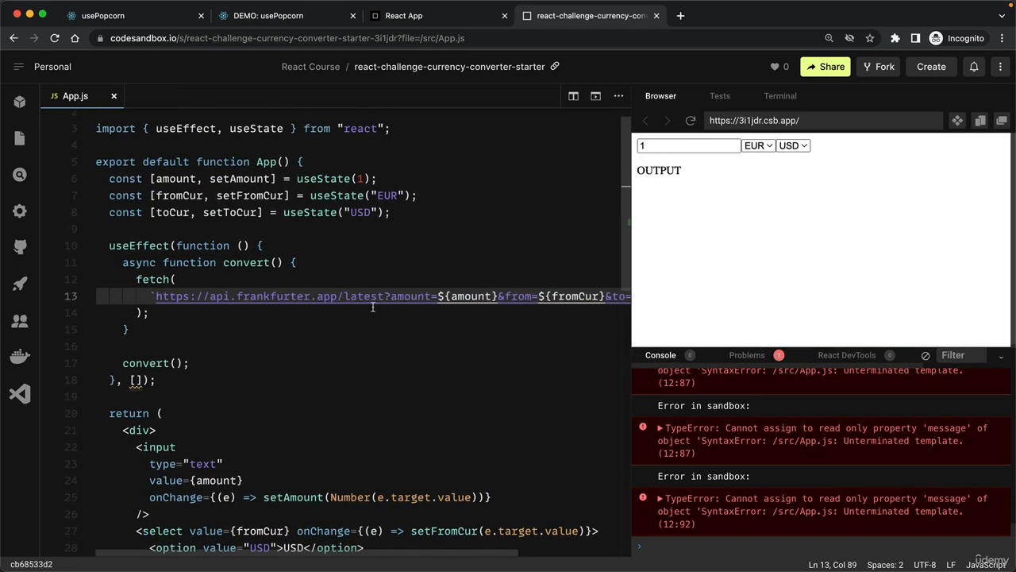
{"action": "left_click", "coordinate": [133, 278]}
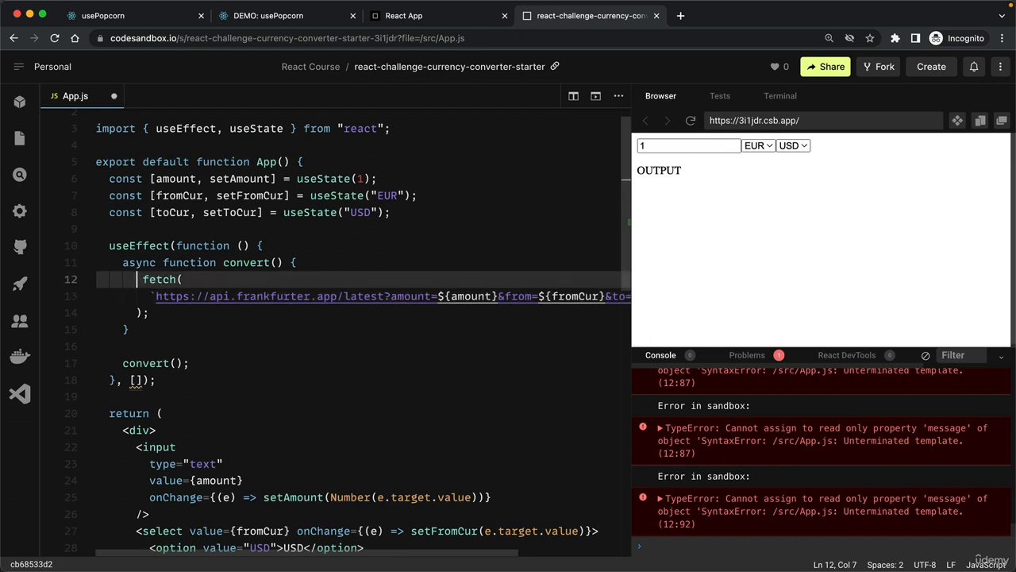
Await the fetch into res, parse it with res.json() into data, and console.log(data)
{"action": "type", "text": "const r"}
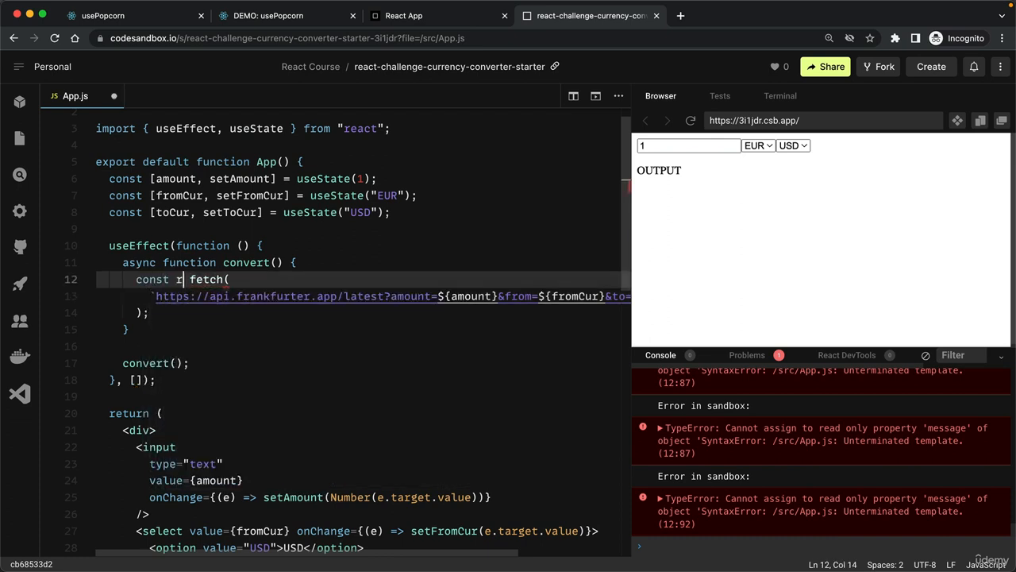
{"action": "type", "text": "es = await"}
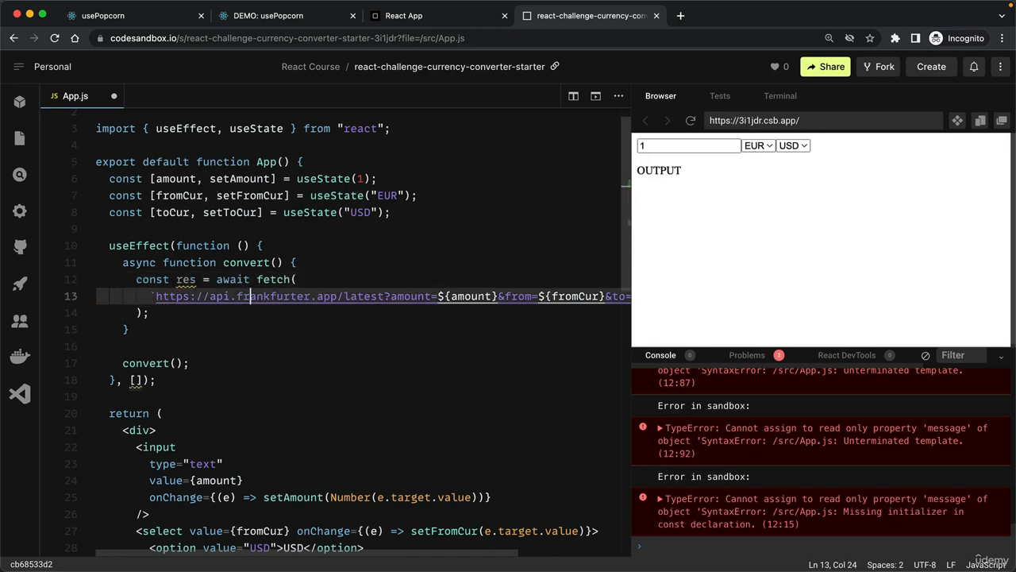
{"action": "type", "text": "const data ="}
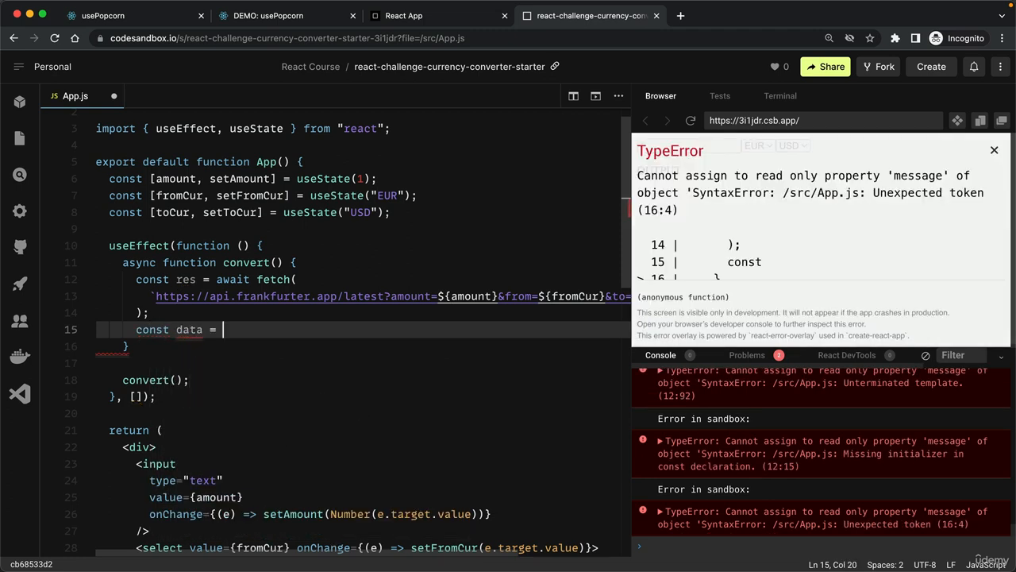
{"action": "type", "text": "await re"}
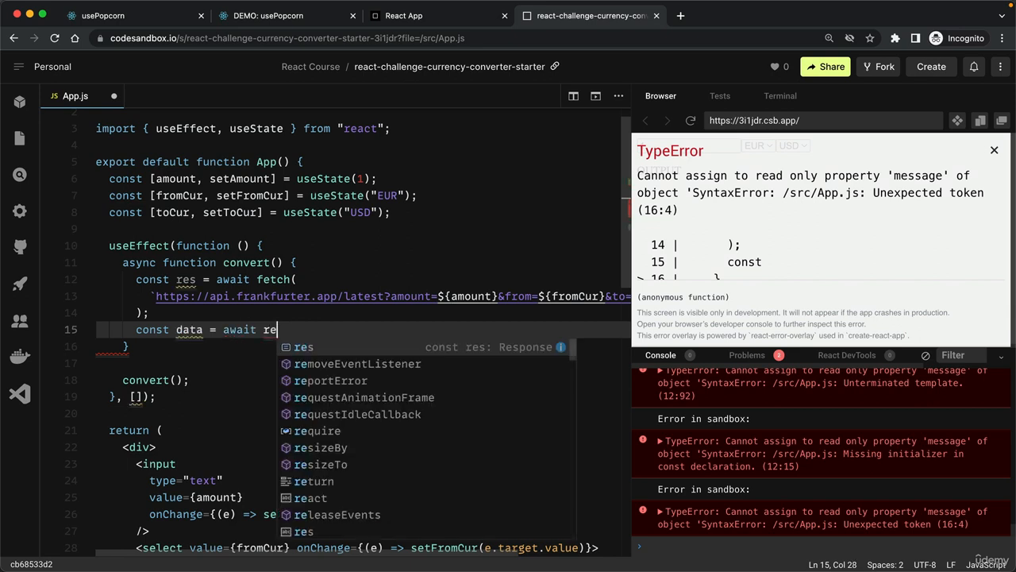
{"action": "type", "text": "s.json("}
{"action": "type", "text": "cl"}
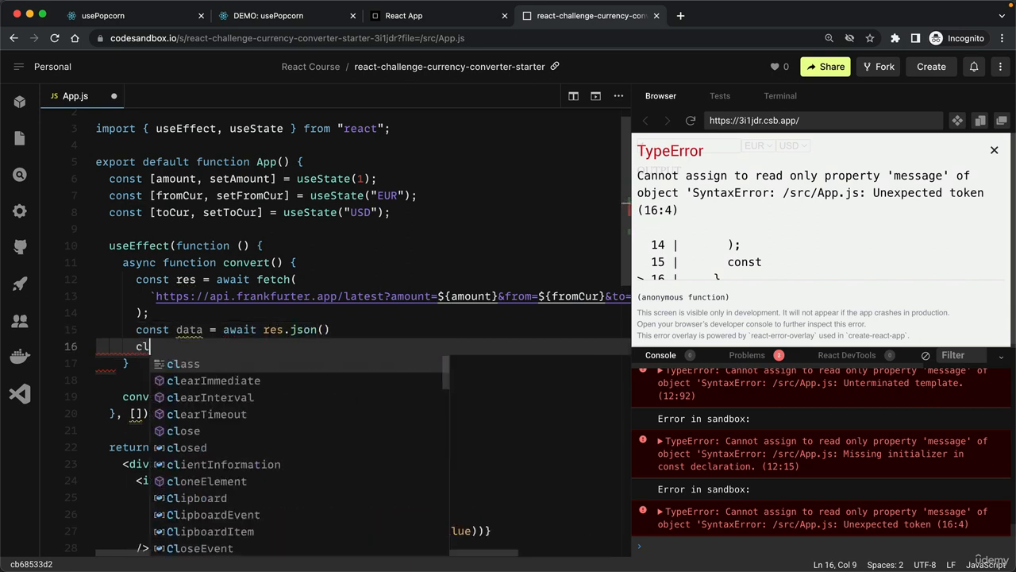
{"action": "type", "text": "onsole.log"}
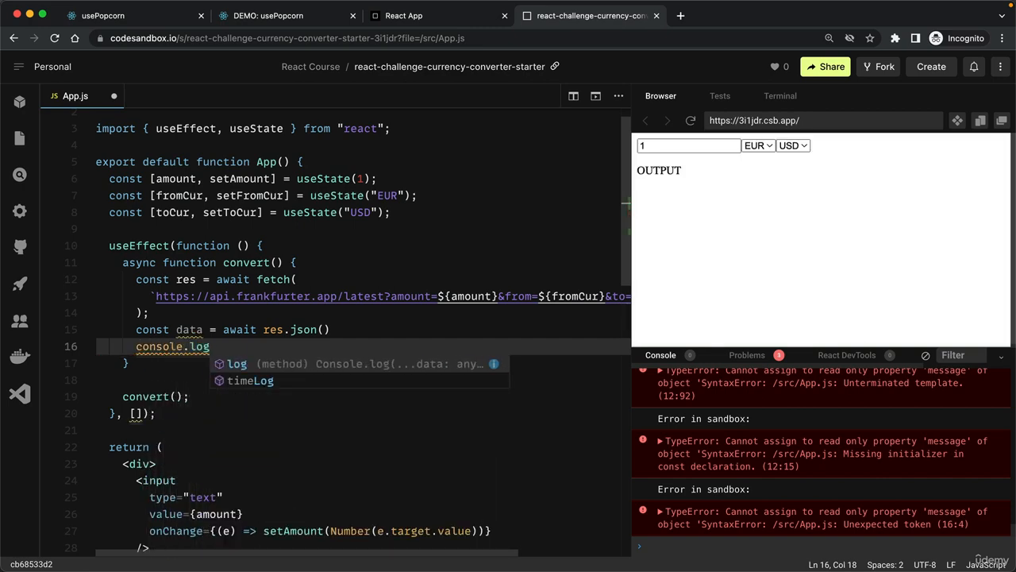
{"action": "type", "text": "(data);"}
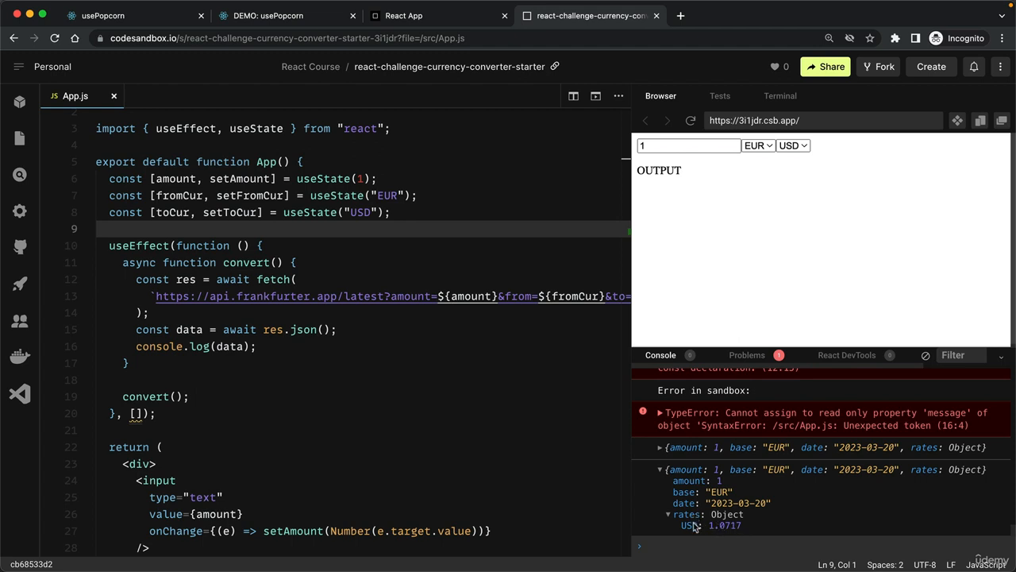
{"action": "mouse_move", "coordinate": [717, 528]}
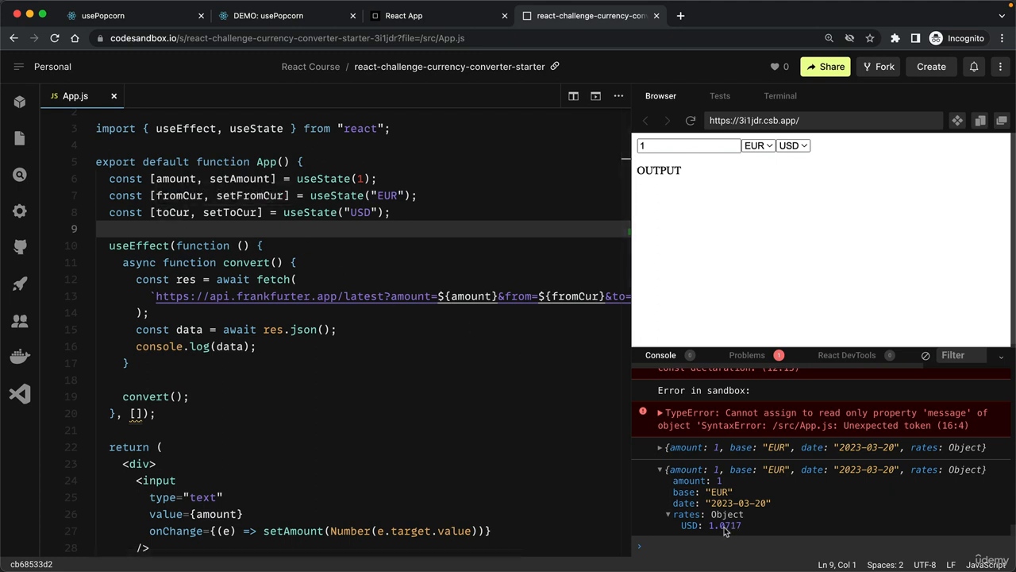
{"action": "mouse_move", "coordinate": [320, 377]}
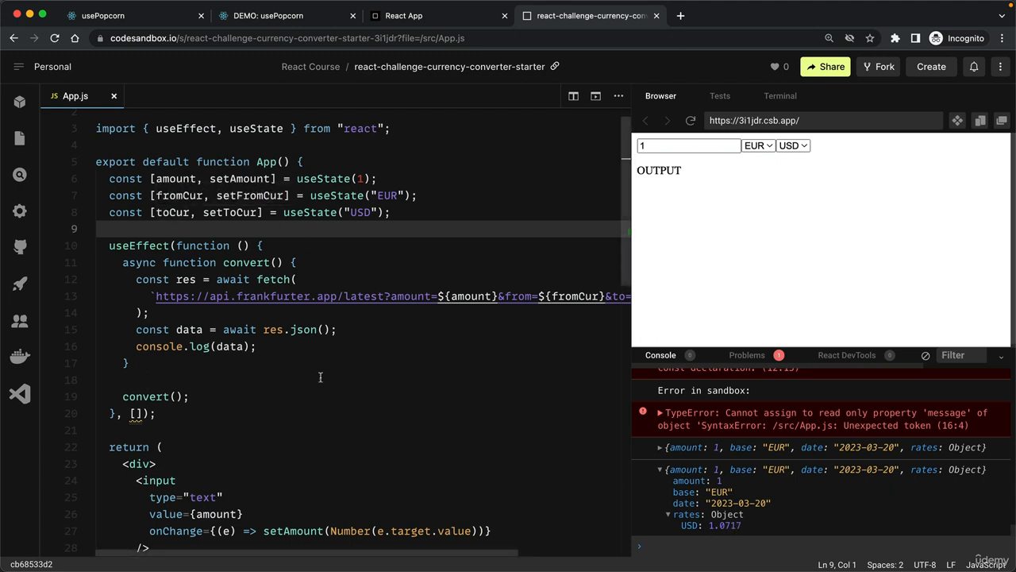
Log only data.rates[toCur] so the console prints the single rate 1.0717
{"action": "left_click", "coordinate": [245, 346]}
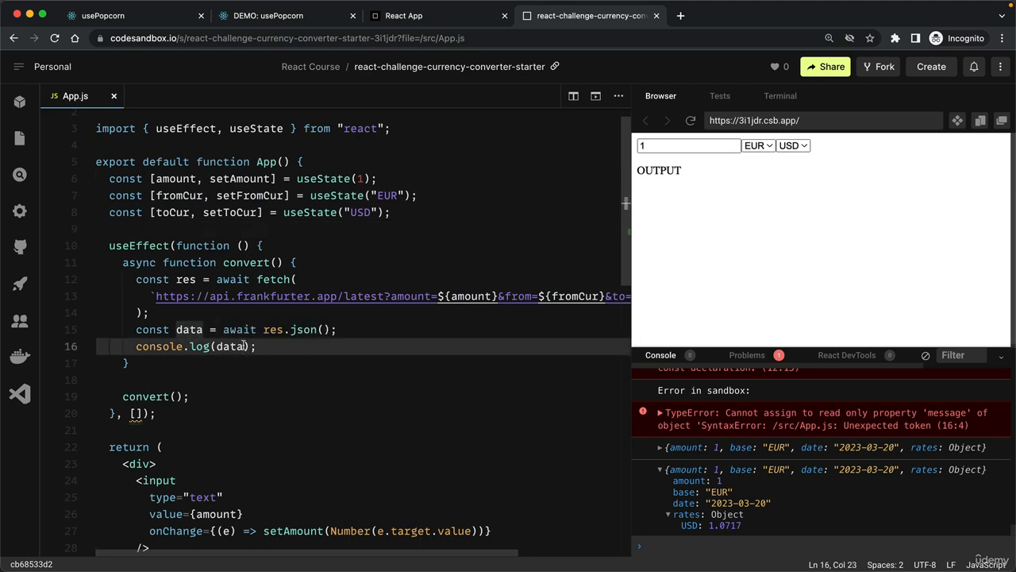
{"action": "type", "text": "."}
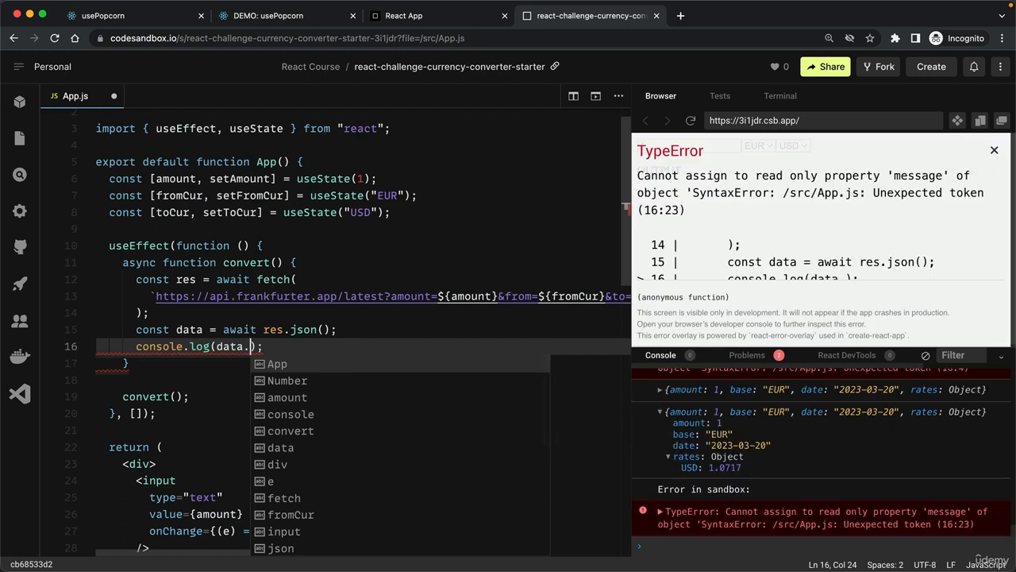
{"action": "type", "text": "rates"}
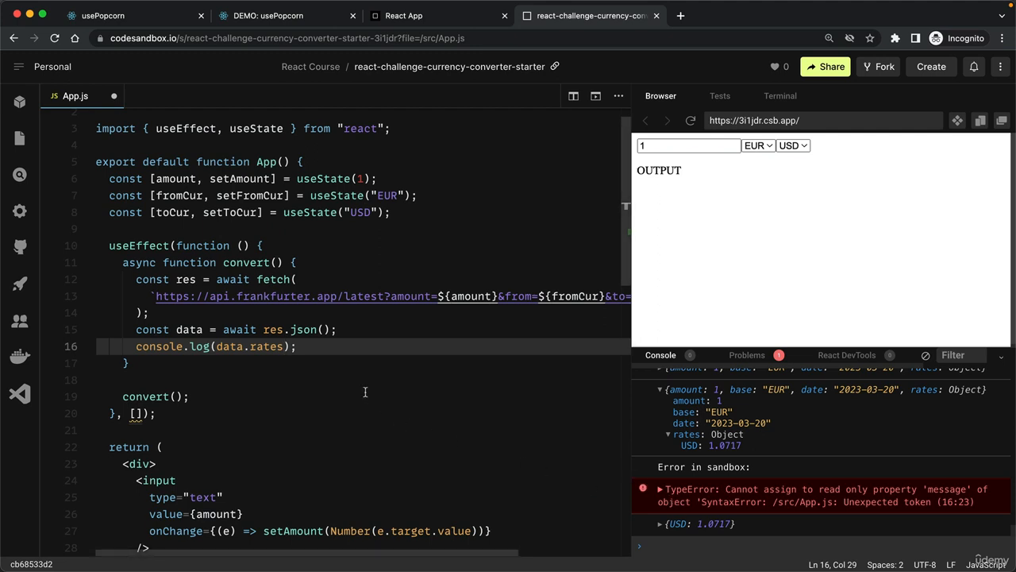
{"action": "type", "text": "[]"}
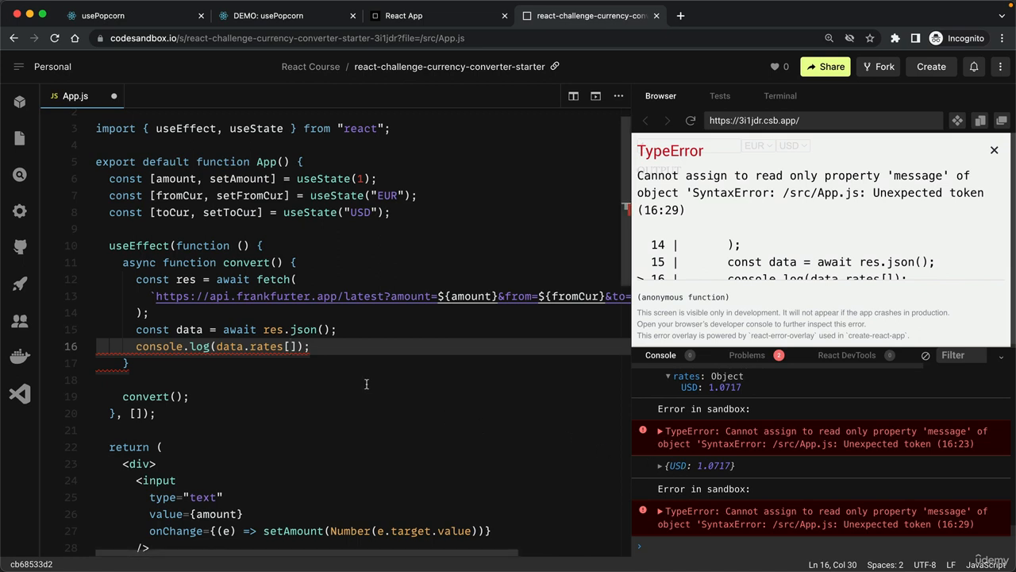
{"action": "mouse_move", "coordinate": [353, 373]}
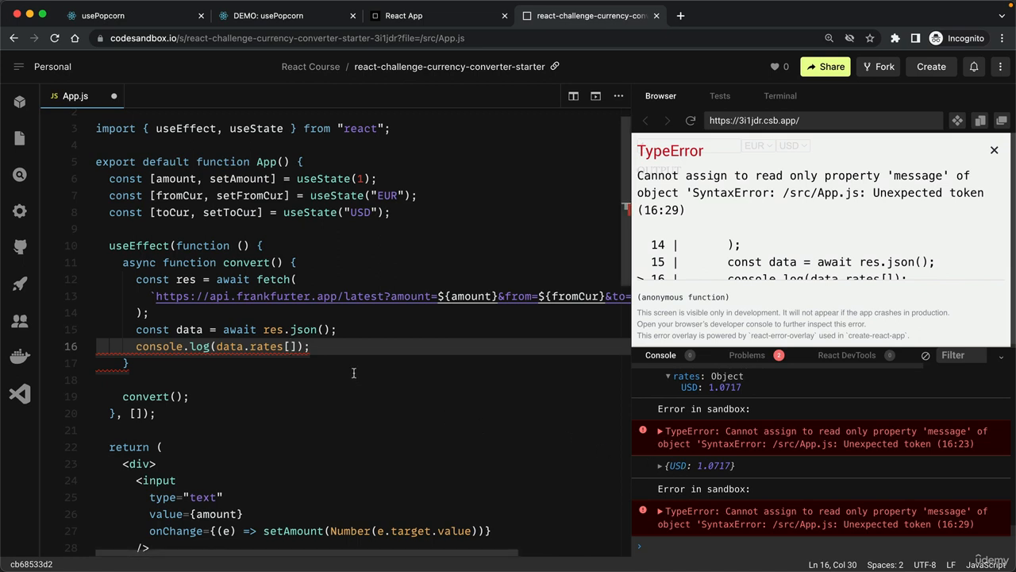
{"action": "type", "text": "toCur"}
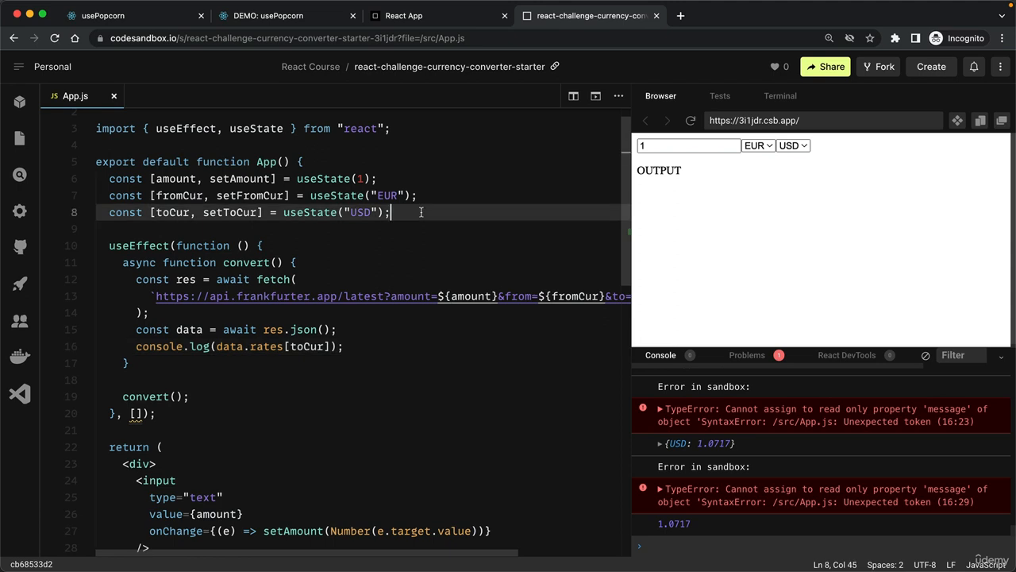
Declare const [converted, setConverted] = useState("") in App.js
{"action": "type", "text": "const"}
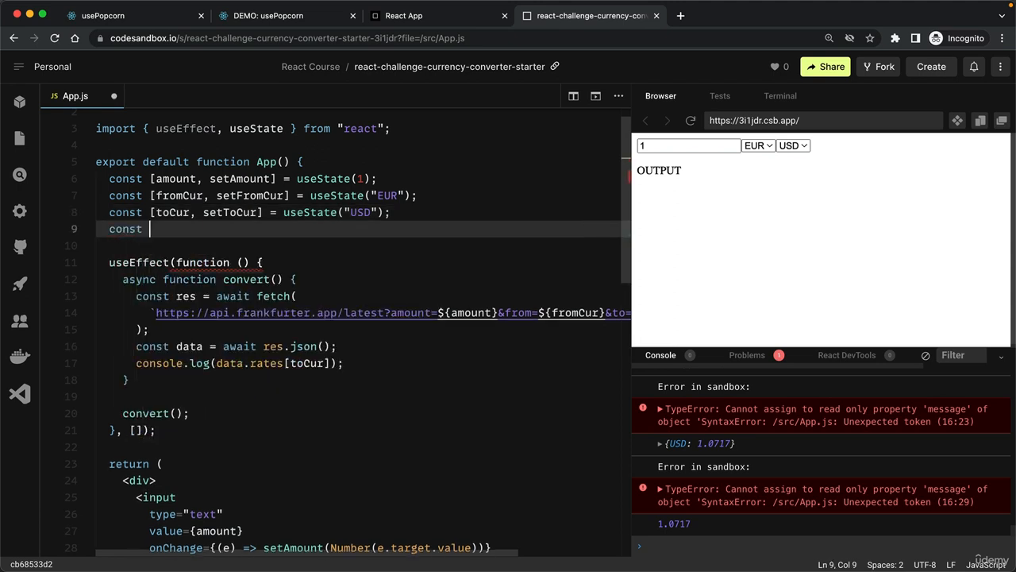
{"action": "type", "text": "[converted,"}
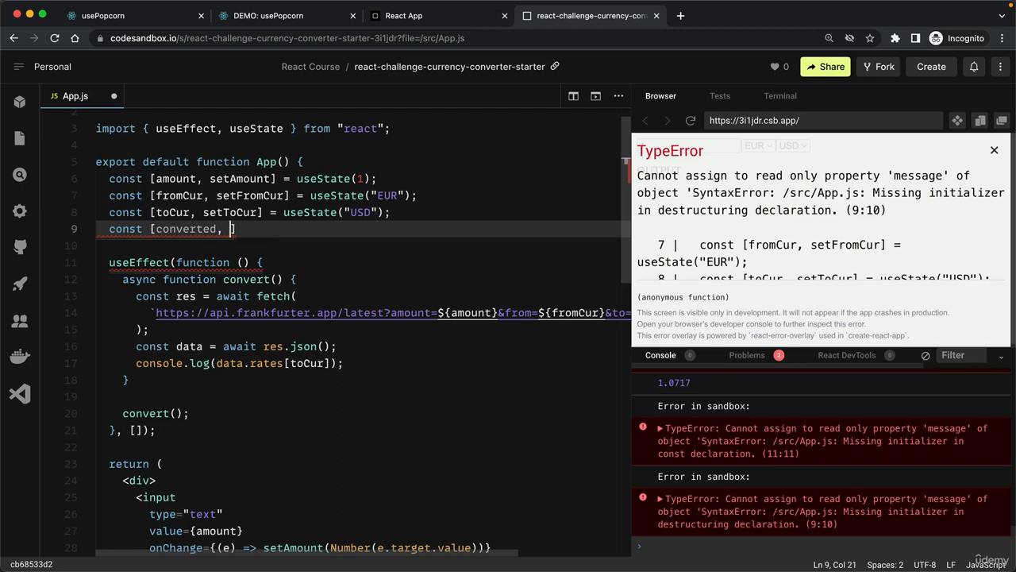
{"action": "type", "text": "setConverted"}
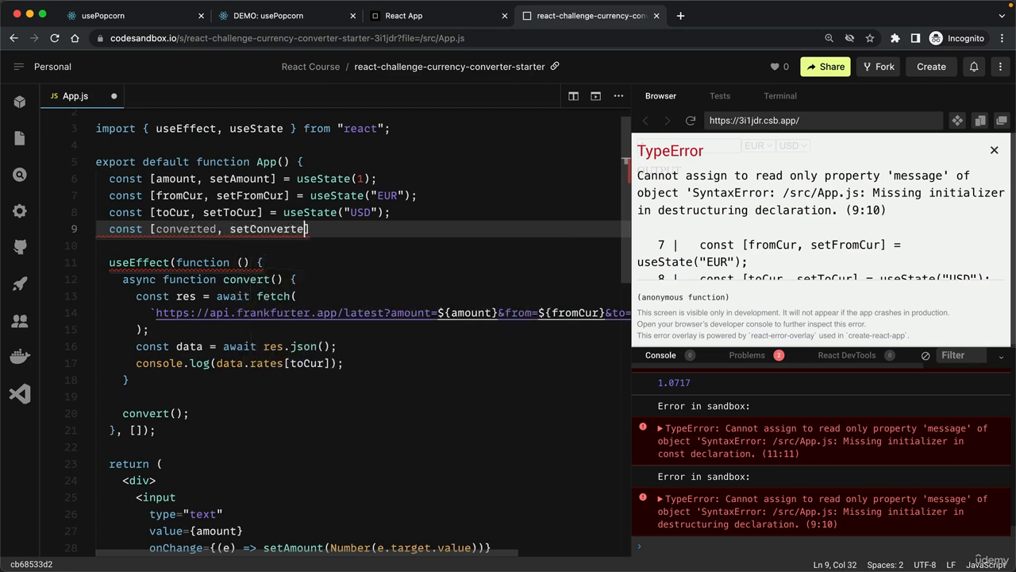
{"action": "type", "text": "] ="}
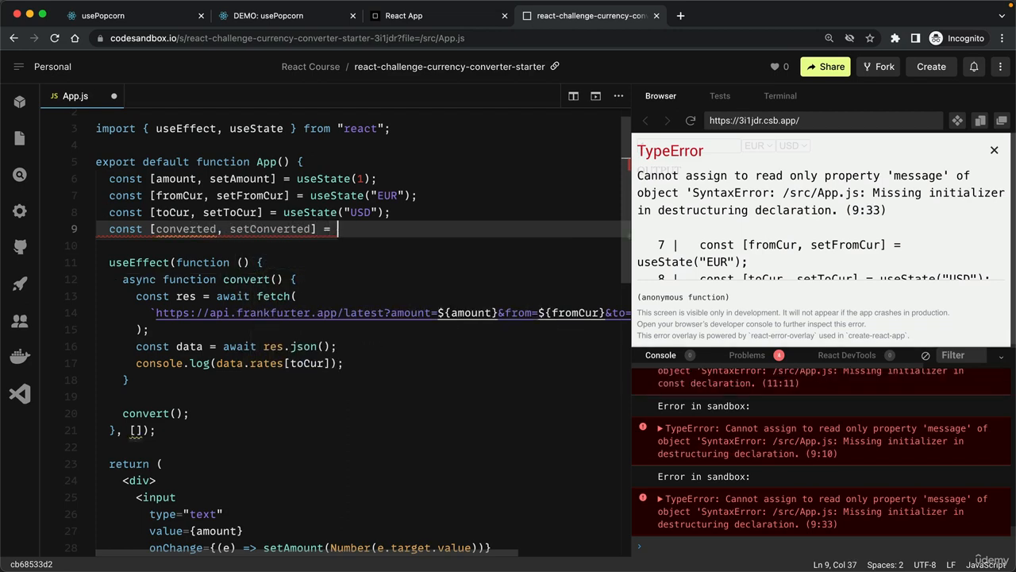
{"action": "type", "text": "useState(\"\");"}
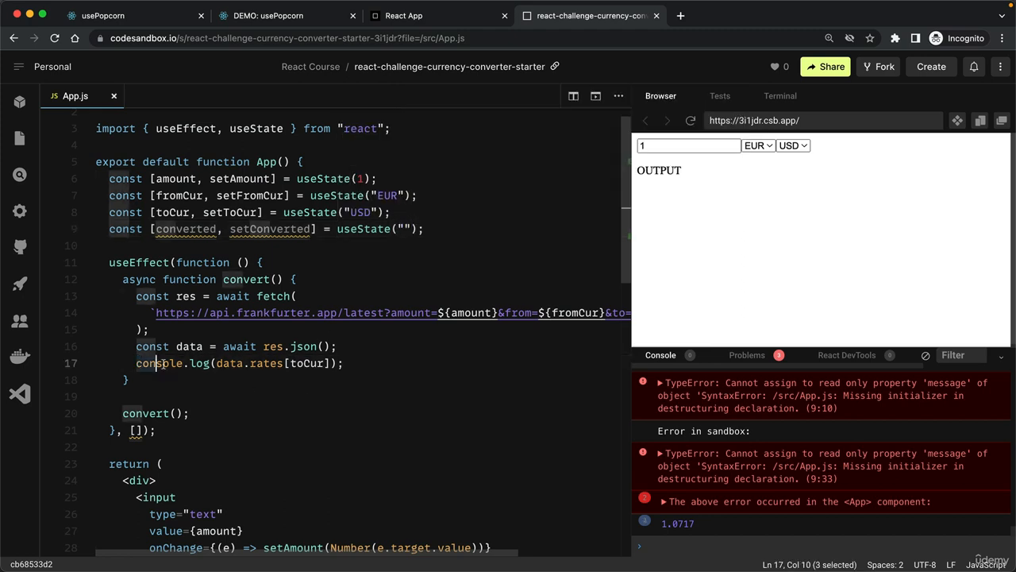
Replace console.log with setConverted so the fetched rate is stored in state
{"action": "double_click", "coordinate": [159, 363]}
{"action": "type", "text": "setConverted"}
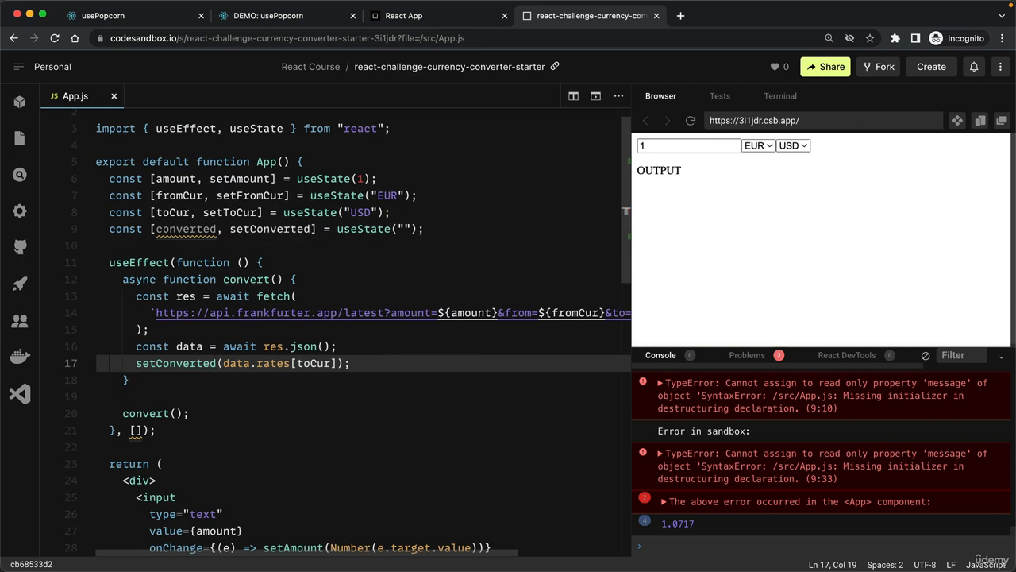
{"action": "left_click", "coordinate": [355, 362]}
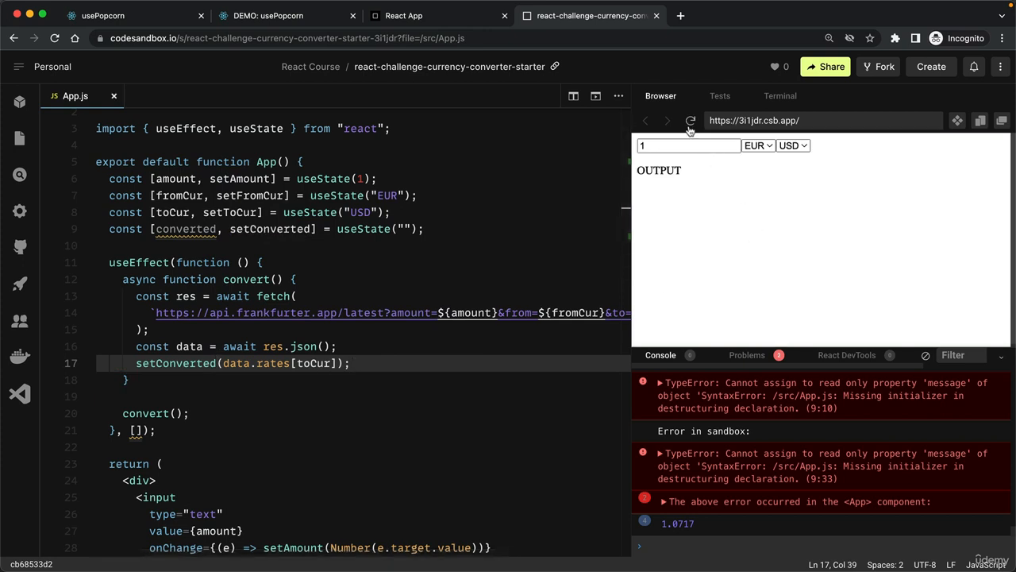
Reload the preview and render {converted} {toCur} in the output paragraph, showing 1.0717 USD
{"action": "left_click", "coordinate": [691, 120]}
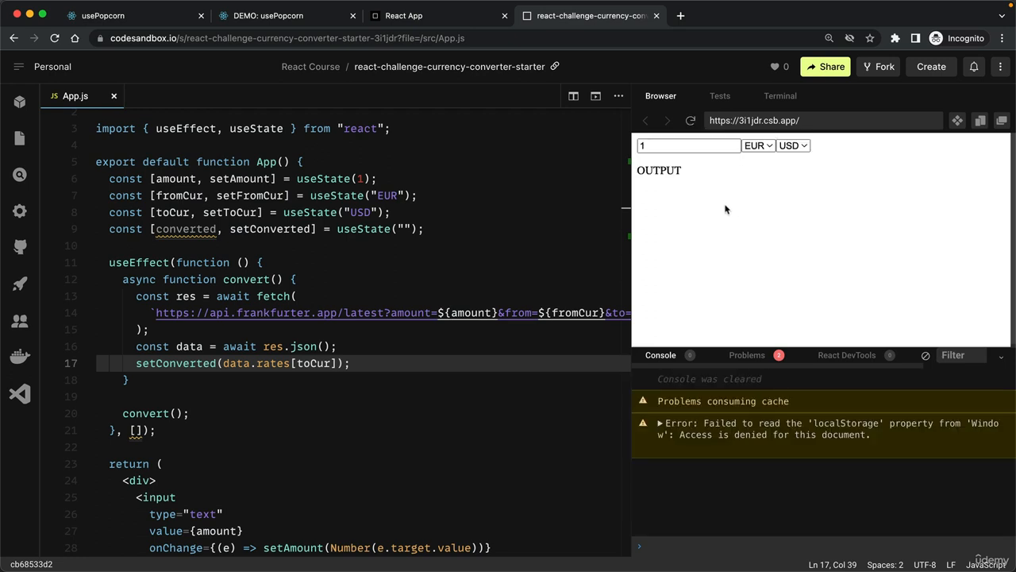
{"action": "mouse_move", "coordinate": [679, 199]}
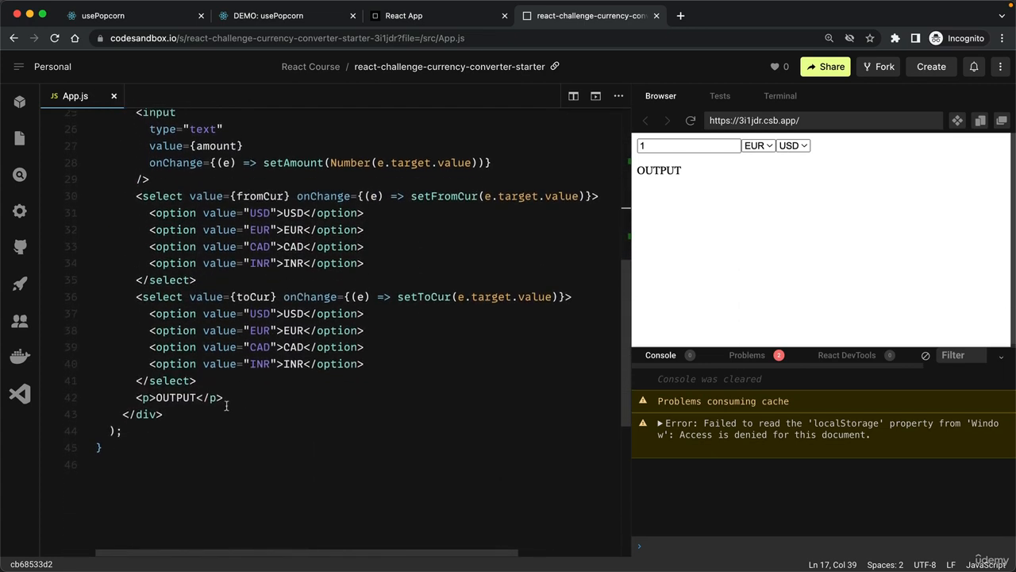
{"action": "left_click", "coordinate": [179, 397]}
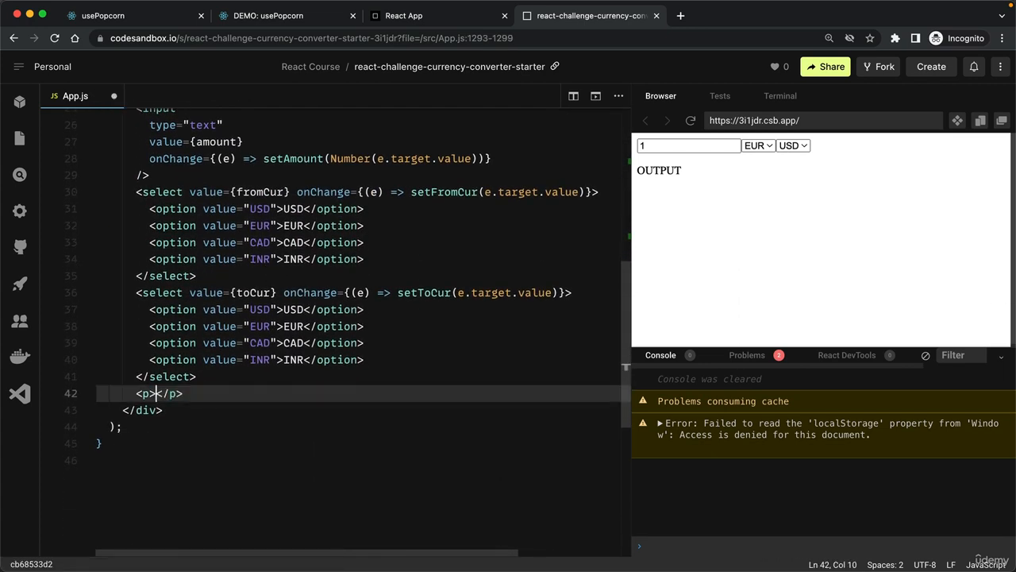
{"action": "type", "text": "{"}
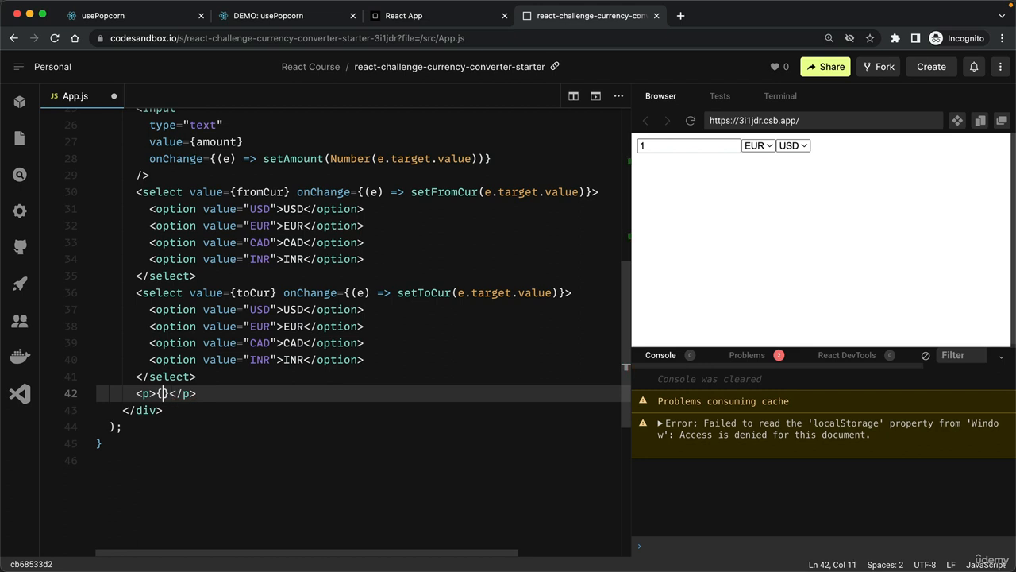
{"action": "type", "text": "converted"}
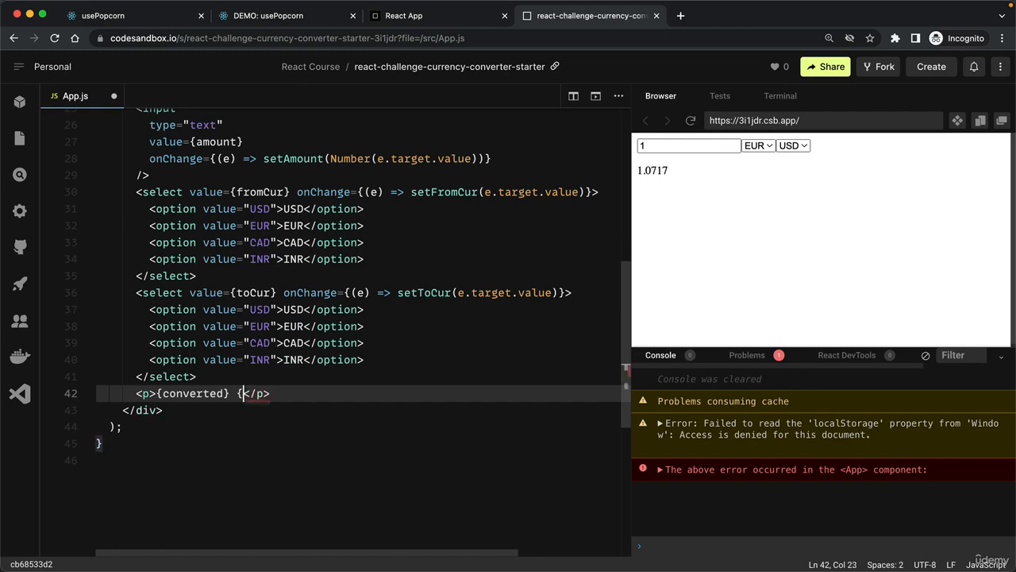
{"action": "type", "text": "toCur"}
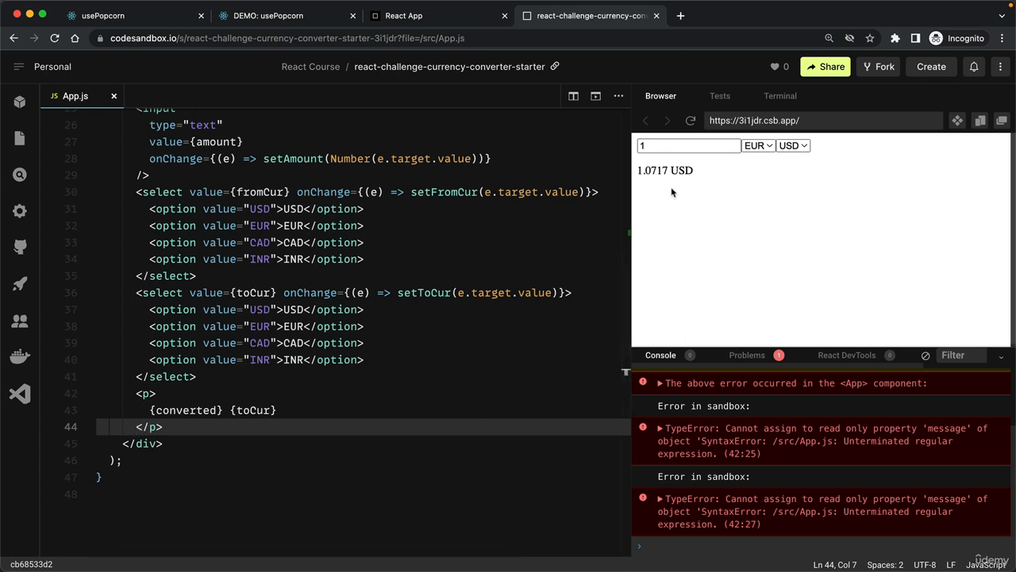
{"action": "mouse_move", "coordinate": [668, 194]}
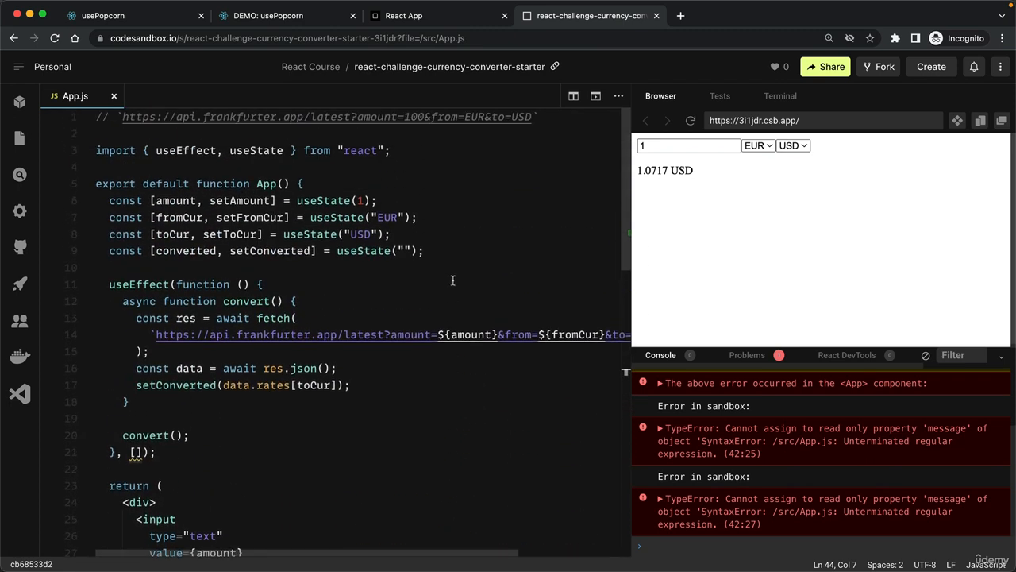
Change the preview amount to 100 and inspect useEffect, whose result stays 1.0717 USD
{"action": "left_click", "coordinate": [688, 145]}
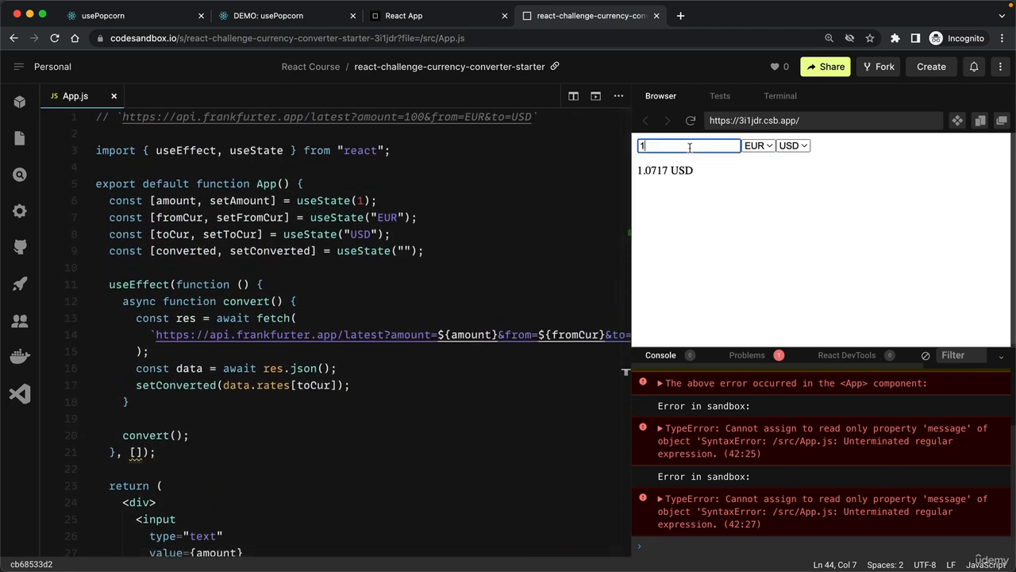
{"action": "type", "text": "00"}
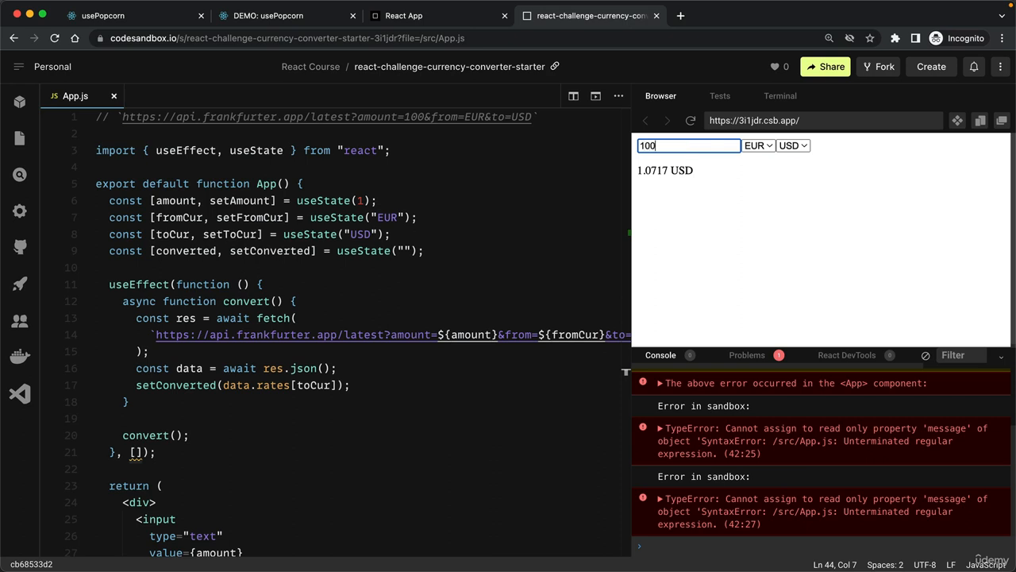
{"action": "mouse_move", "coordinate": [738, 206]}
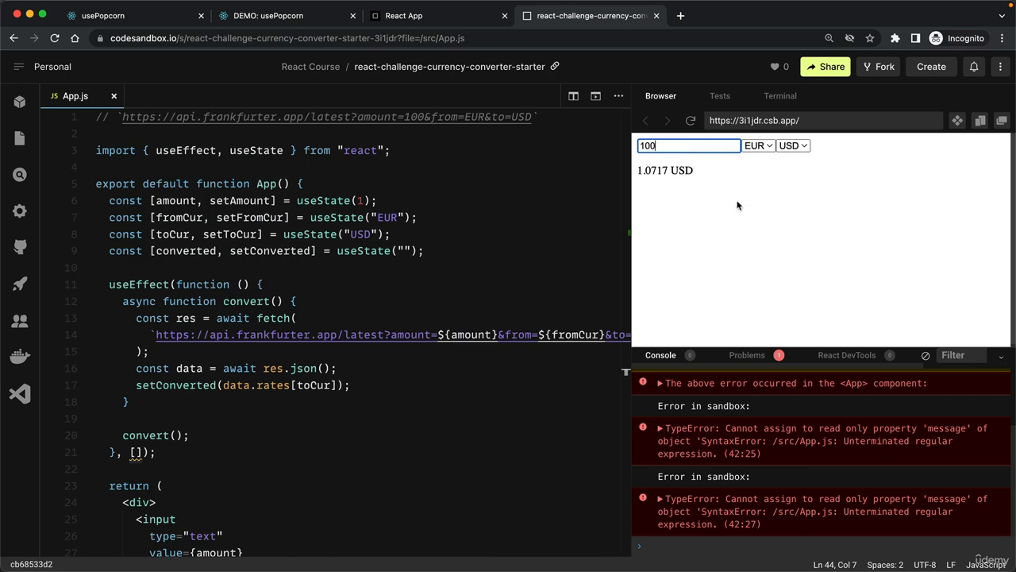
{"action": "mouse_move", "coordinate": [734, 204]}
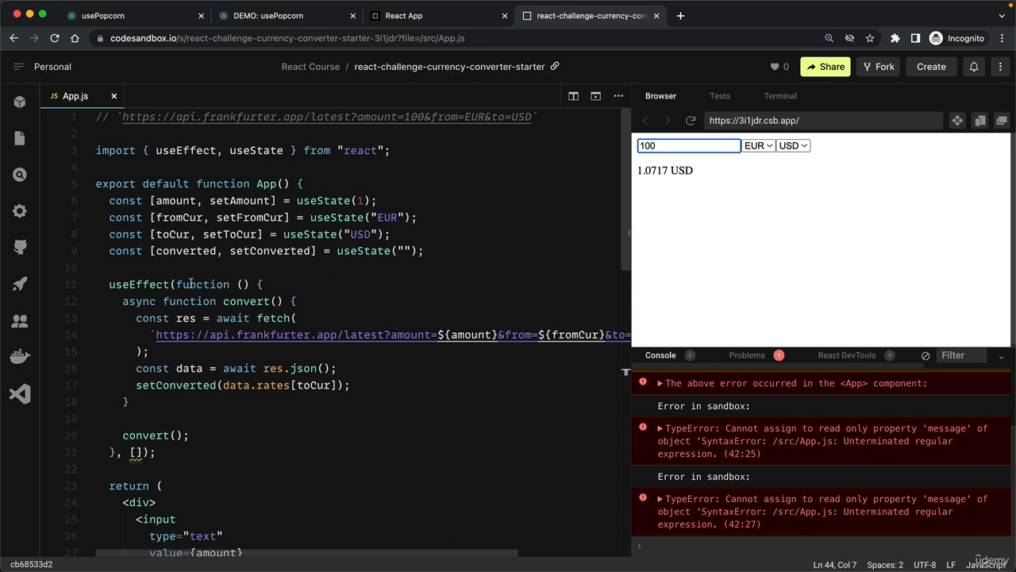
{"action": "double_click", "coordinate": [138, 283]}
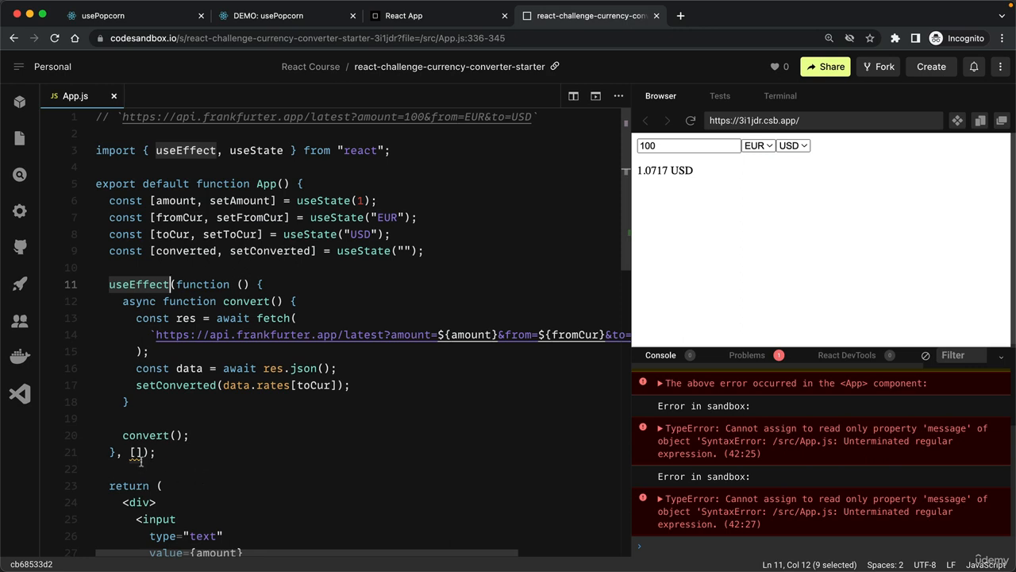
{"action": "mouse_move", "coordinate": [139, 462]}
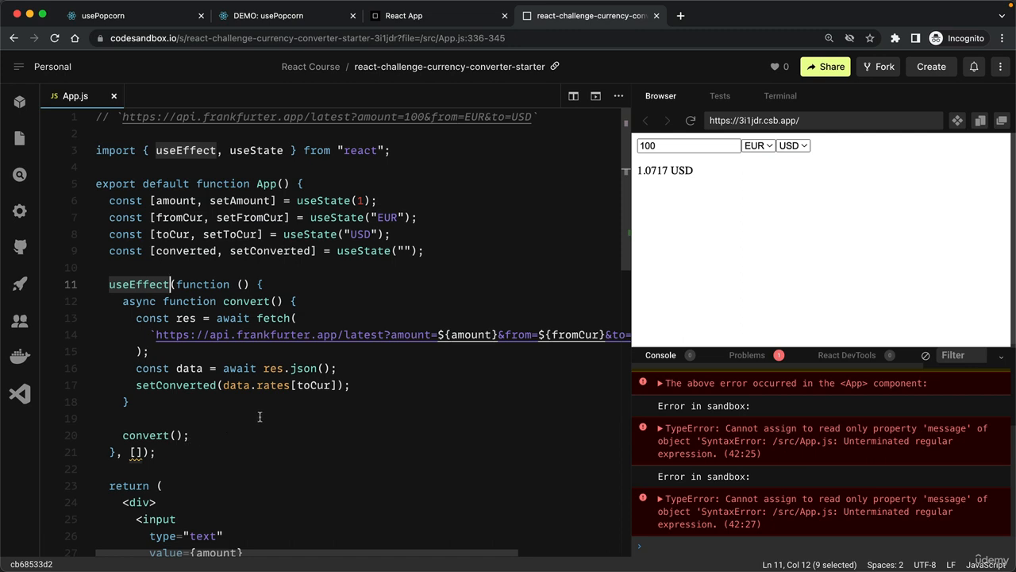
{"action": "mouse_move", "coordinate": [477, 339]}
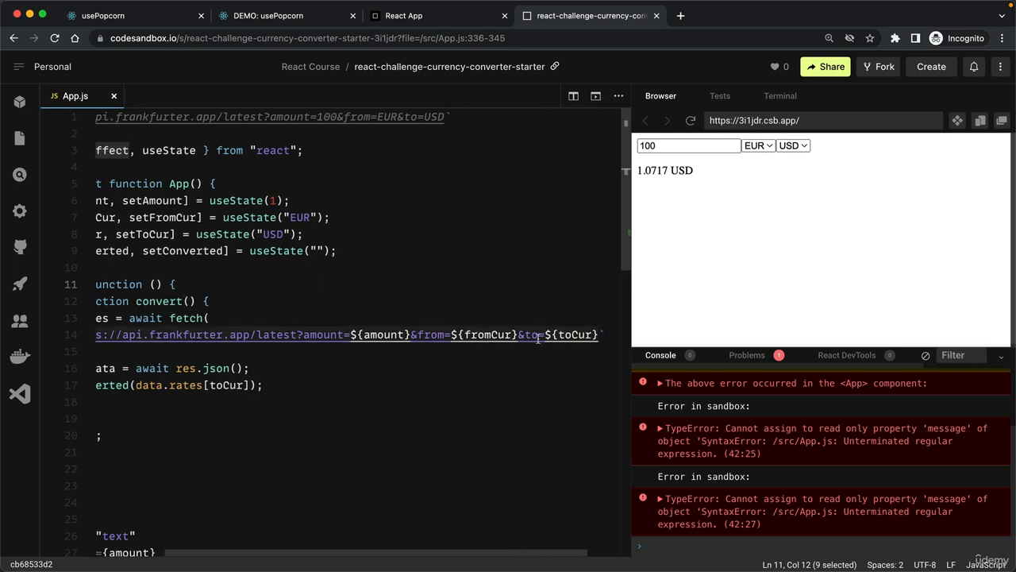
{"action": "scroll", "scroll_direction": "left", "scroll_amount": 3}
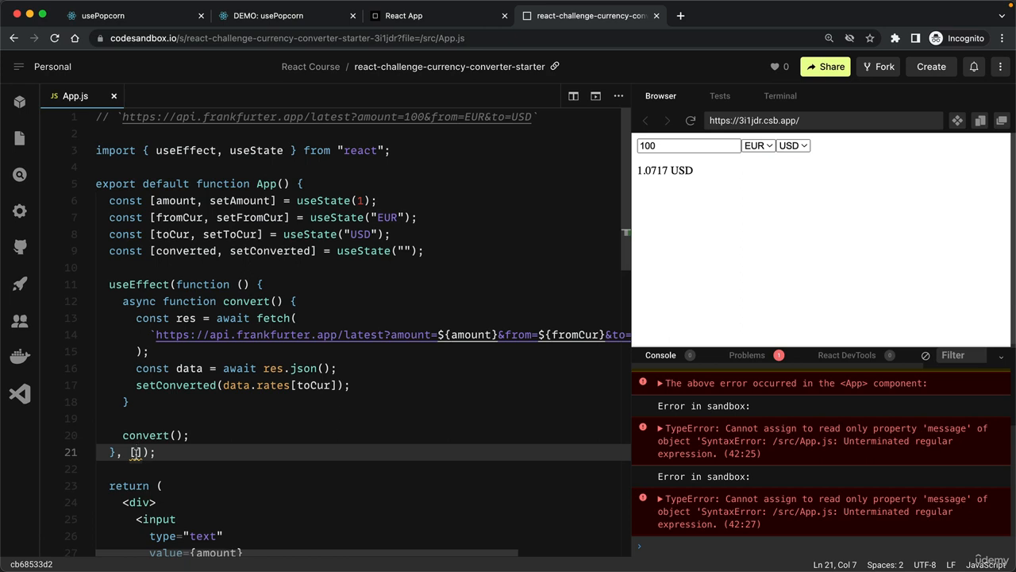
List amount, fromCur and toCur in the useEffect dependency array
{"action": "type", "text": "amount,"}
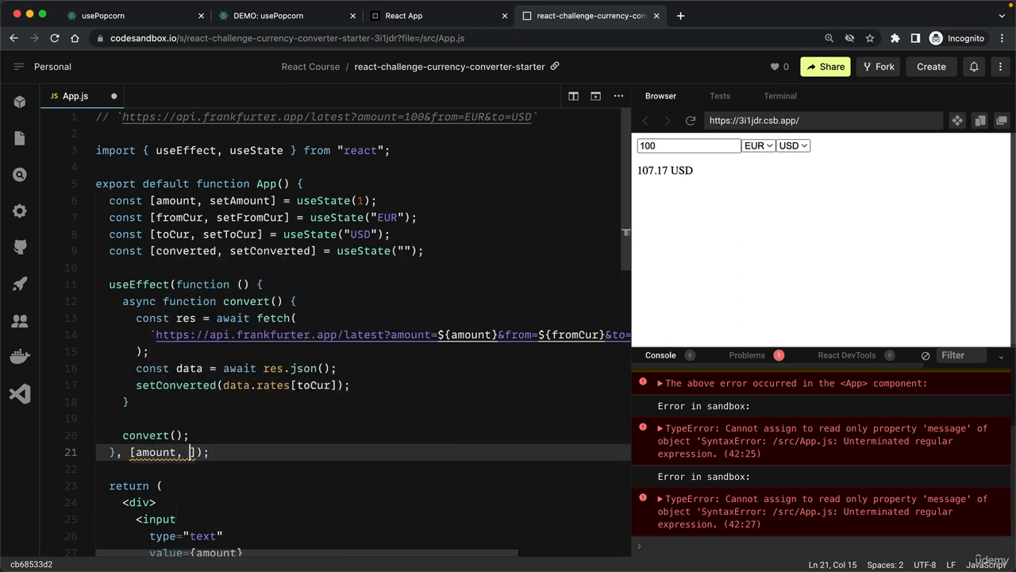
{"action": "type", "text": "fromCur, toCur"}
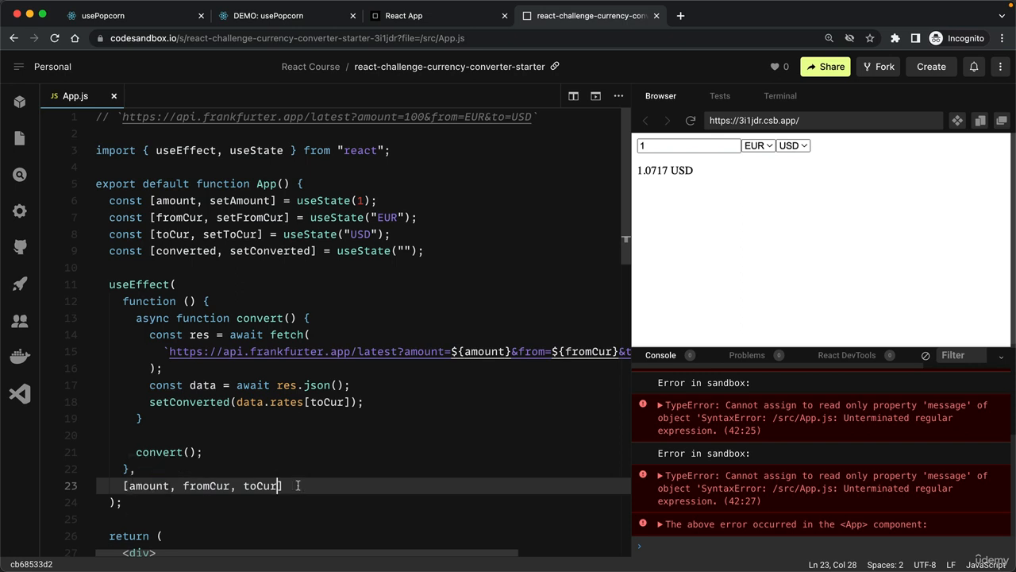
{"action": "mouse_move", "coordinate": [288, 491]}
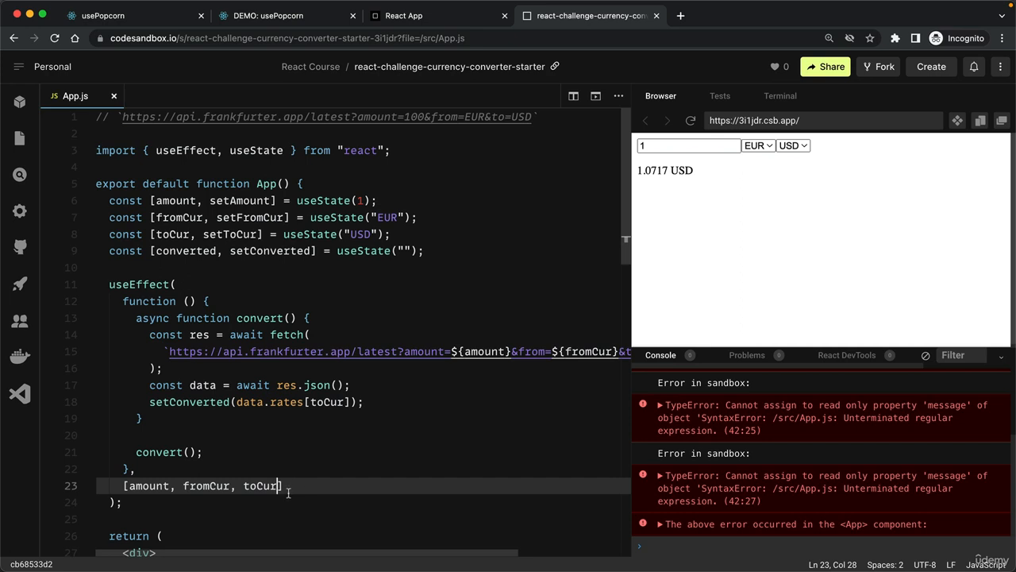
{"action": "mouse_move", "coordinate": [260, 485]}
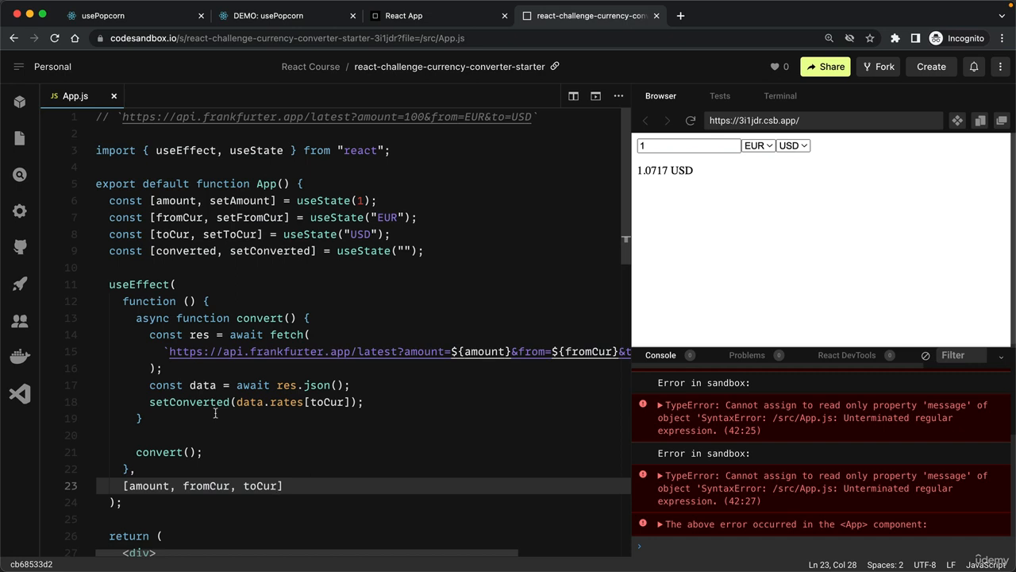
{"action": "mouse_move", "coordinate": [206, 485]}
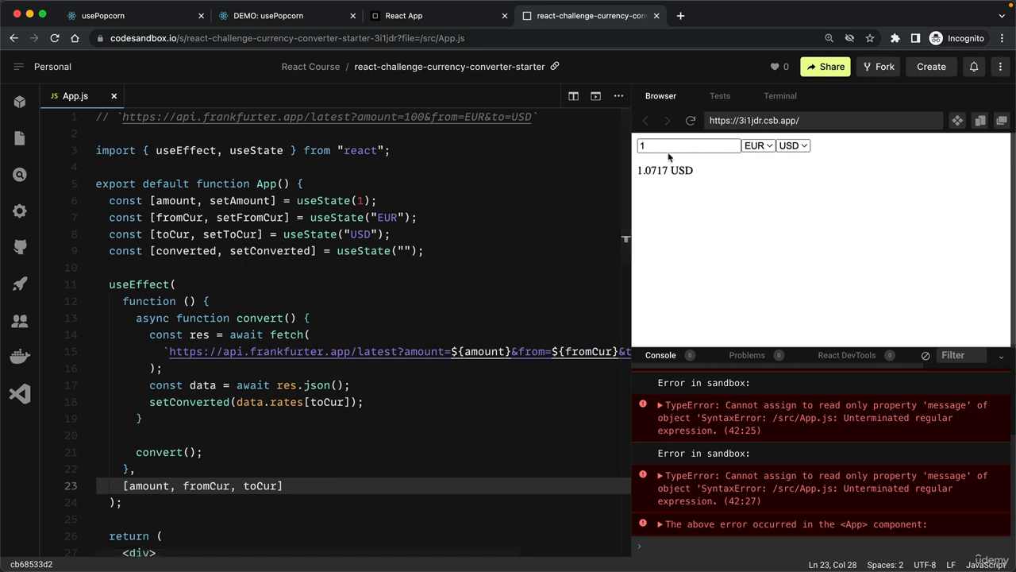
Convert 100000 from INR in the preview, which now shows 1211.1 USD
{"action": "type", "text": "0"}
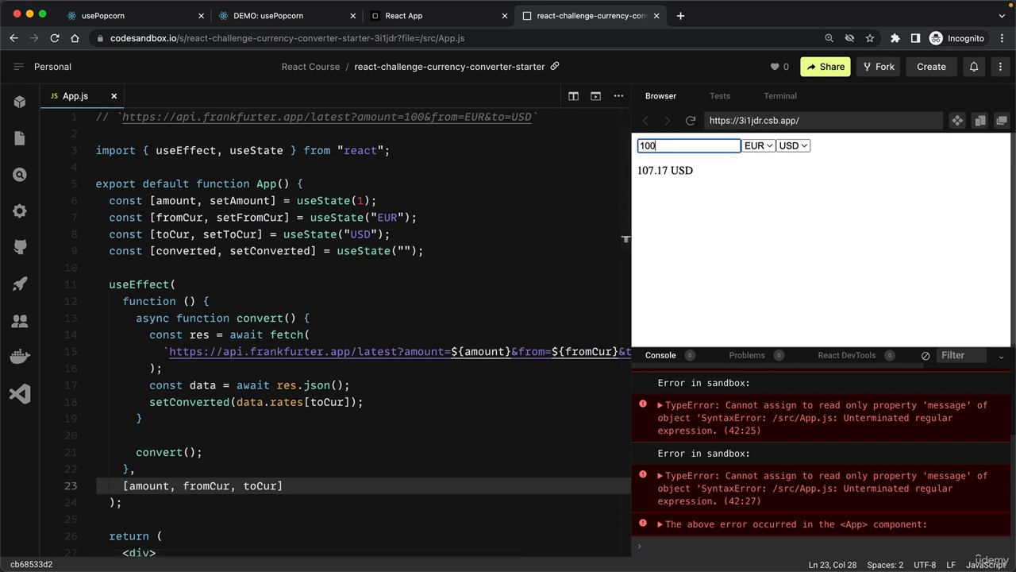
{"action": "type", "text": "000"}
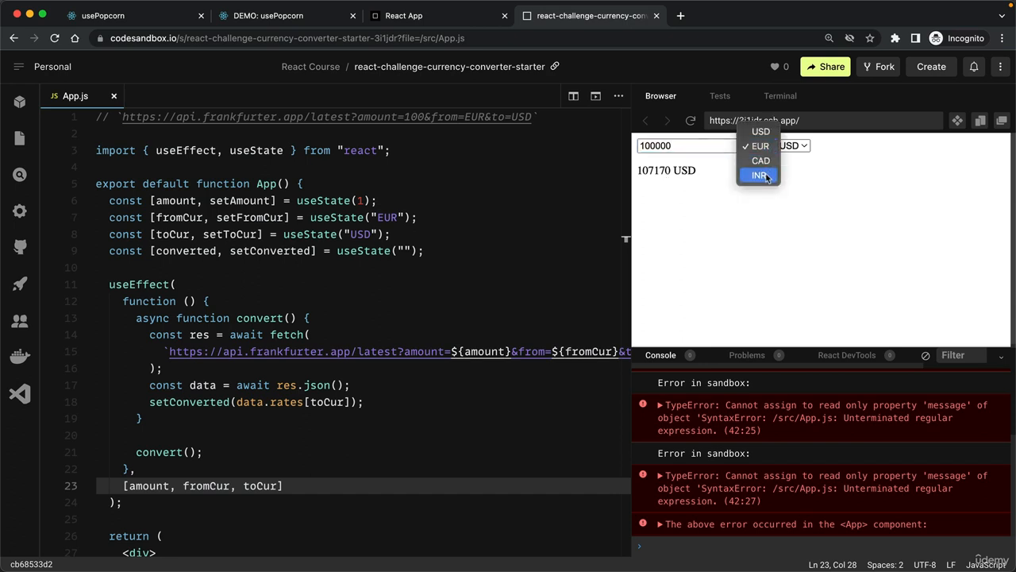
{"action": "left_click", "coordinate": [759, 175]}
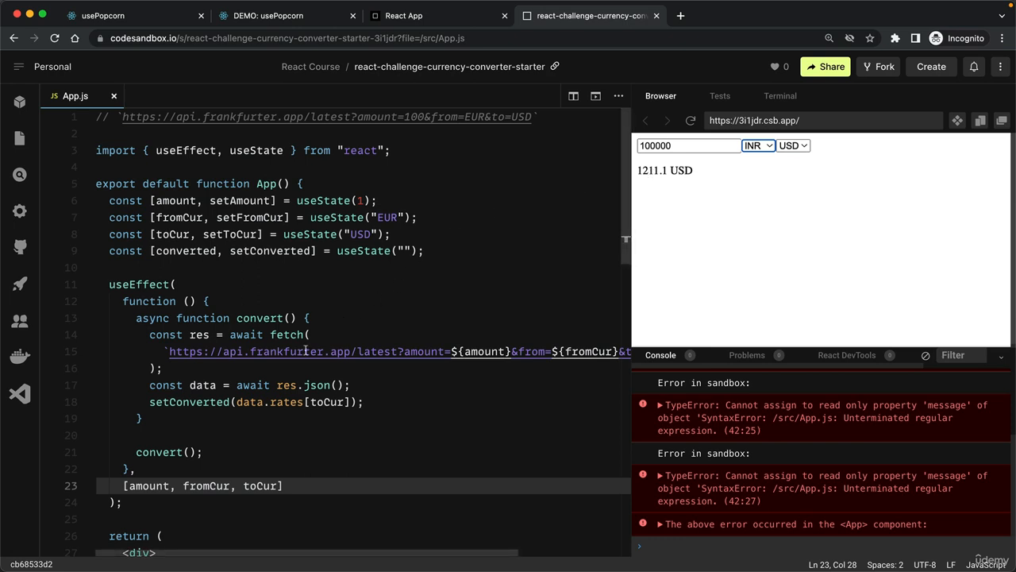
{"action": "mouse_move", "coordinate": [306, 351]}
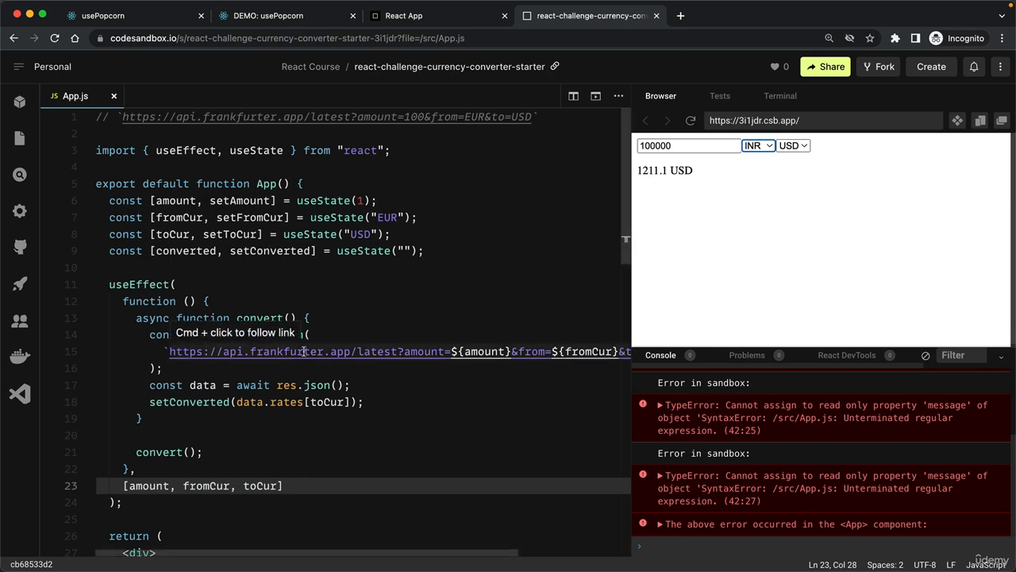
{"action": "mouse_move", "coordinate": [656, 188]}
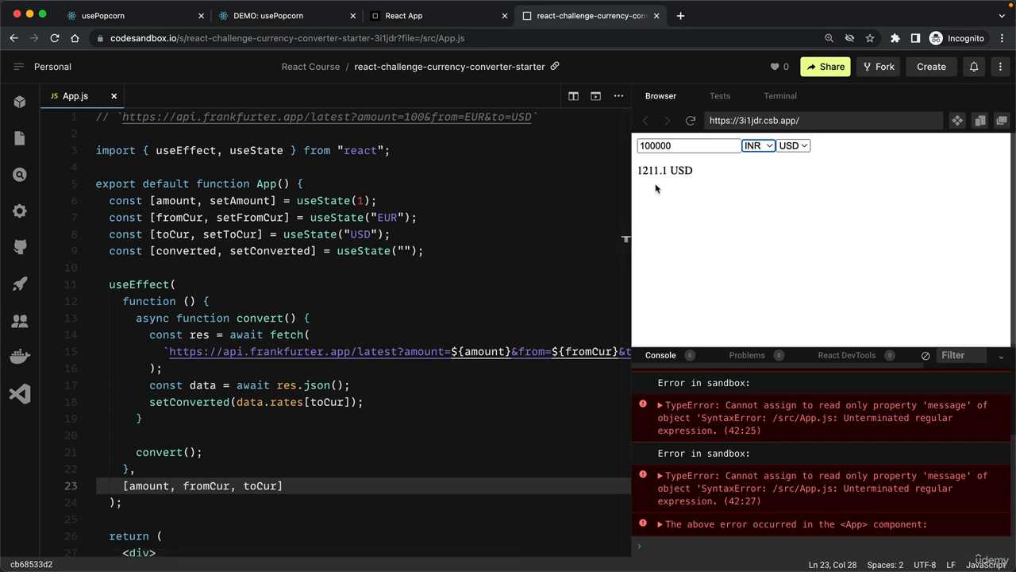
{"action": "mouse_move", "coordinate": [654, 170]}
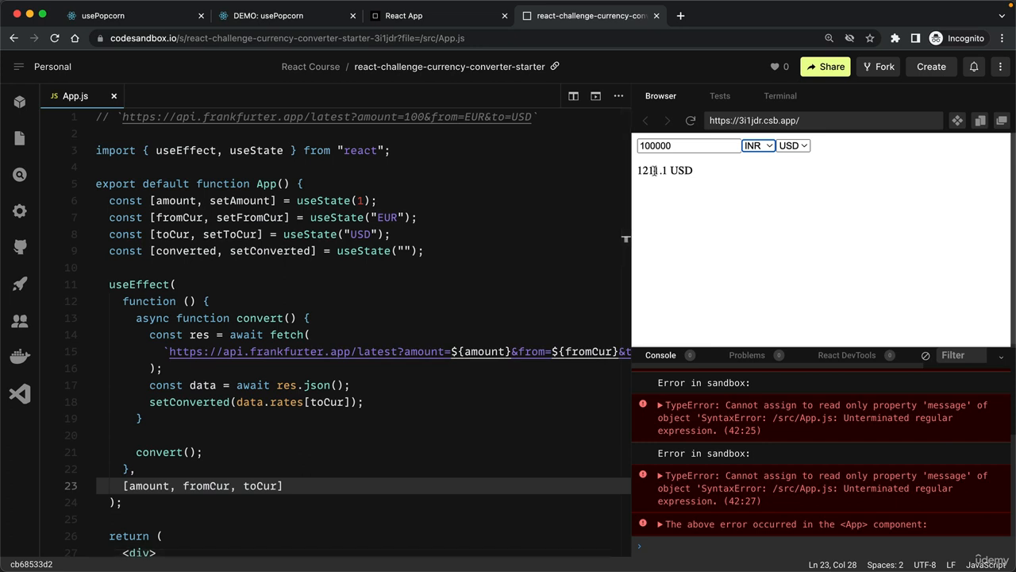
{"action": "mouse_move", "coordinate": [655, 171]}
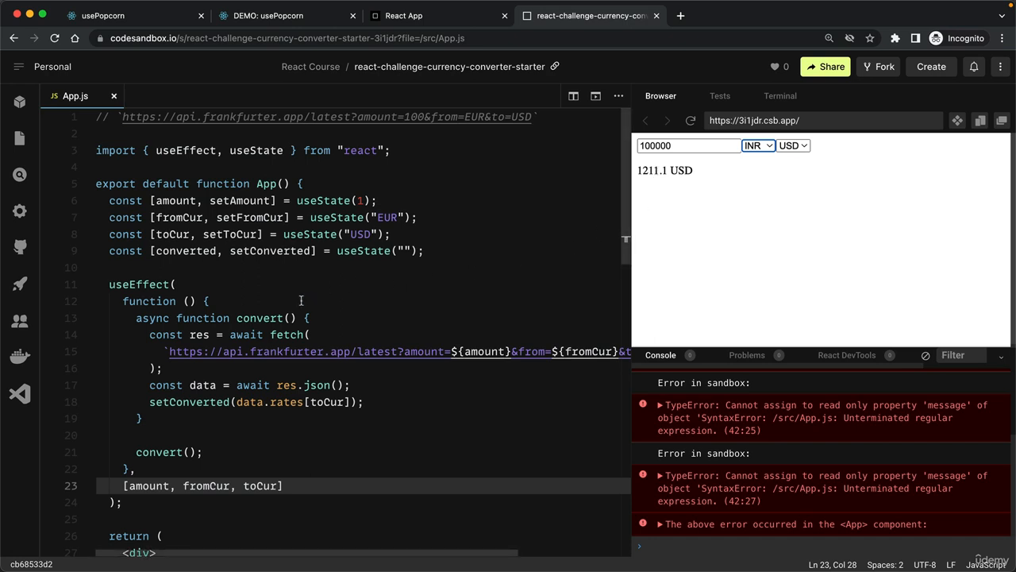
Add isLoading state via useState(false), set true before the fetch and false after setConverted
{"action": "left_click", "coordinate": [312, 317]}
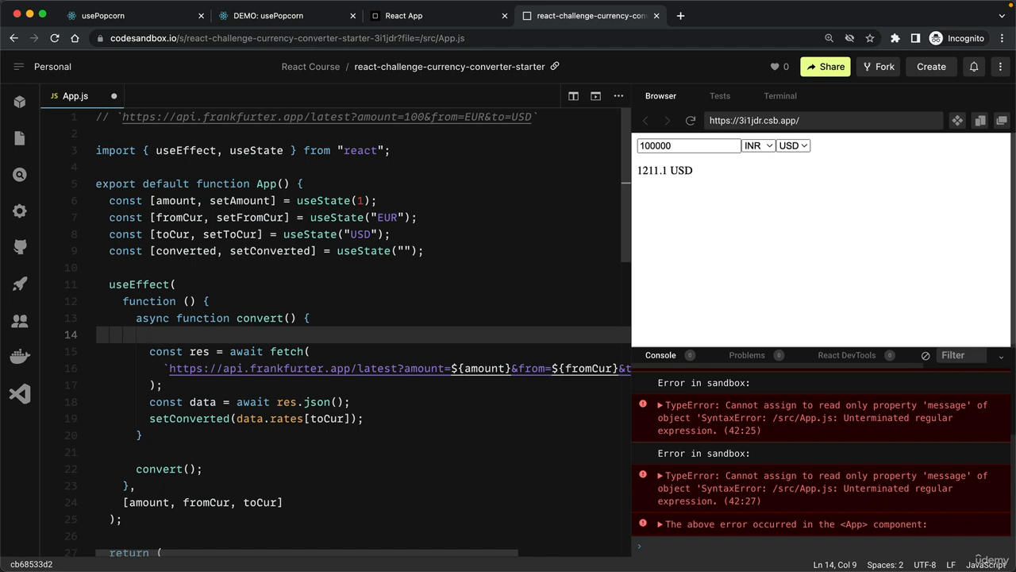
{"action": "type", "text": "s"}
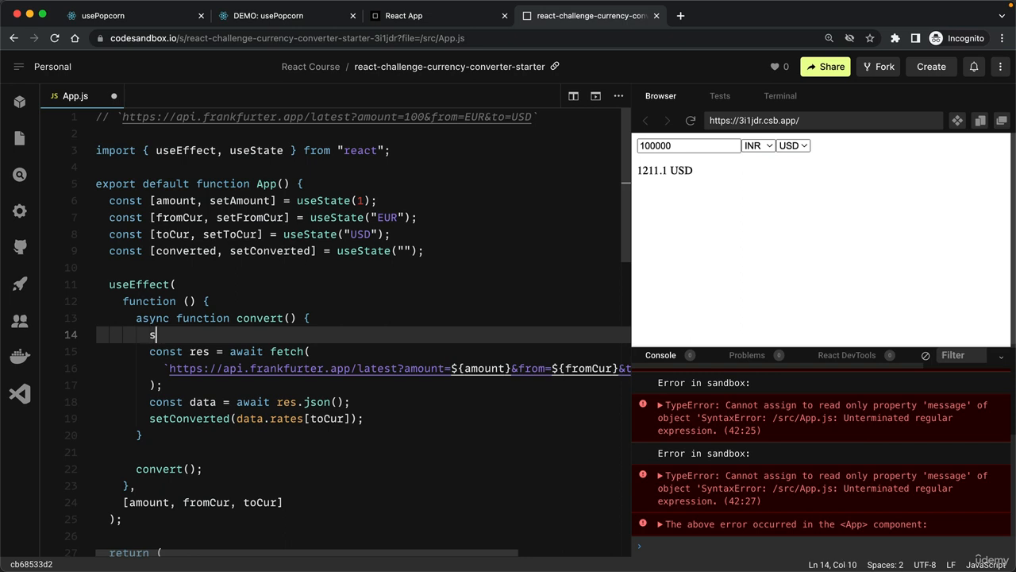
{"action": "type", "text": "etIsLoading(true"}
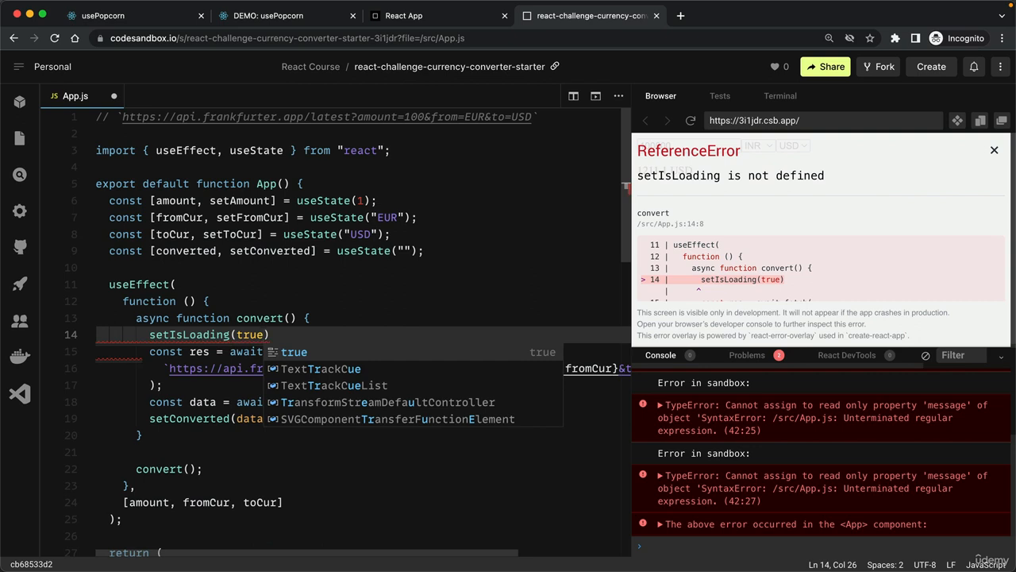
{"action": "type", "text": "co"}
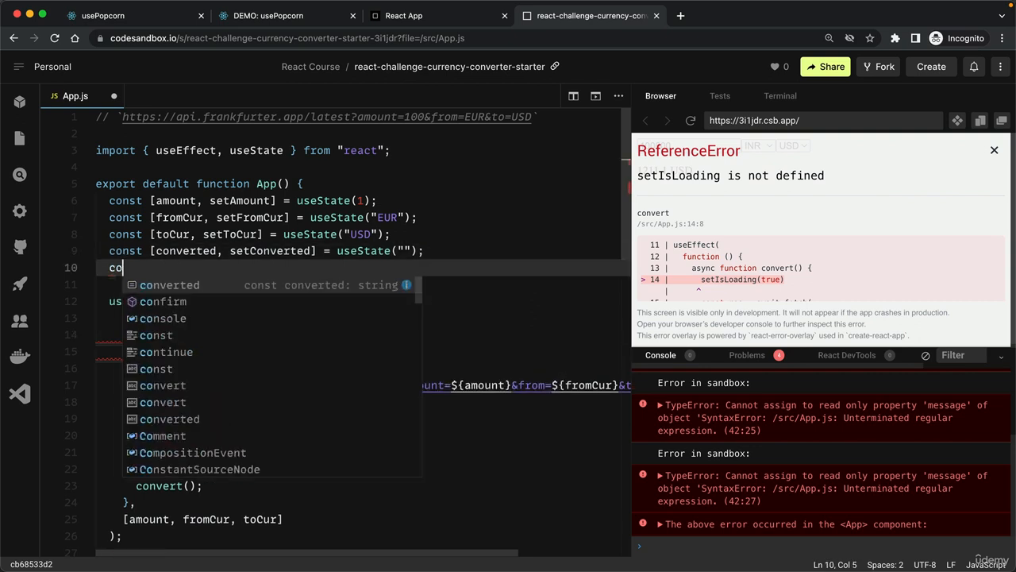
{"action": "type", "text": "nst []"}
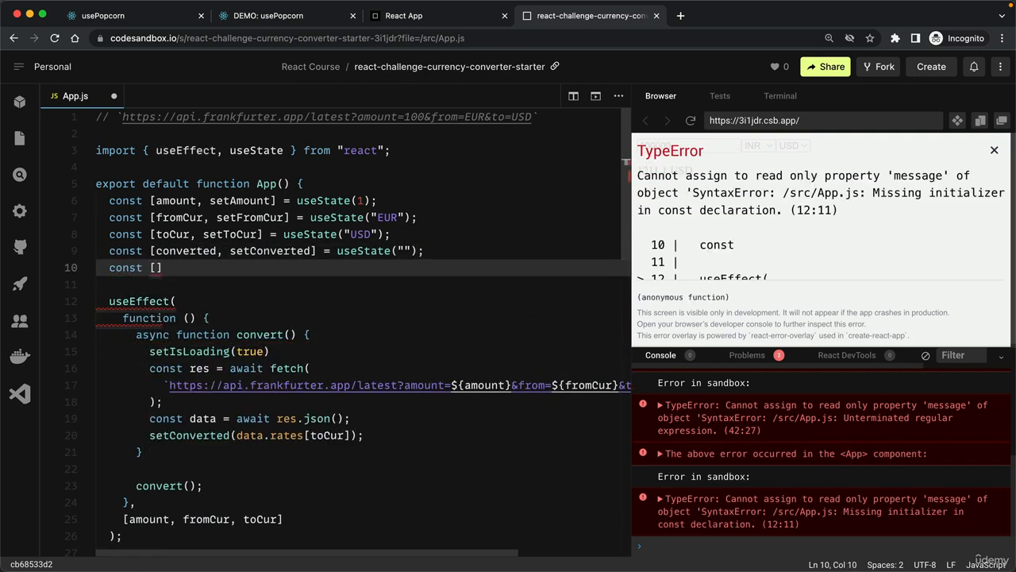
{"action": "type", "text": "isLoading,"}
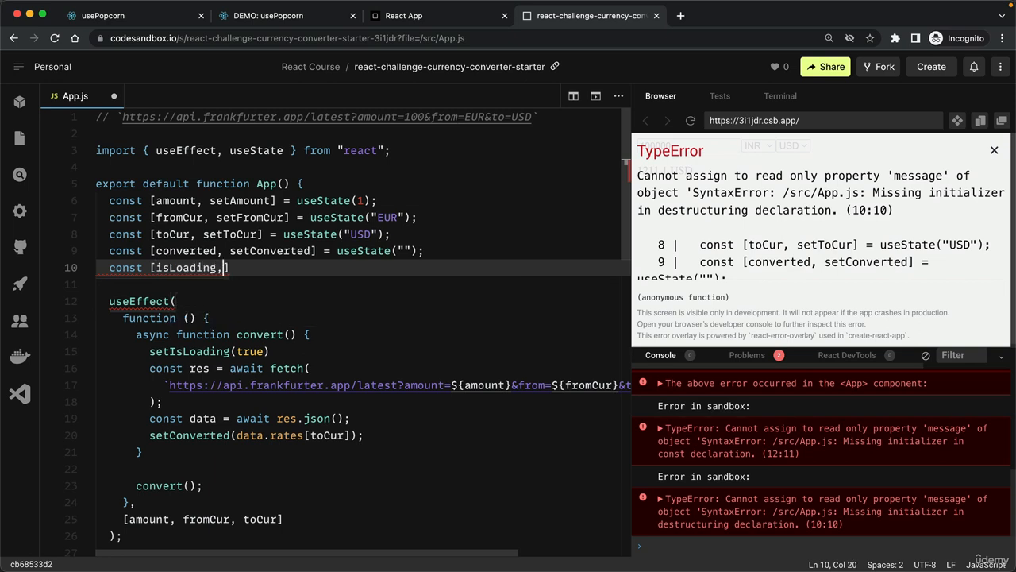
{"action": "type", "text": "setIsLoading]"}
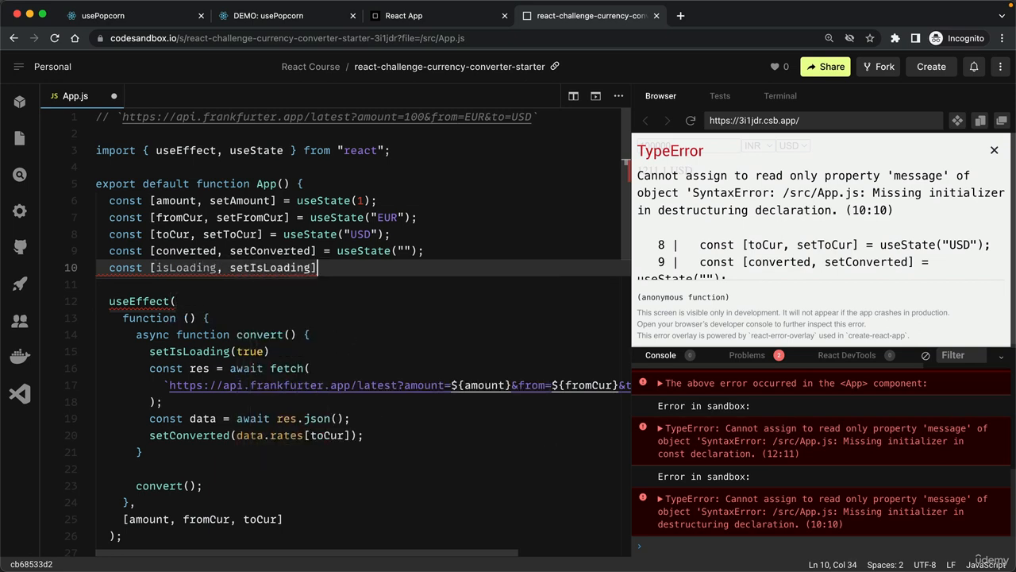
{"action": "type", "text": "= useState(false"}
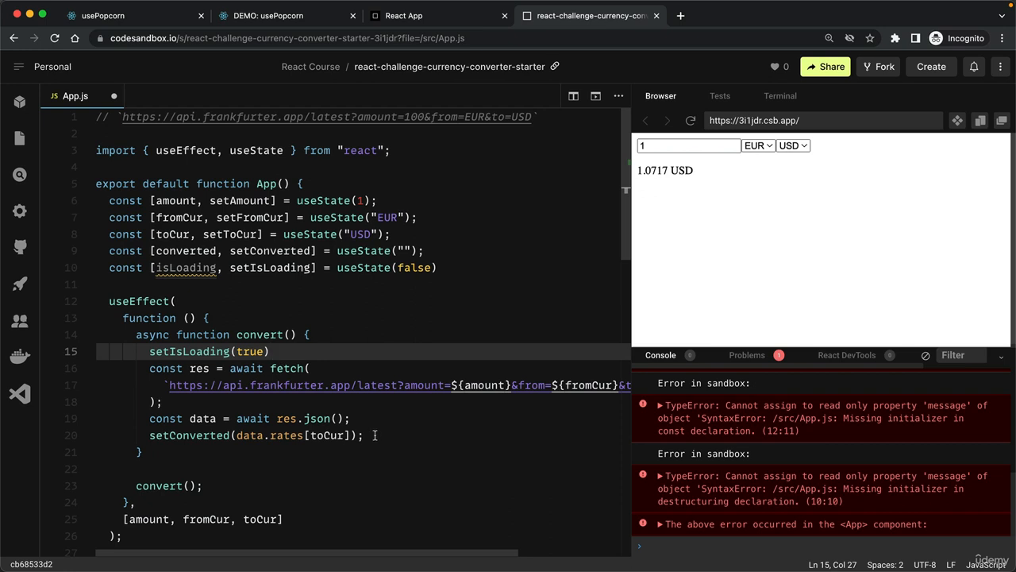
{"action": "type", "text": "setIsLoading(false);"}
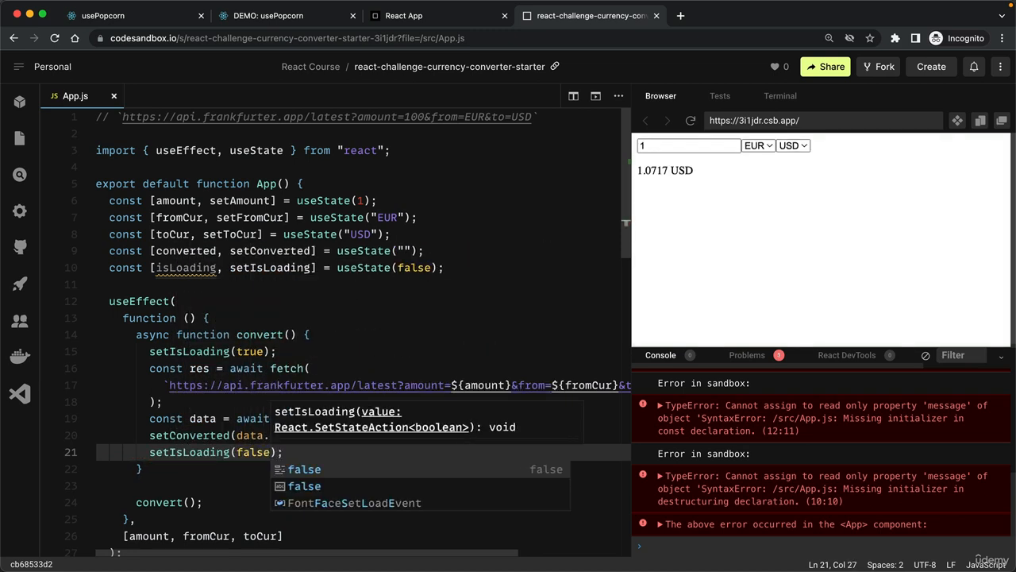
{"action": "mouse_move", "coordinate": [186, 268]}
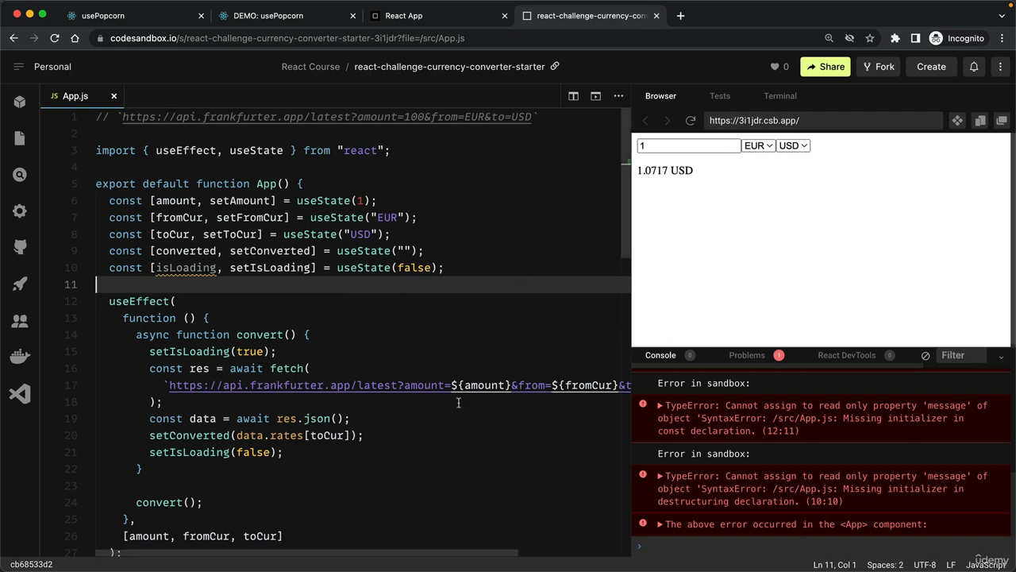
Give the amount input disabled={true}, greying out the preview's amount box
{"action": "scroll", "scroll_direction": "down", "scroll_amount": 3}
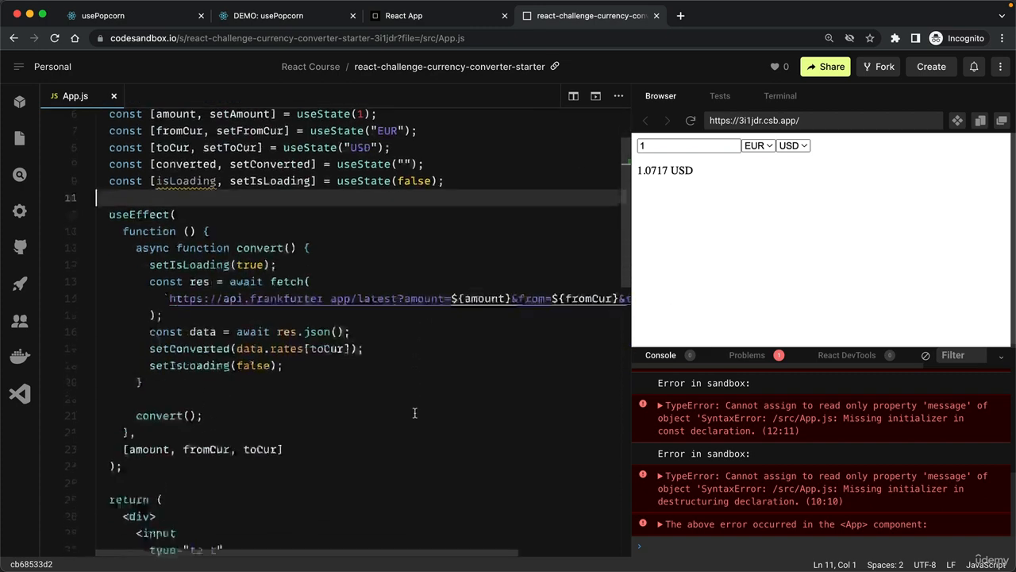
{"action": "scroll", "scroll_direction": "down", "scroll_amount": 3}
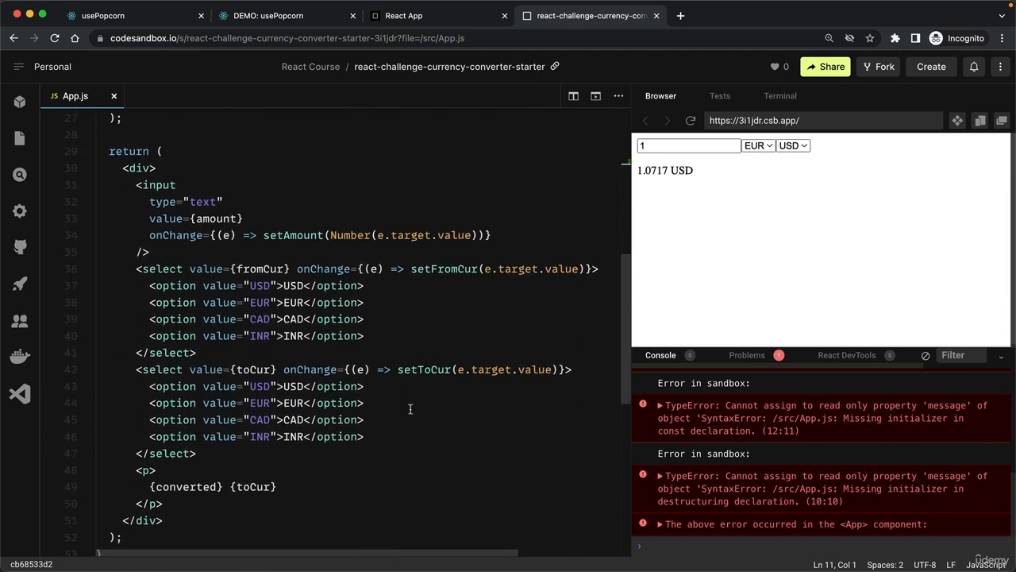
{"action": "mouse_move", "coordinate": [734, 229]}
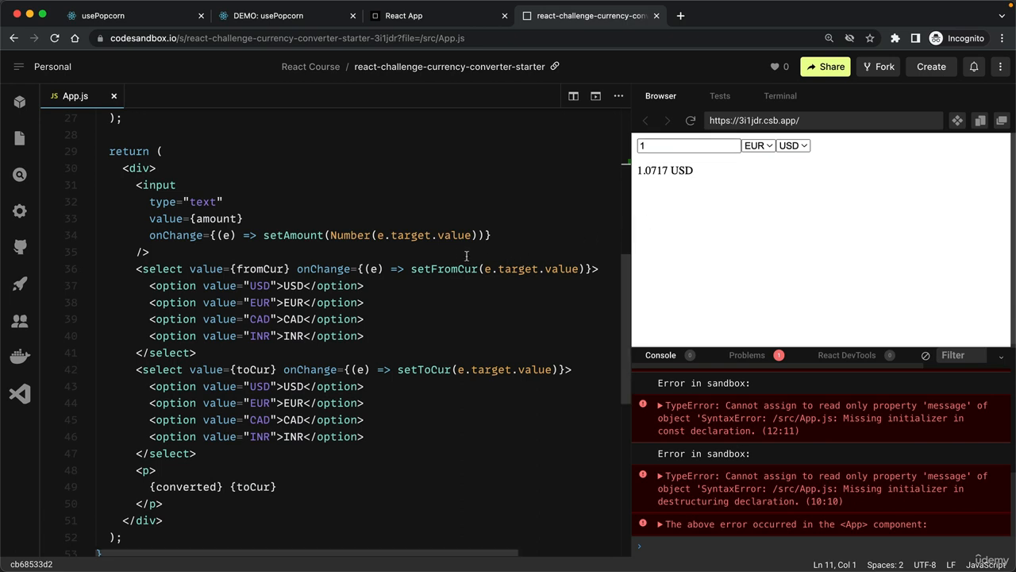
{"action": "mouse_move", "coordinate": [500, 231]}
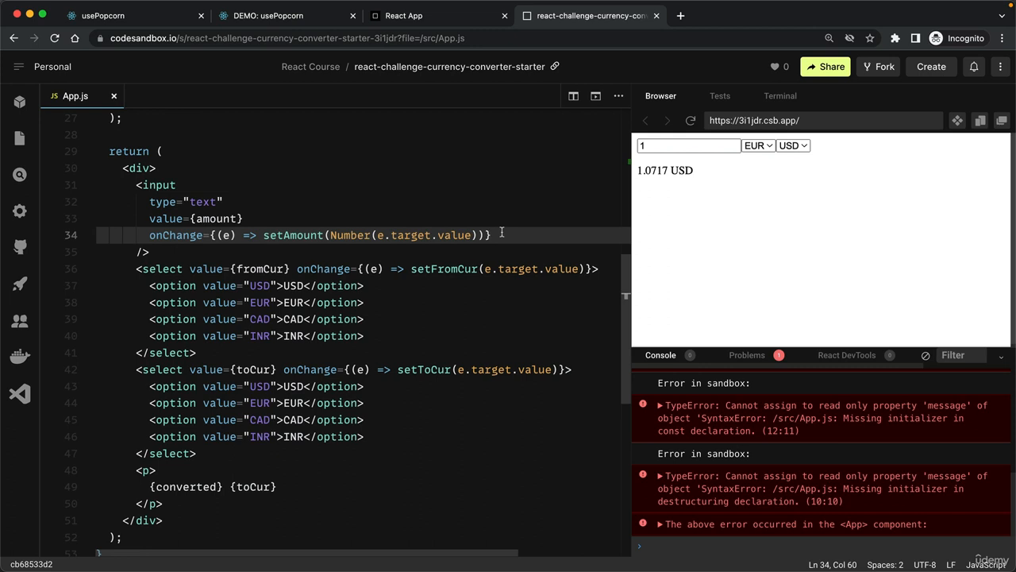
{"action": "key", "text": "Enter"}
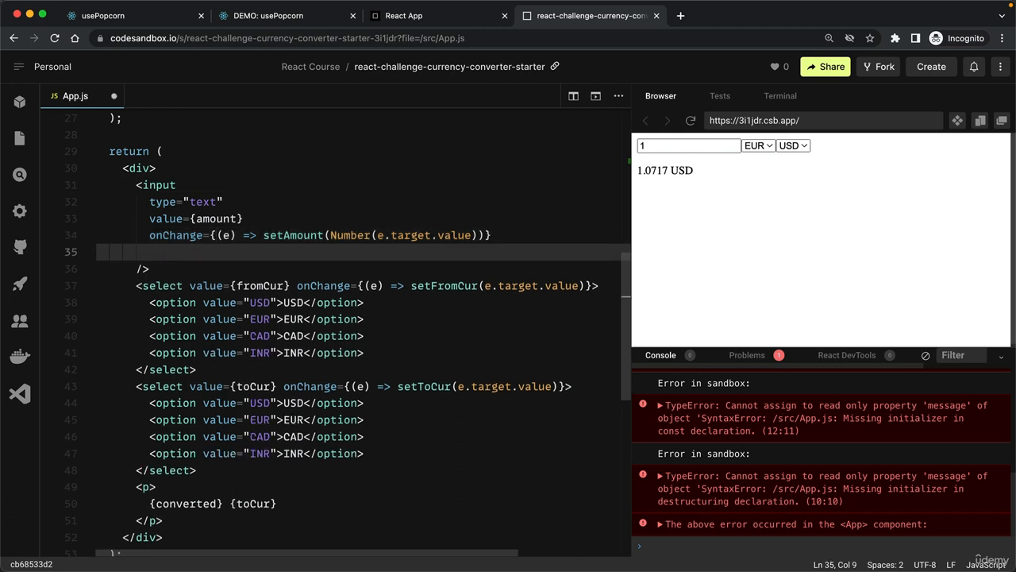
{"action": "type", "text": "disabled"}
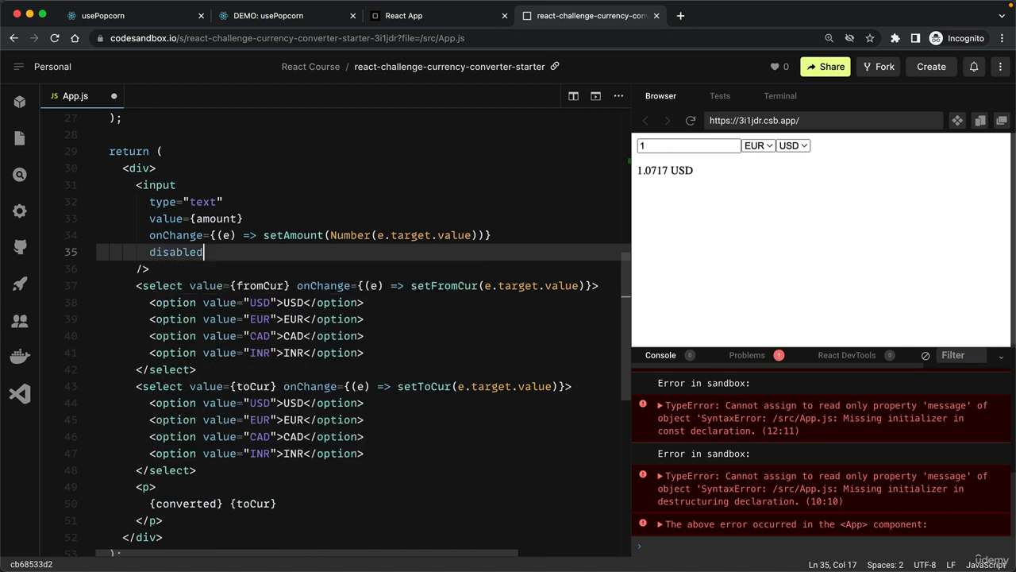
{"action": "type", "text": "="}
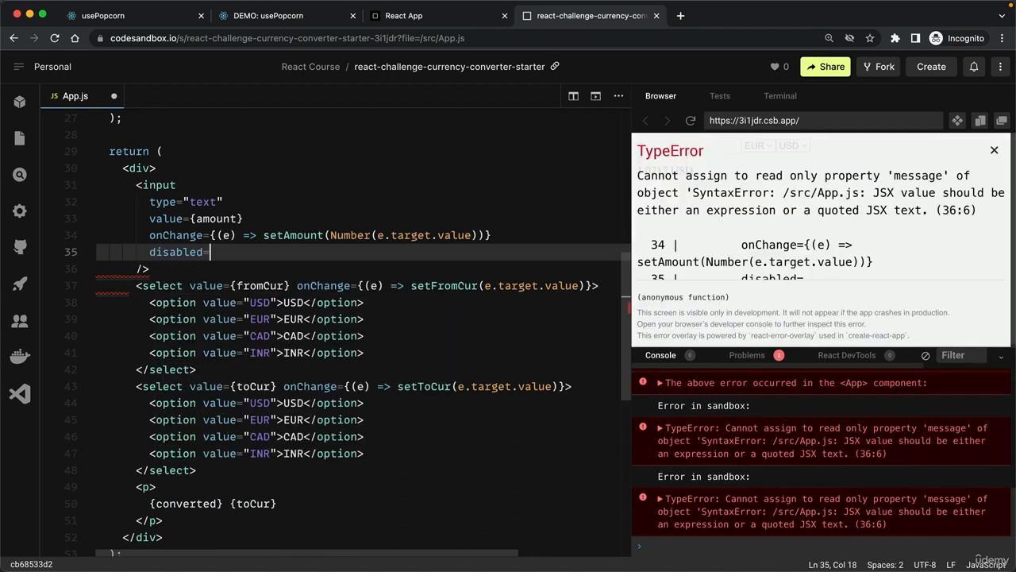
{"action": "type", "text": "{}"}
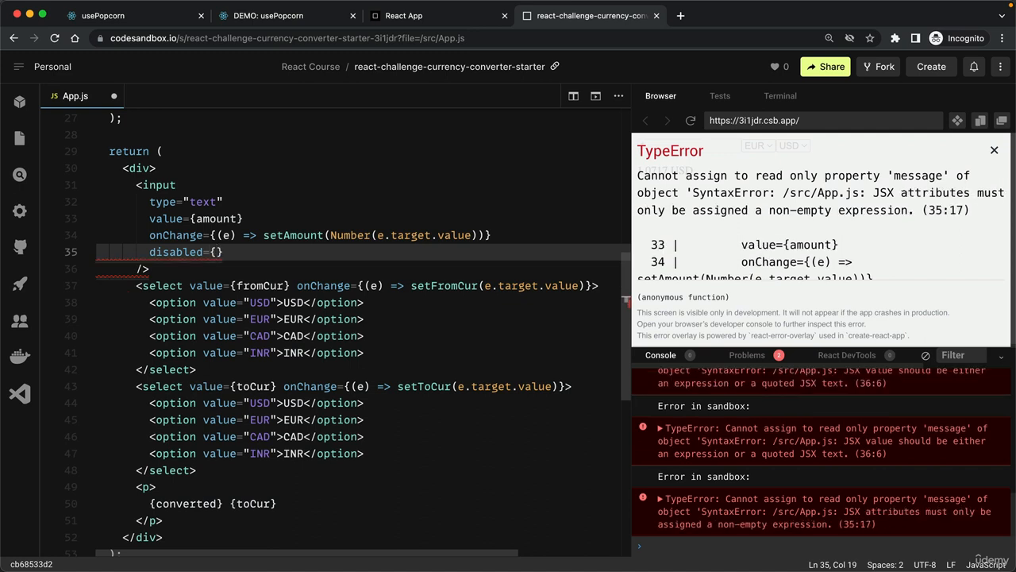
{"action": "type", "text": "t"}
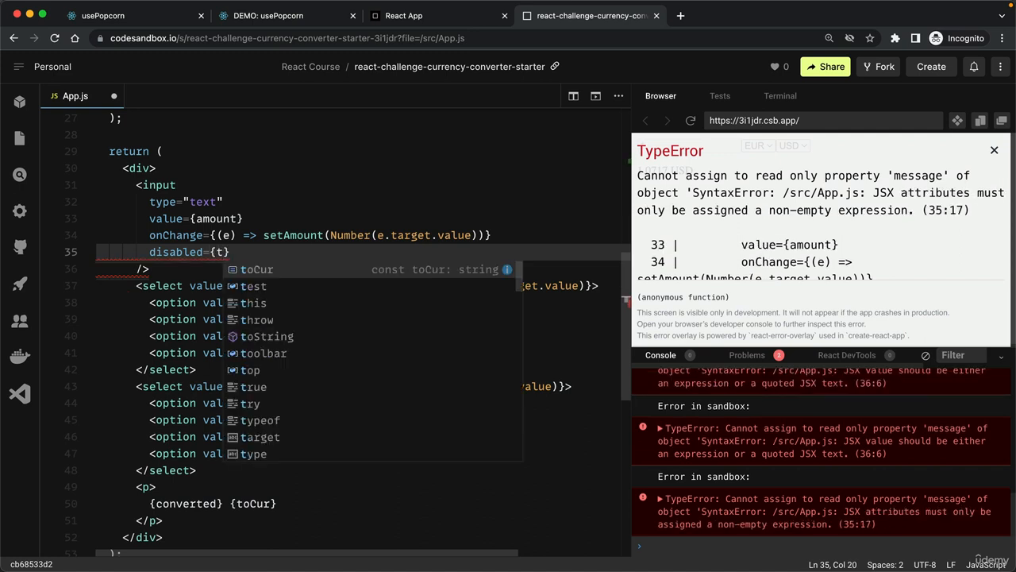
{"action": "type", "text": "true"}
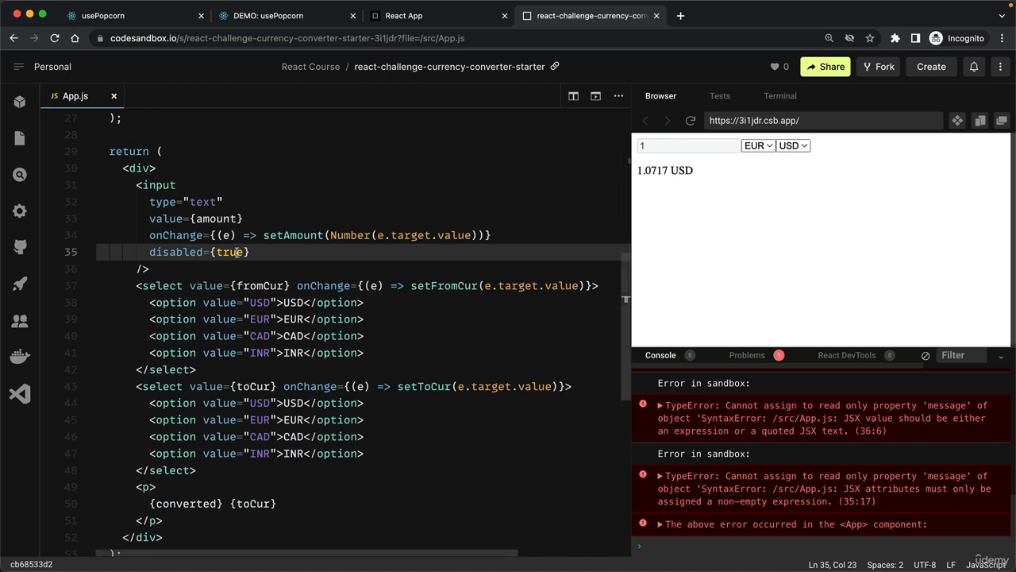
Use disabled={isLoading} on the amount input and the target-currency select
{"action": "double_click", "coordinate": [229, 252]}
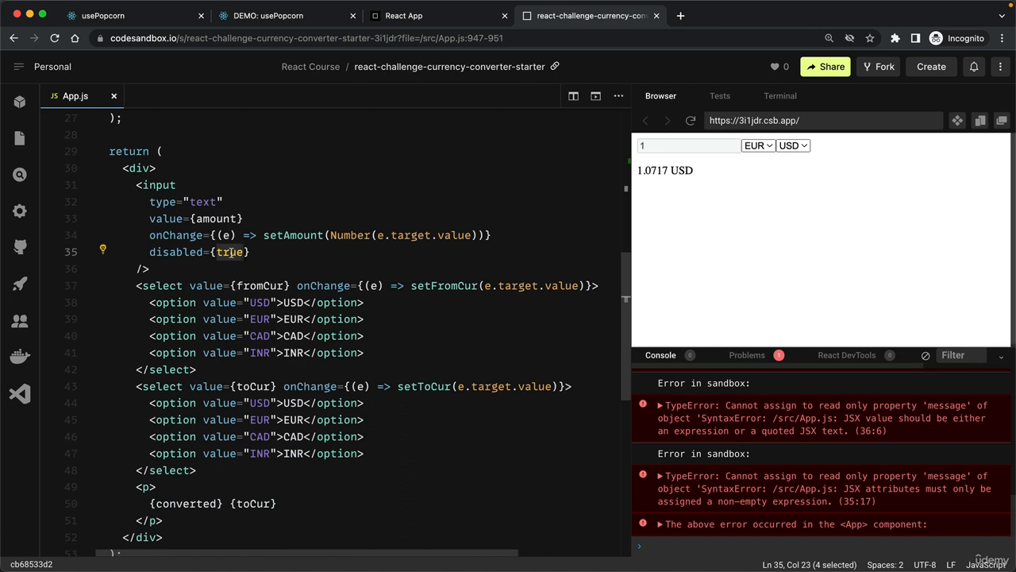
{"action": "type", "text": "isLoading"}
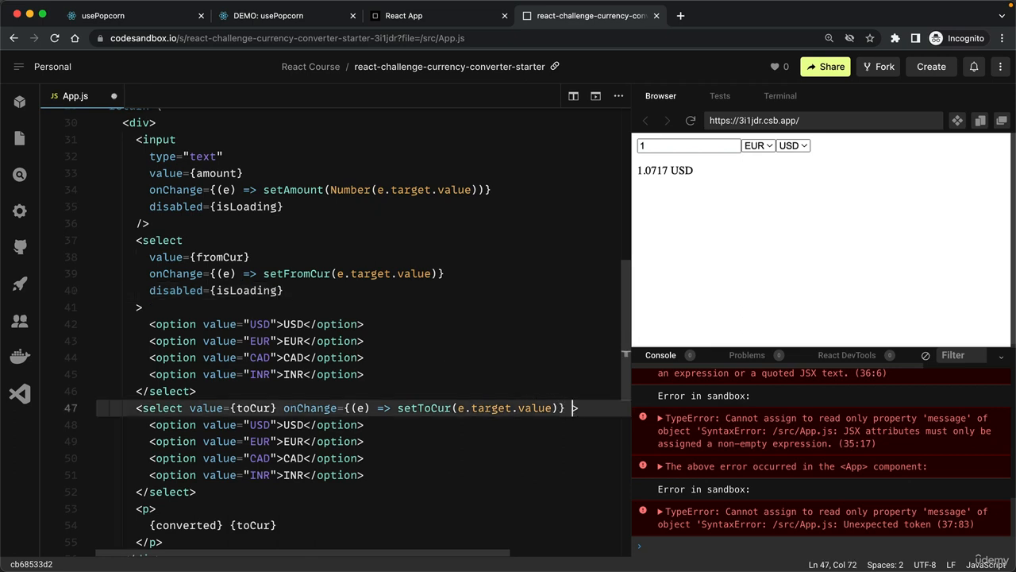
{"action": "type", "text": "disabled"}
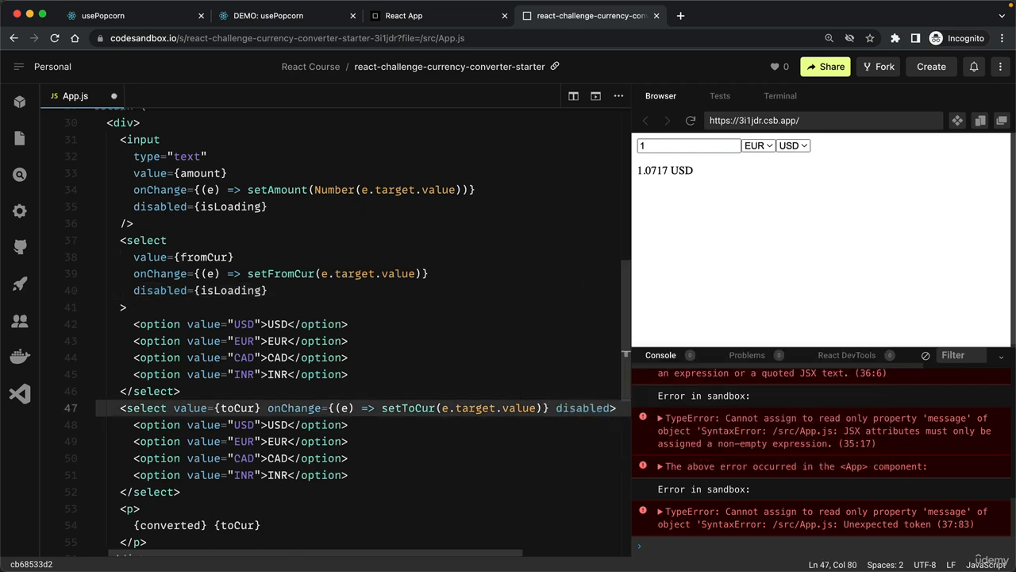
{"action": "type", "text": "isLoading}"}
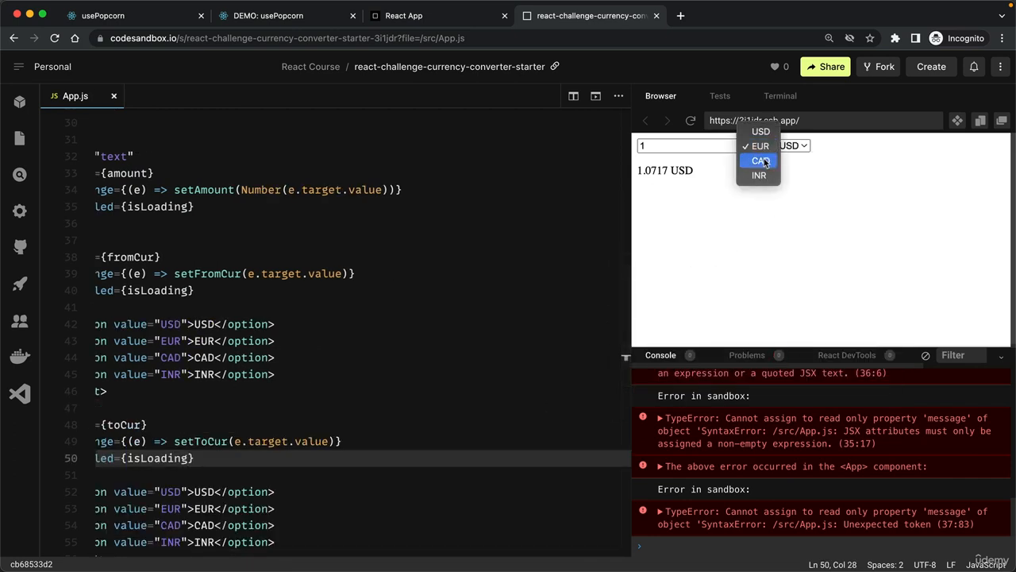
Set the preview from CAD back to EUR and the target to EUR, triggering a TypeError reading 'EUR'
{"action": "left_click", "coordinate": [760, 161]}
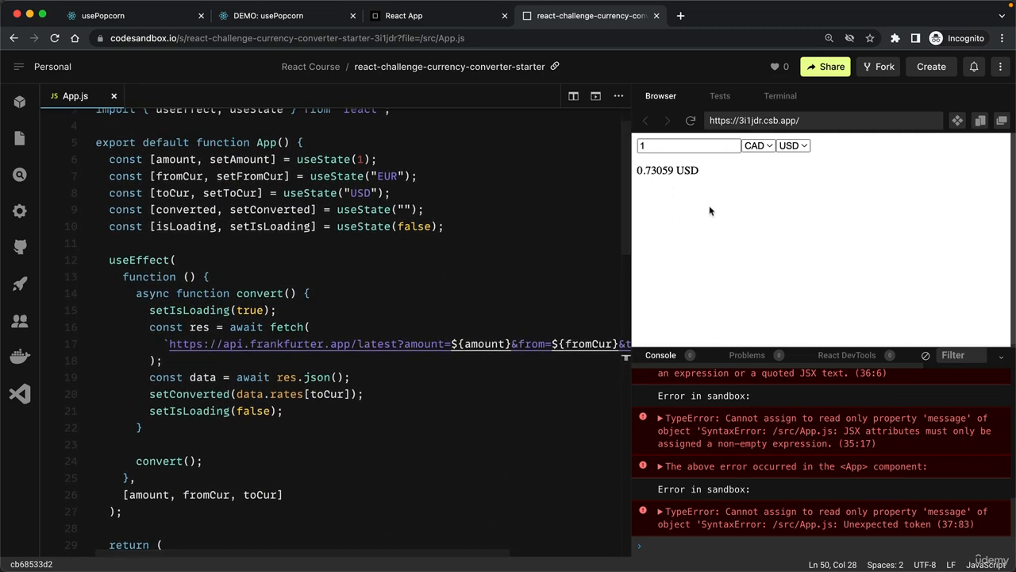
{"action": "left_click", "coordinate": [756, 144]}
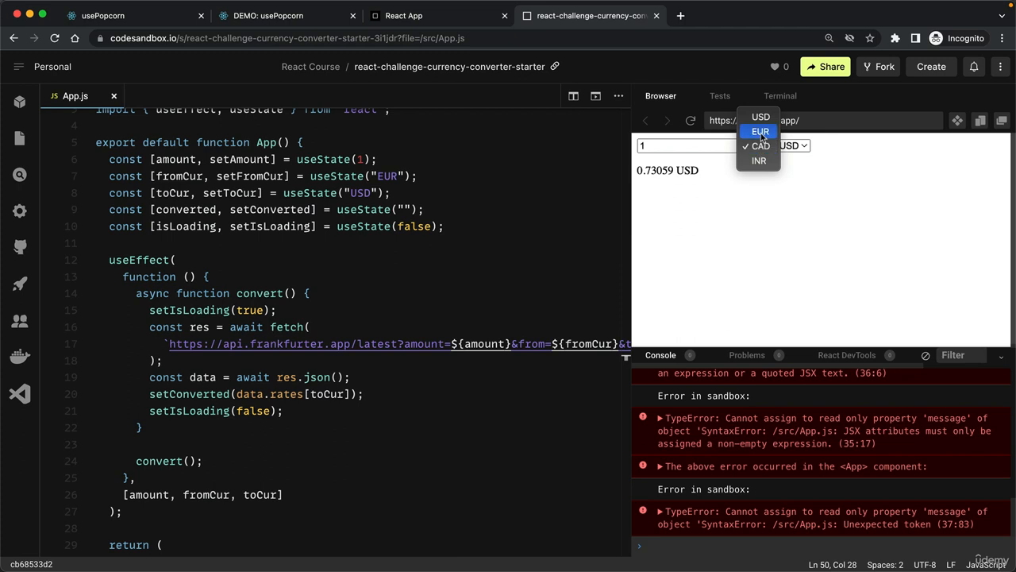
{"action": "left_click", "coordinate": [760, 131]}
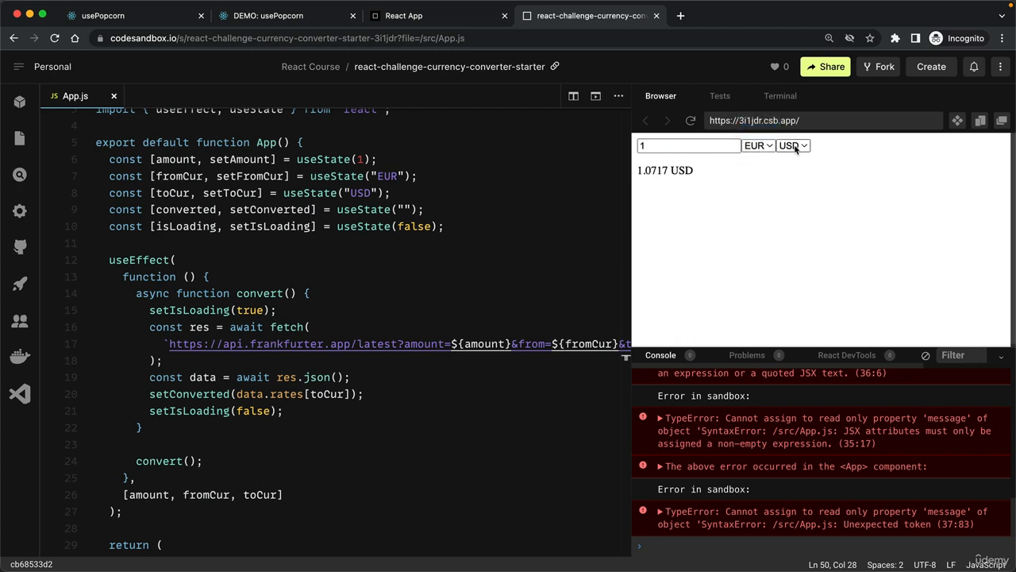
{"action": "left_click", "coordinate": [793, 145]}
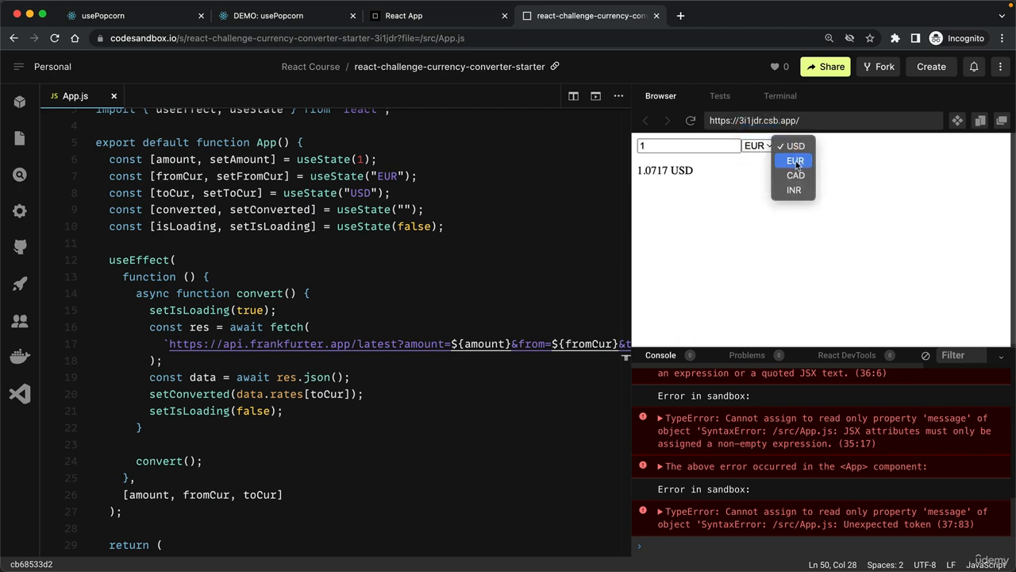
{"action": "left_click", "coordinate": [795, 160]}
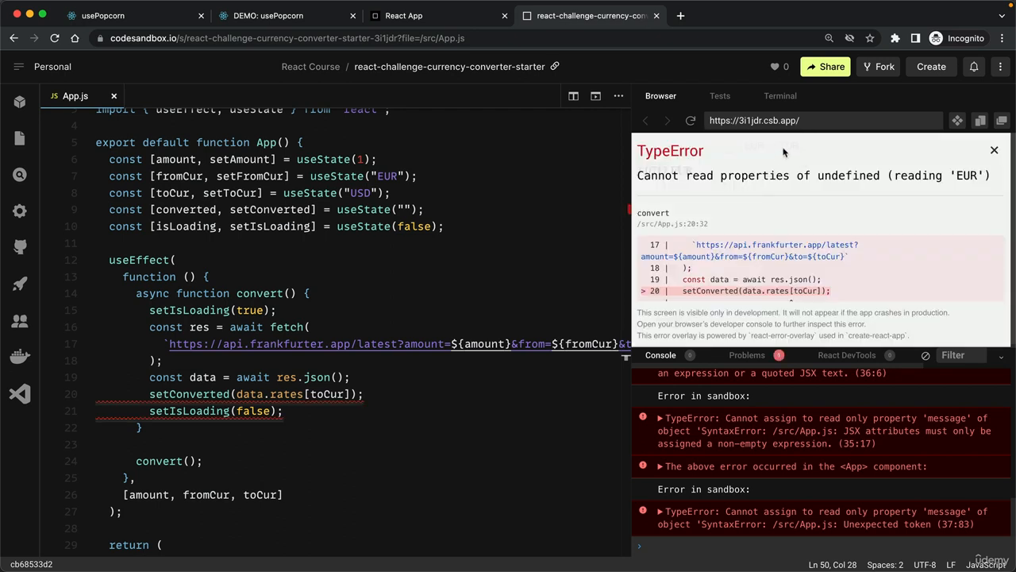
{"action": "mouse_move", "coordinate": [829, 245]}
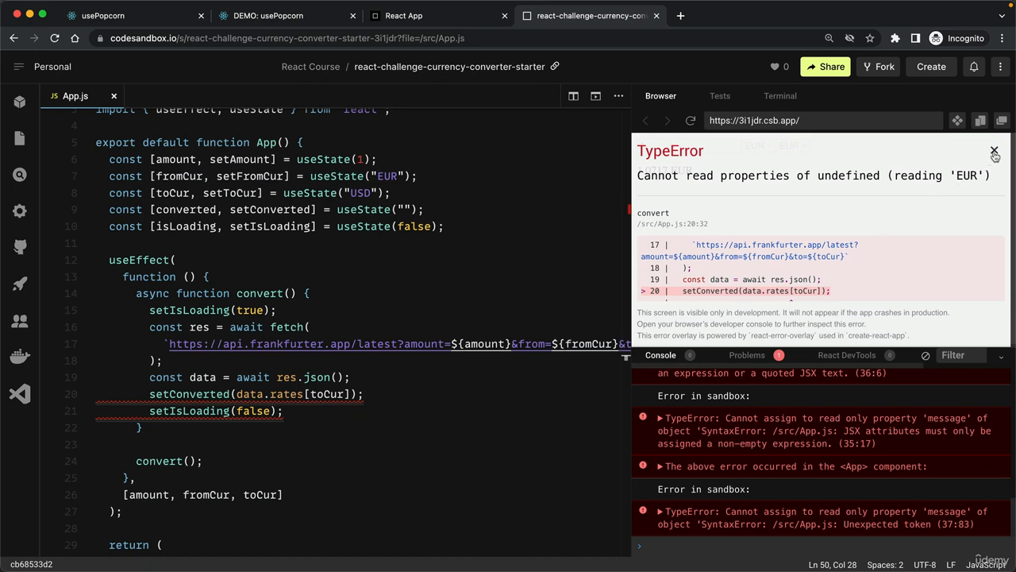
Dismiss the TypeError overlay and add a blank line after the convert function
{"action": "left_click", "coordinate": [994, 151]}
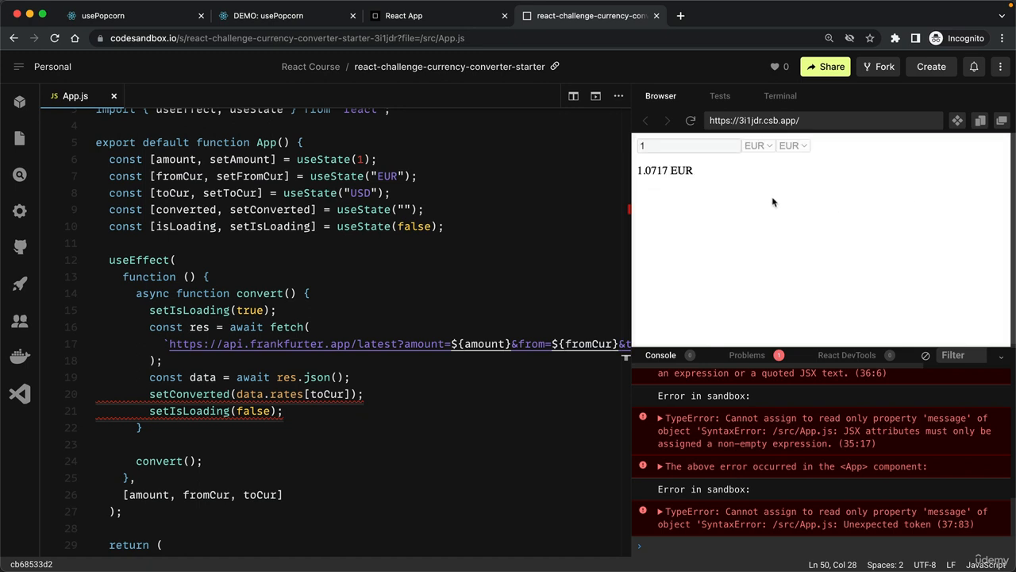
{"action": "mouse_move", "coordinate": [755, 151]}
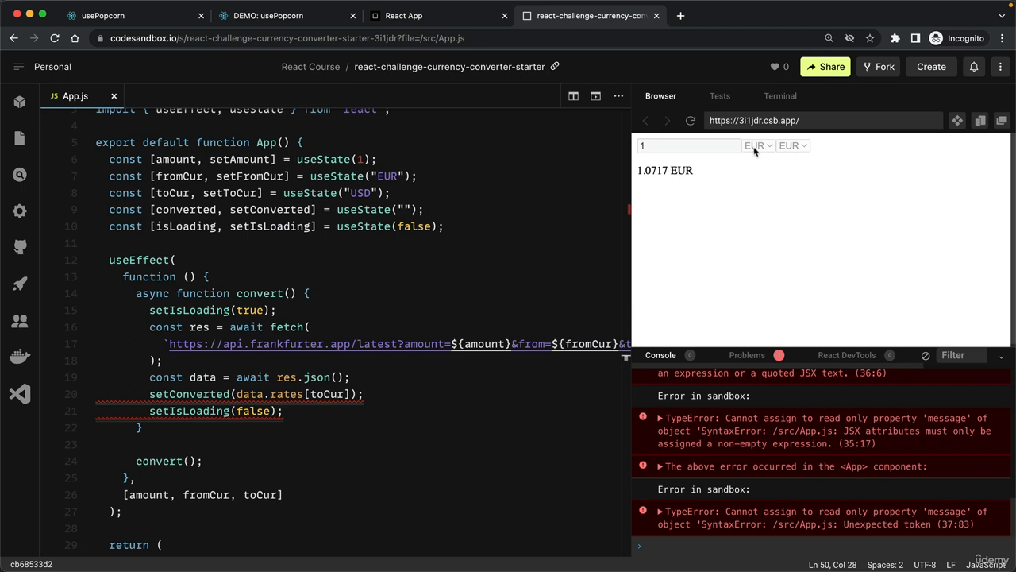
{"action": "mouse_move", "coordinate": [798, 151]}
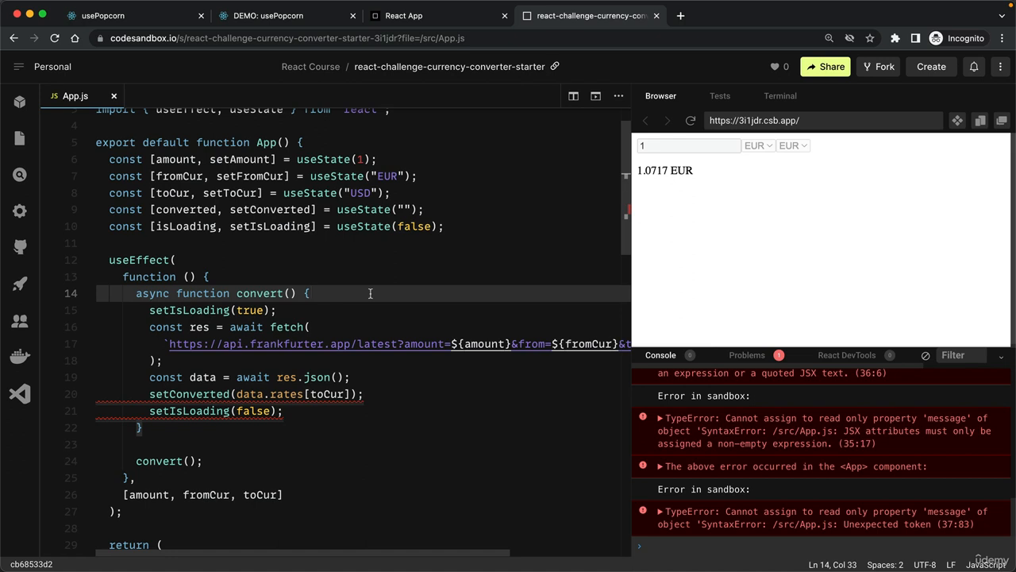
{"action": "mouse_move", "coordinate": [295, 264]}
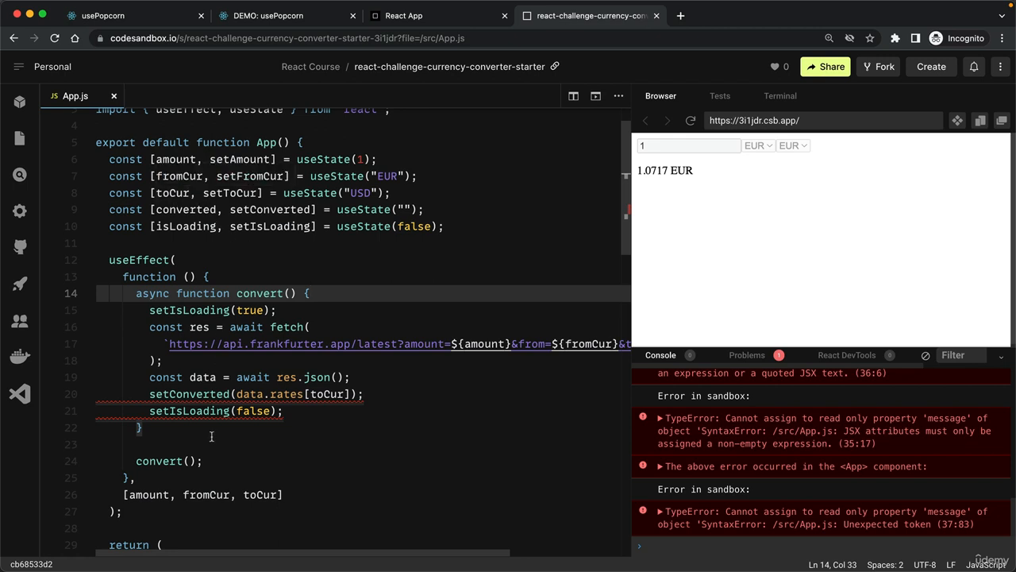
{"action": "left_click", "coordinate": [211, 443]}
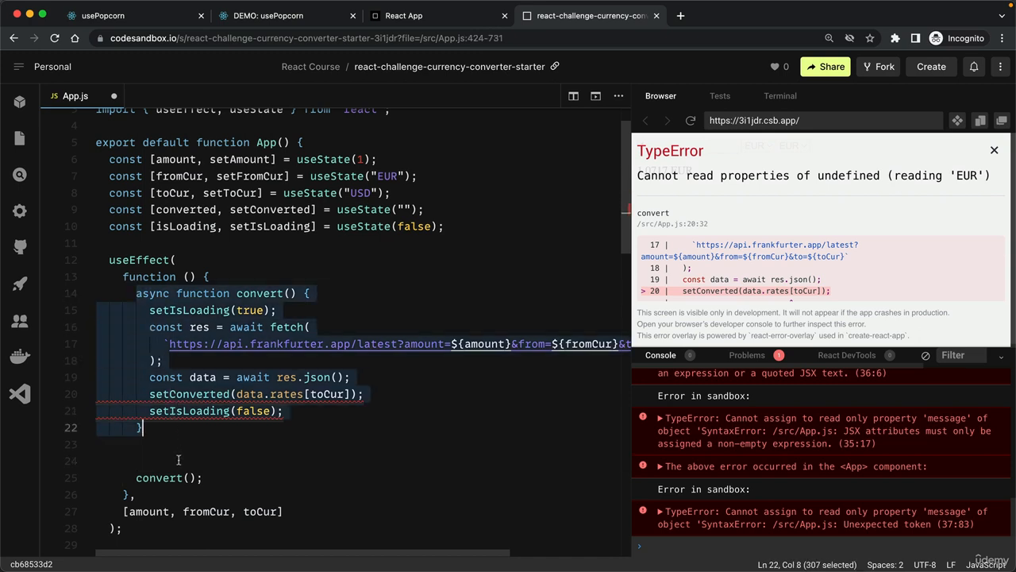
Add the guard if (fromCur === toCur) return setConverted(amount); above convert()
{"action": "type", "text": "if"}
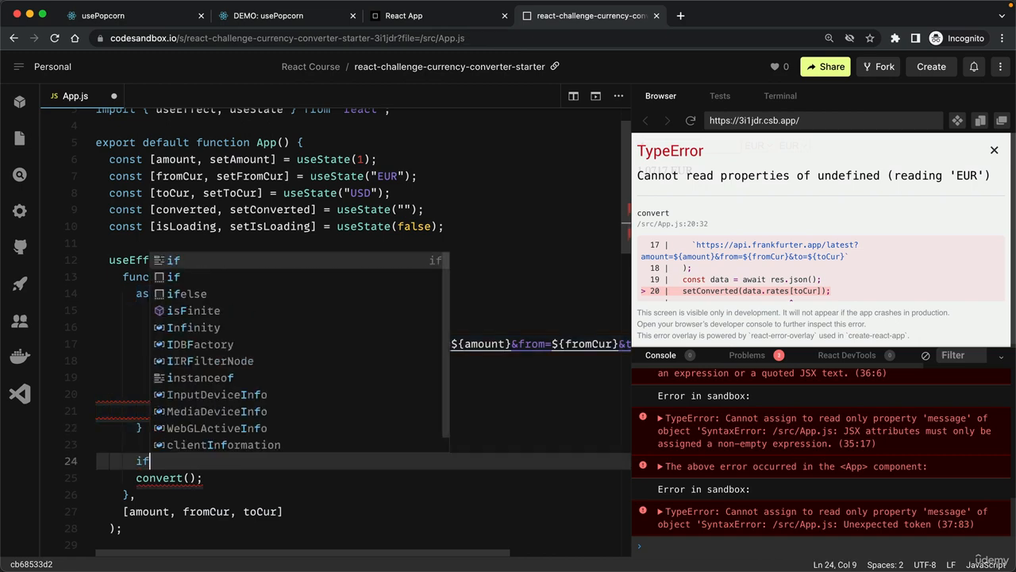
{"action": "type", "text": "("}
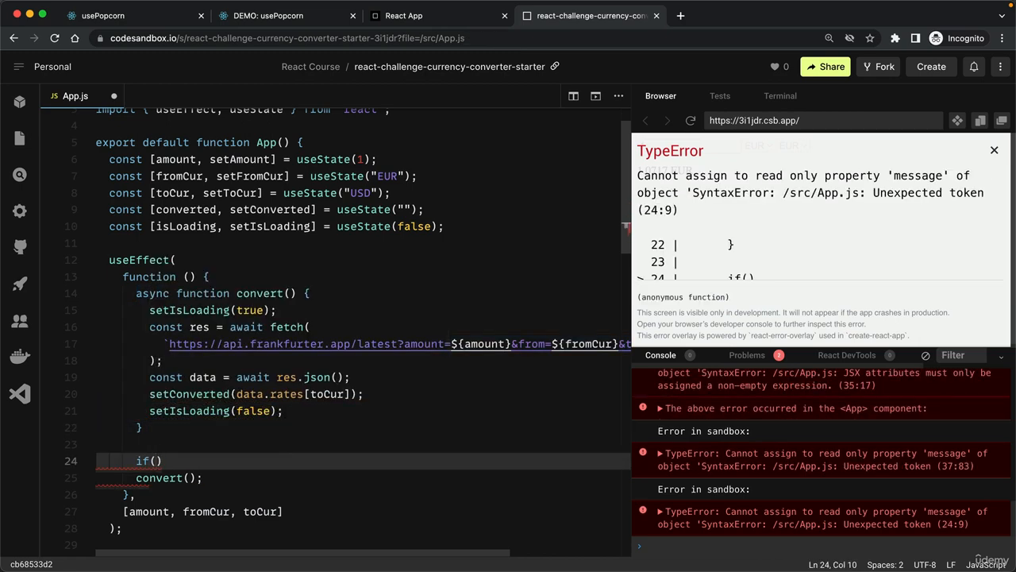
{"action": "type", "text": "fromCur===toCu"}
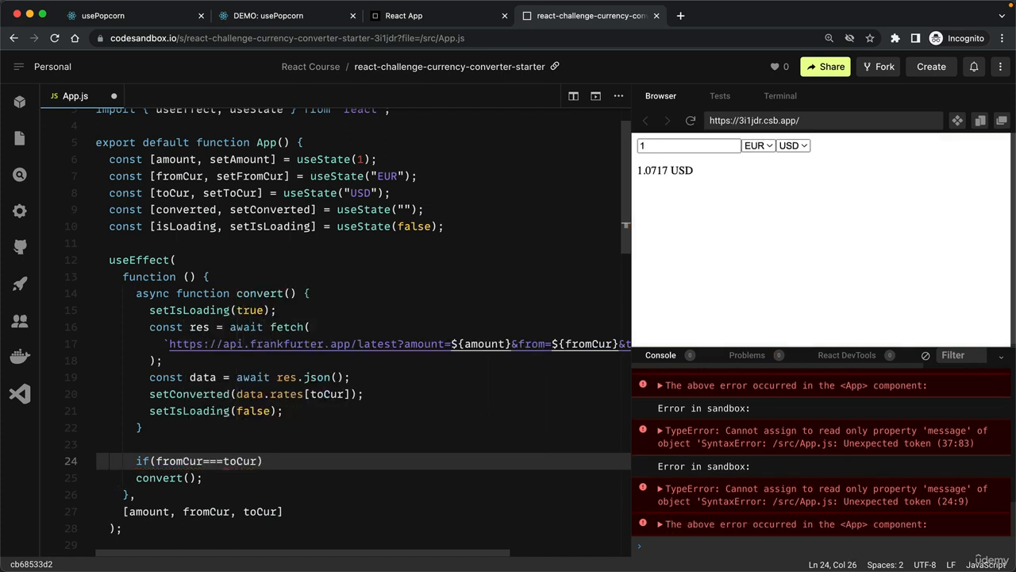
{"action": "type", "text": "return"}
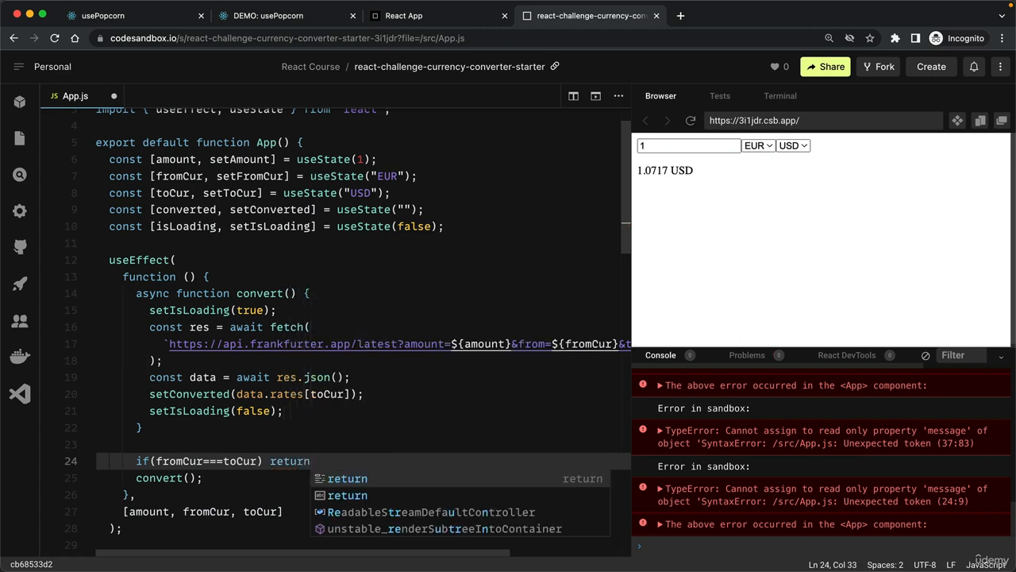
{"action": "type", "text": "setConverted("}
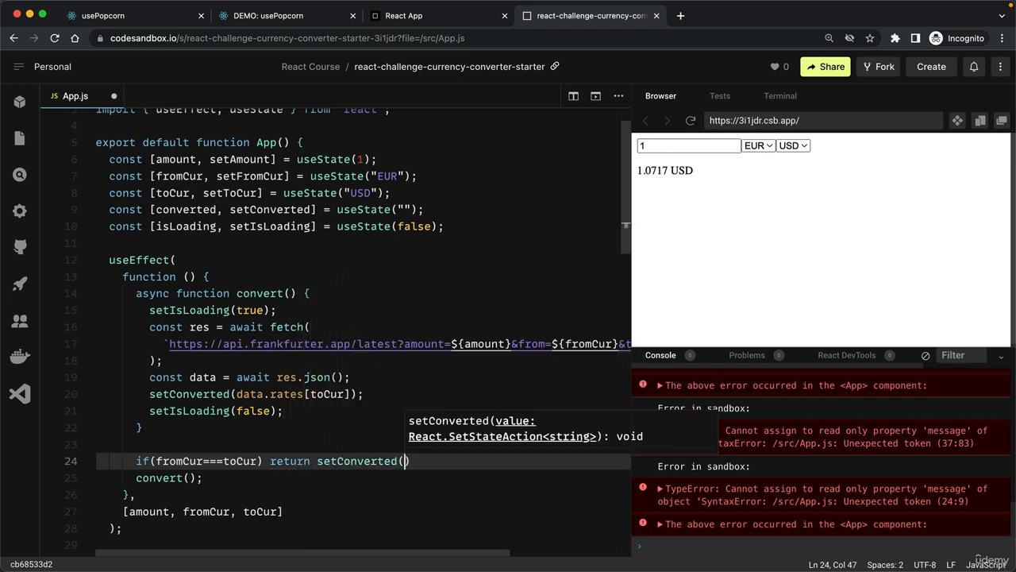
{"action": "type", "text": "amoun"}
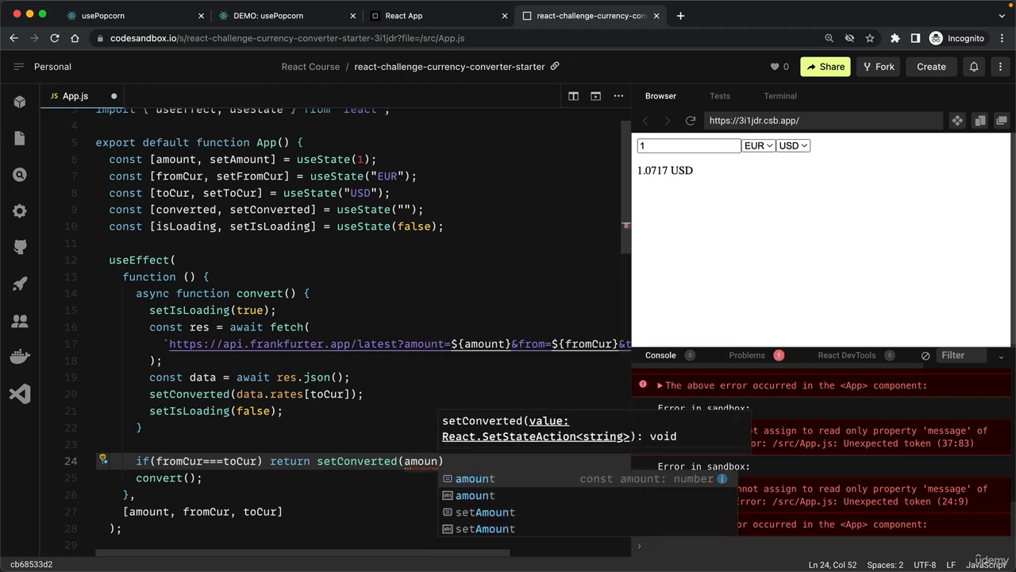
{"action": "type", "text": ")"}
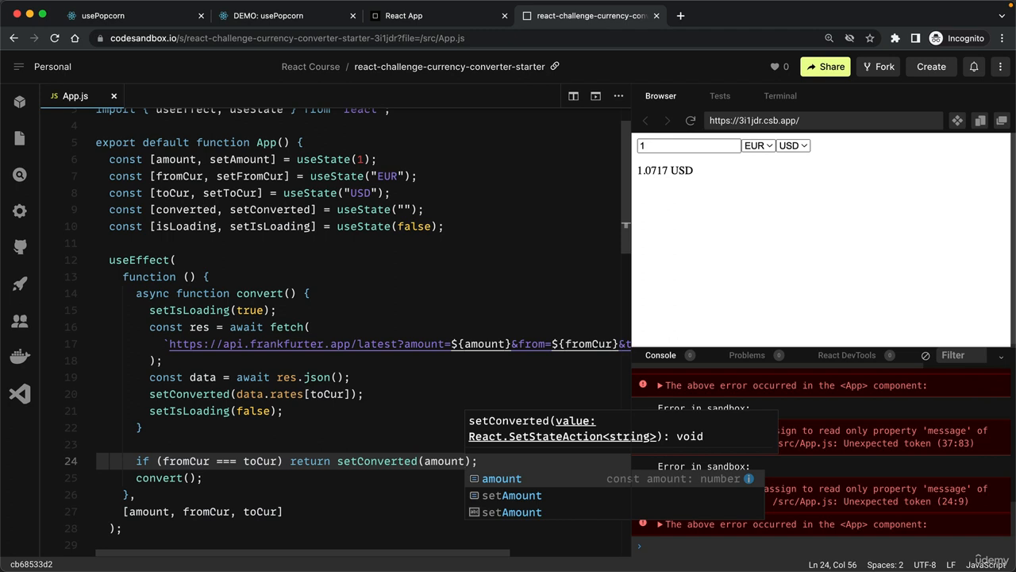
{"action": "mouse_move", "coordinate": [492, 404]}
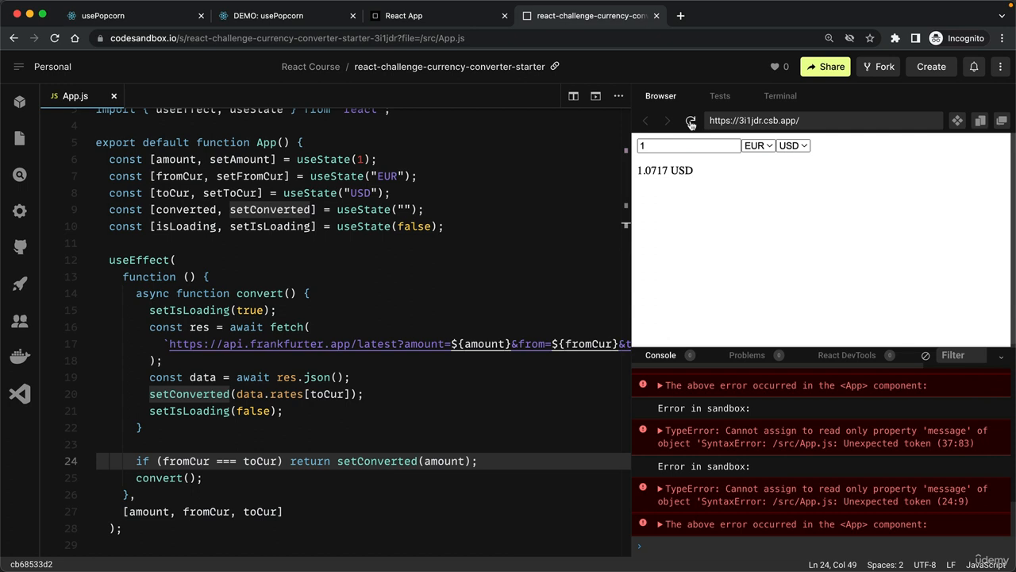
Reload the preview and choose EUR as the target currency, showing 1 EUR
{"action": "left_click", "coordinate": [691, 120]}
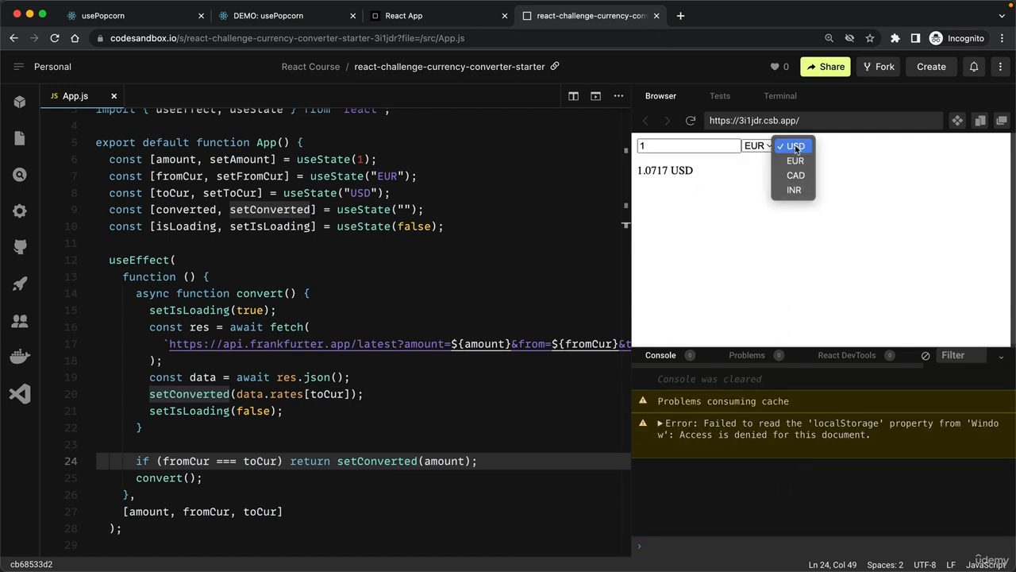
{"action": "left_click", "coordinate": [795, 161]}
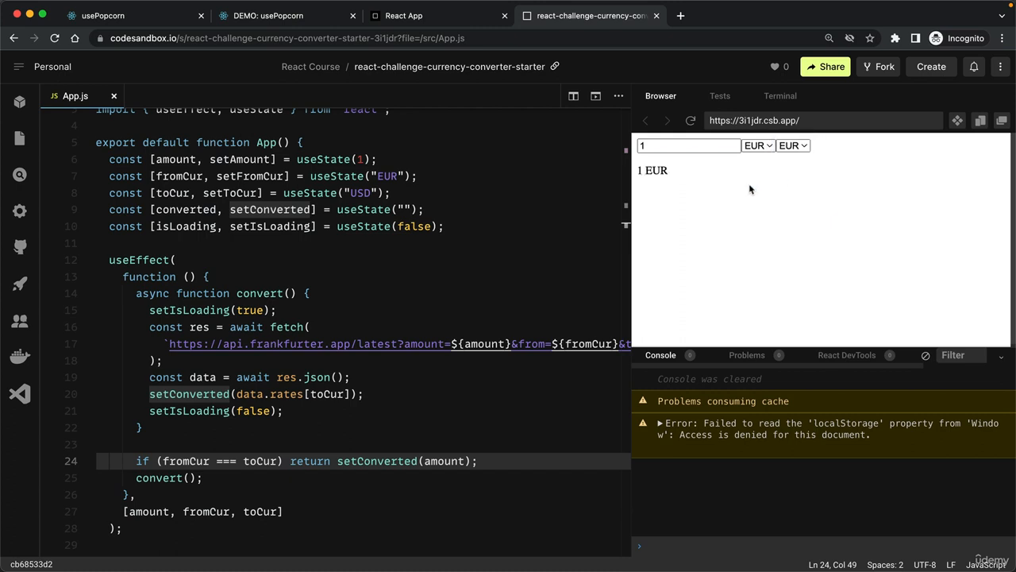
{"action": "left_click", "coordinate": [688, 145]}
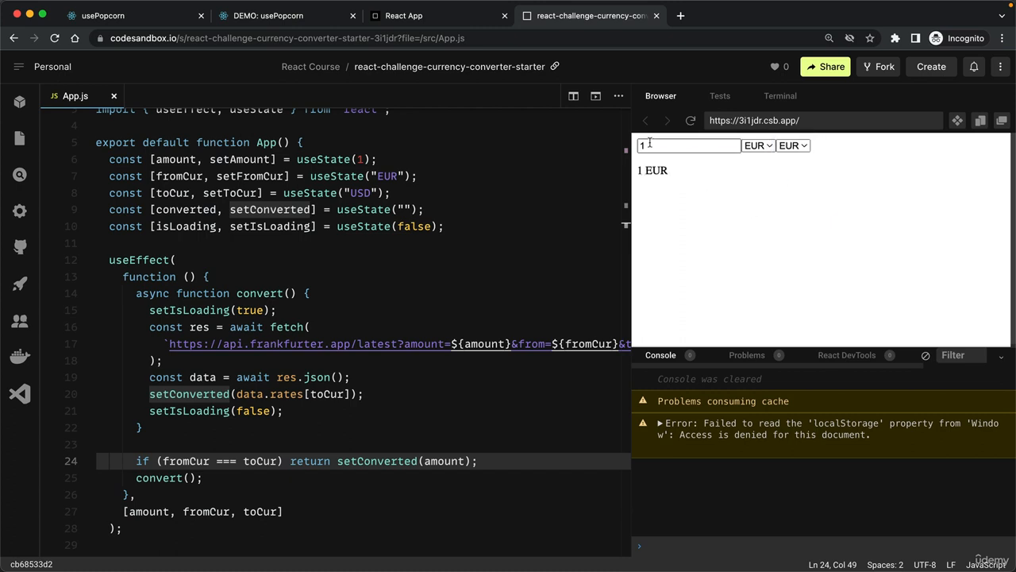
{"action": "mouse_move", "coordinate": [681, 180]}
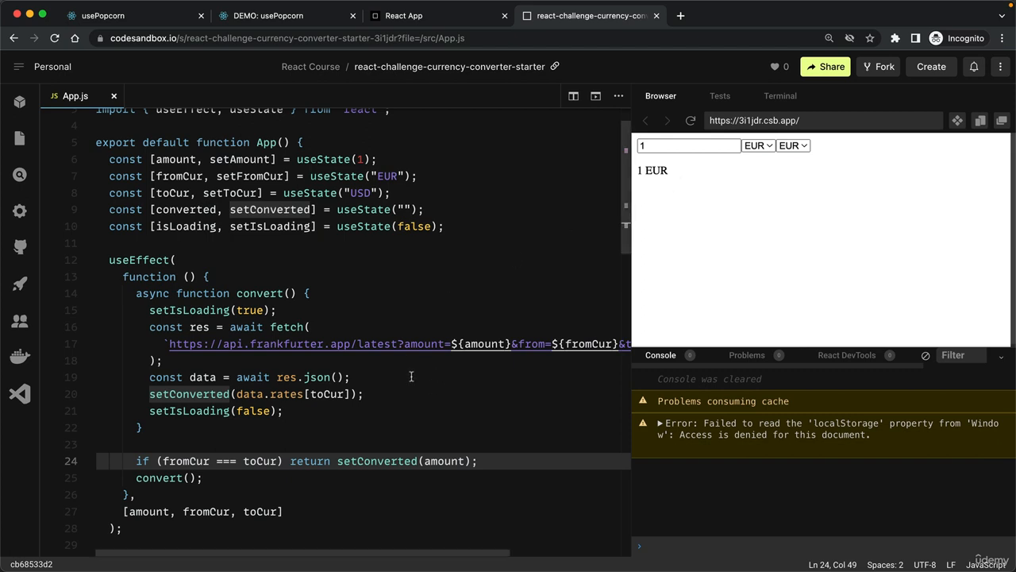
{"action": "mouse_move", "coordinate": [435, 382]}
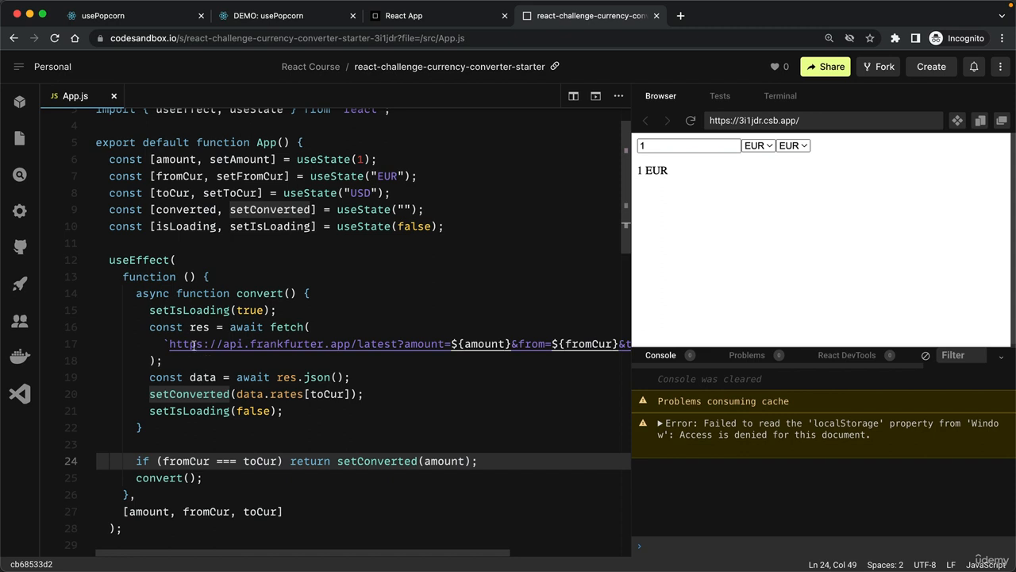
{"action": "mouse_move", "coordinate": [189, 310]}
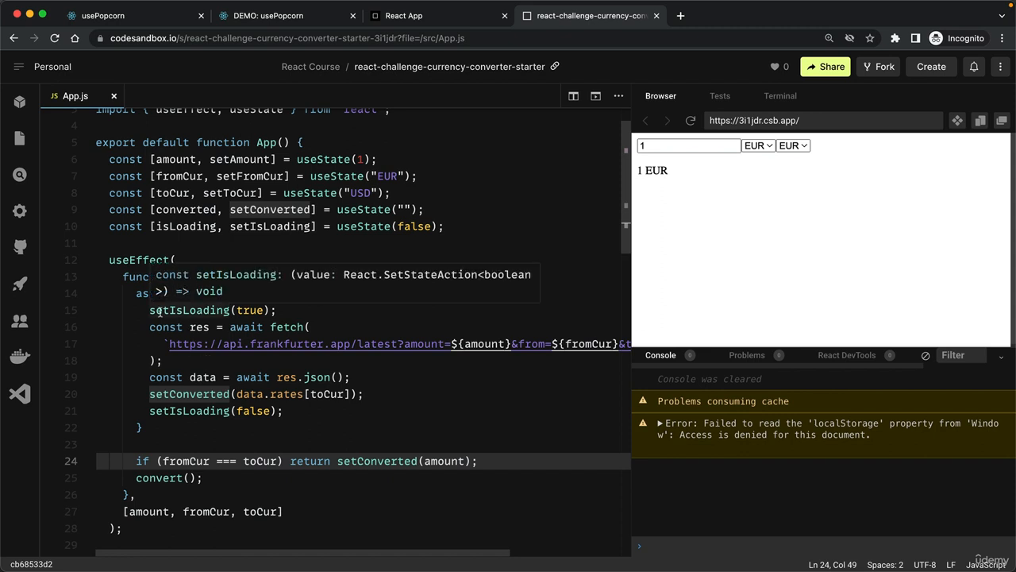